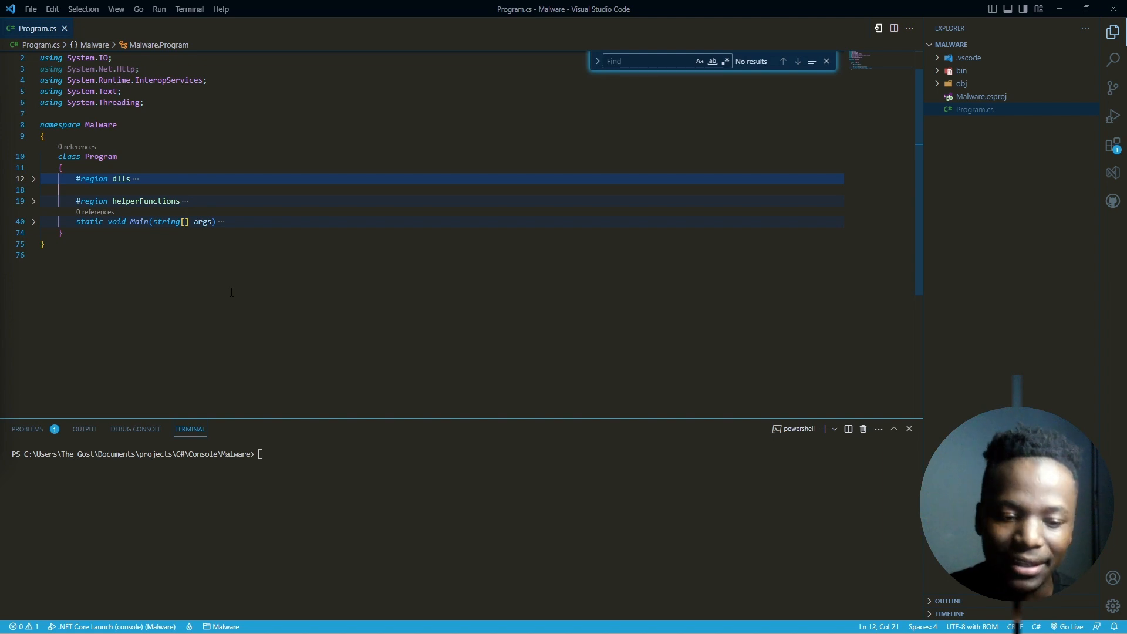
pyautogui.moveTo(229, 303)
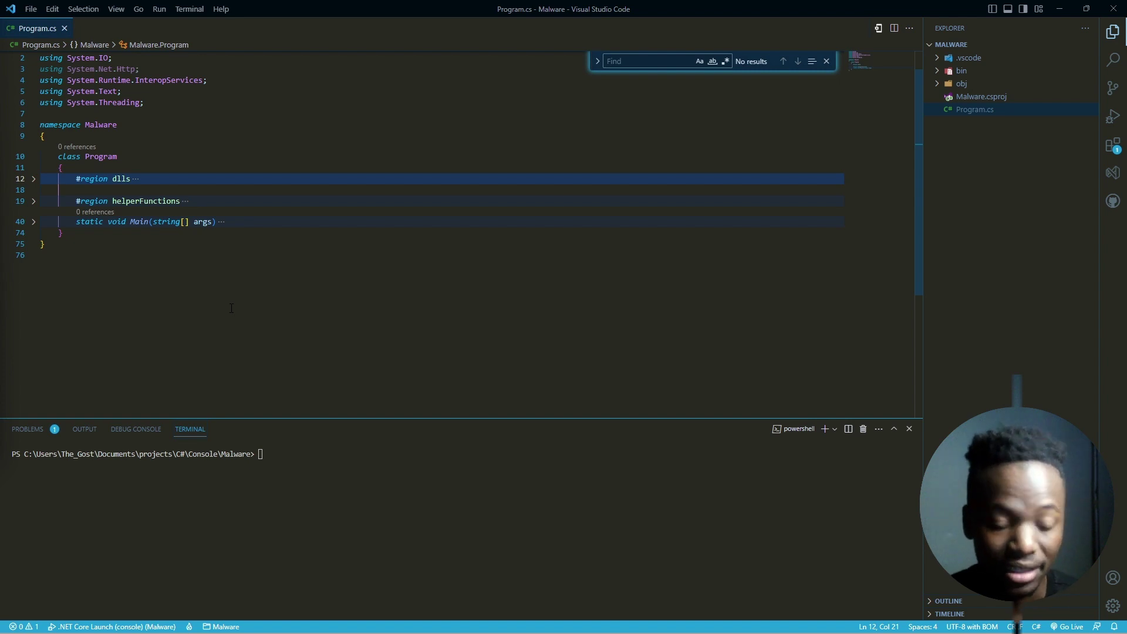
pyautogui.moveTo(173, 156)
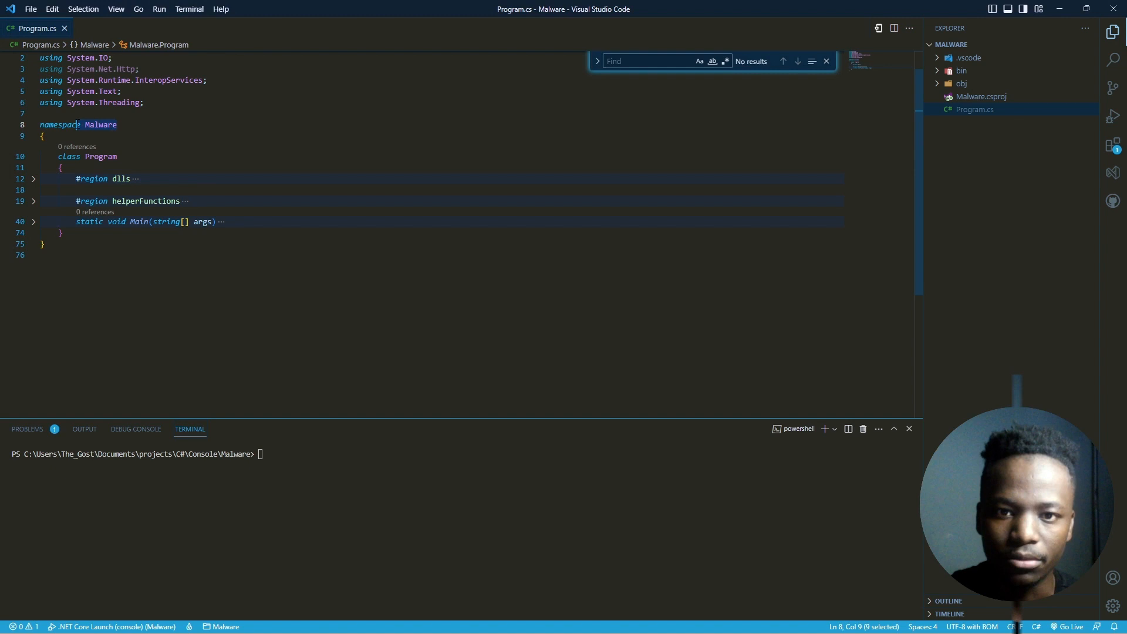
# Expand the #region dlls block to show the kernel32.dll and User32.dll DllImport declarations.
pyautogui.click(86, 156)
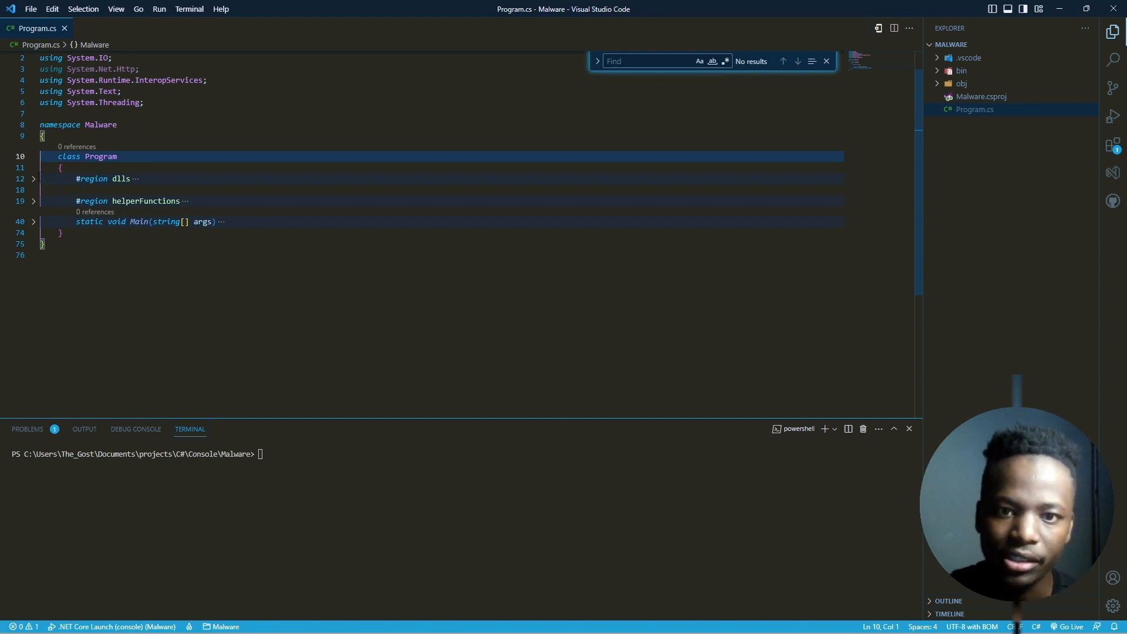
pyautogui.click(33, 179)
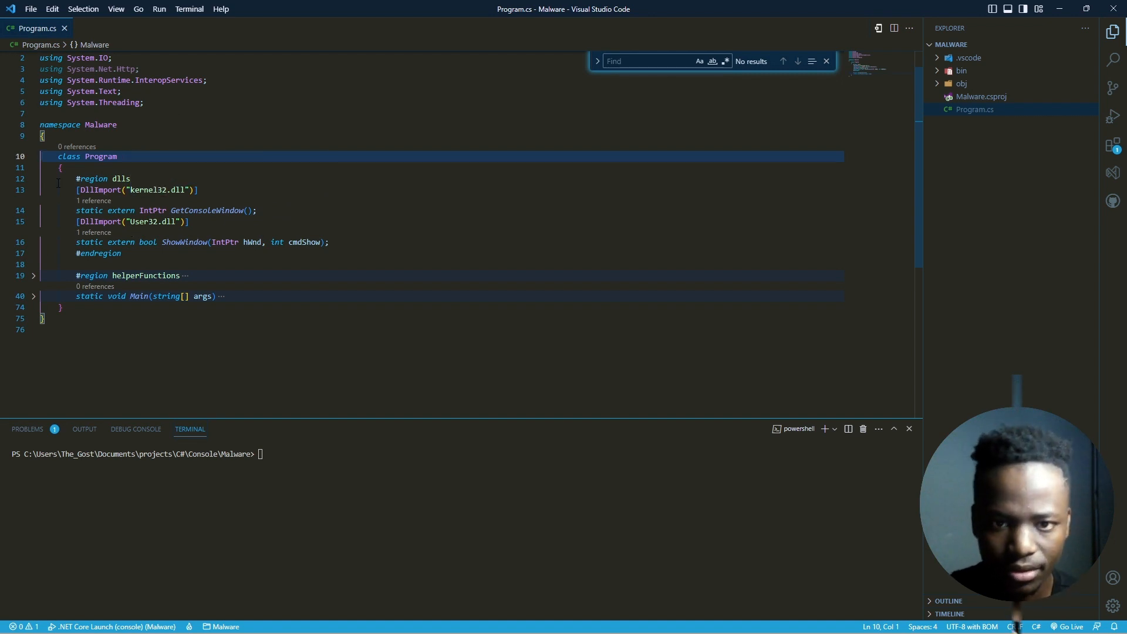
# Collapse #region dlls and expand #region helperFunctions to show SendData and ReadFile.
pyautogui.click(33, 178)
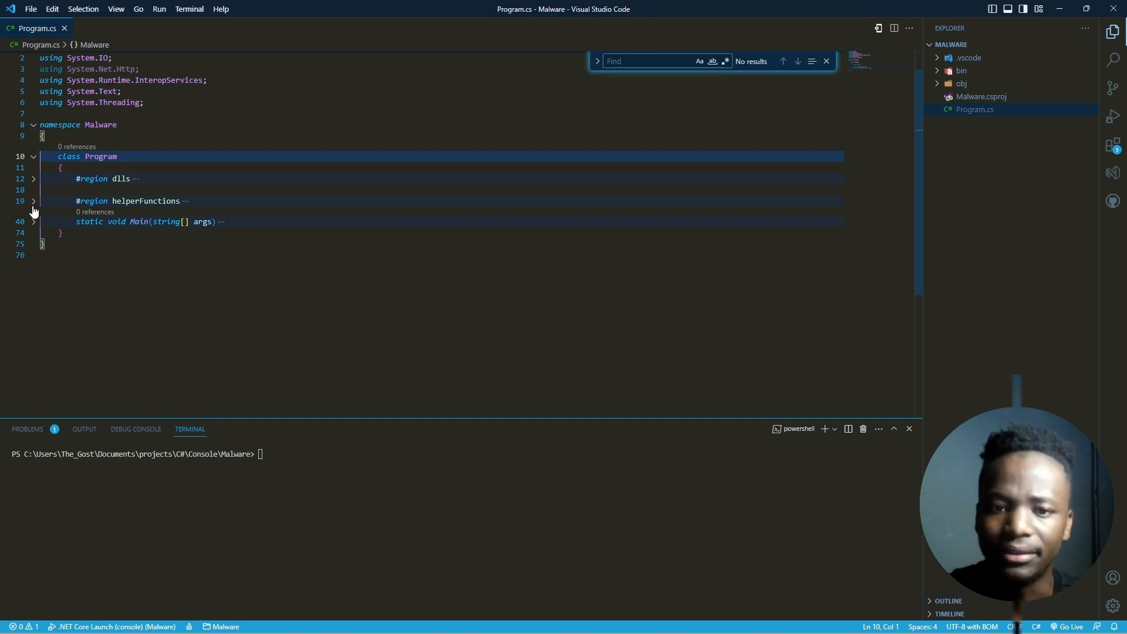
pyautogui.click(33, 201)
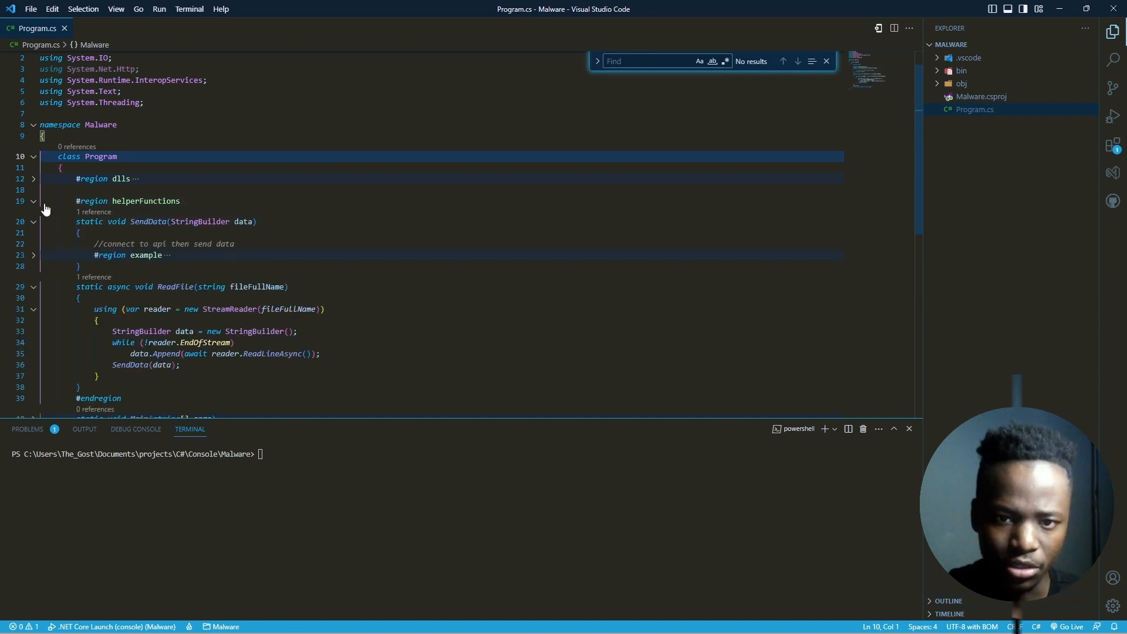
pyautogui.scroll(-3)
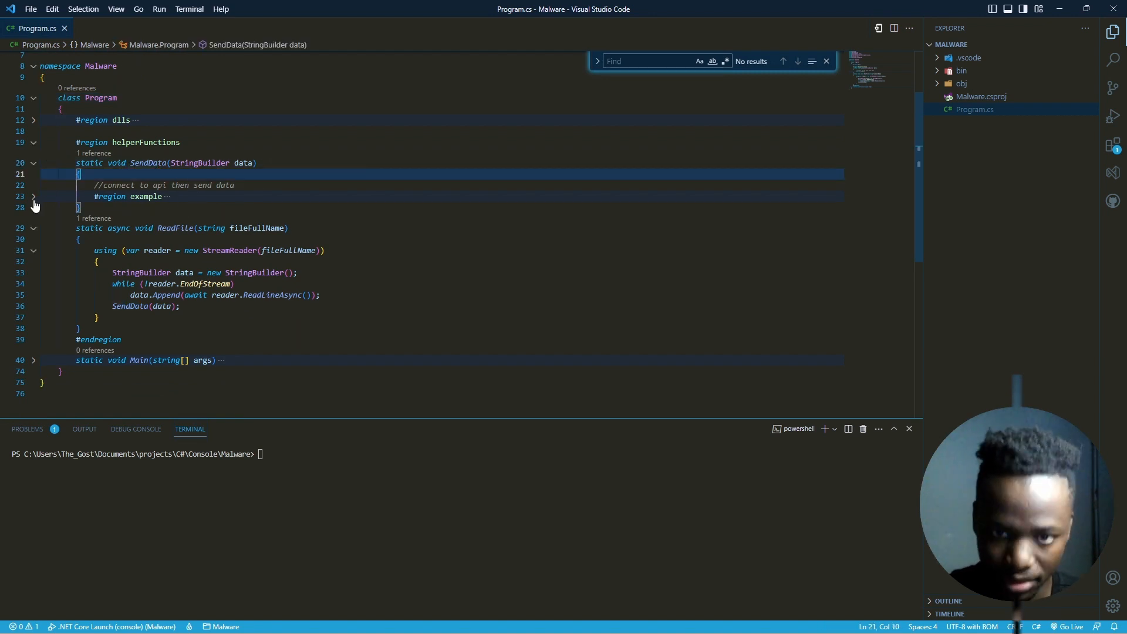
# Expand the nested example region inside SendData, review the HttpClient sample, then collapse it again.
pyautogui.click(33, 196)
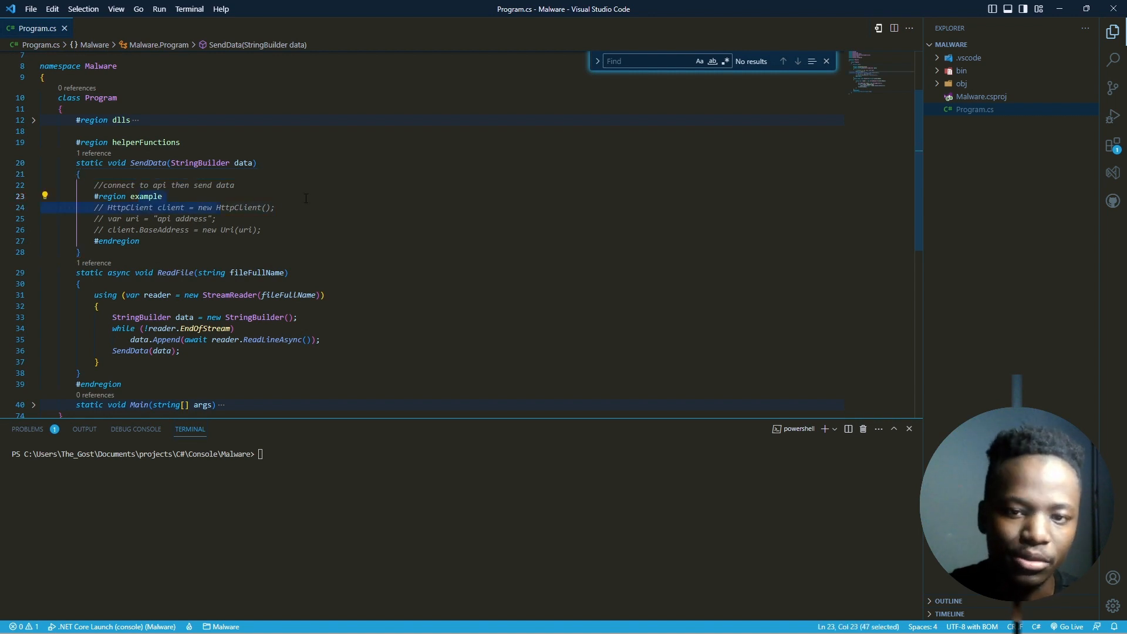
pyautogui.click(163, 196)
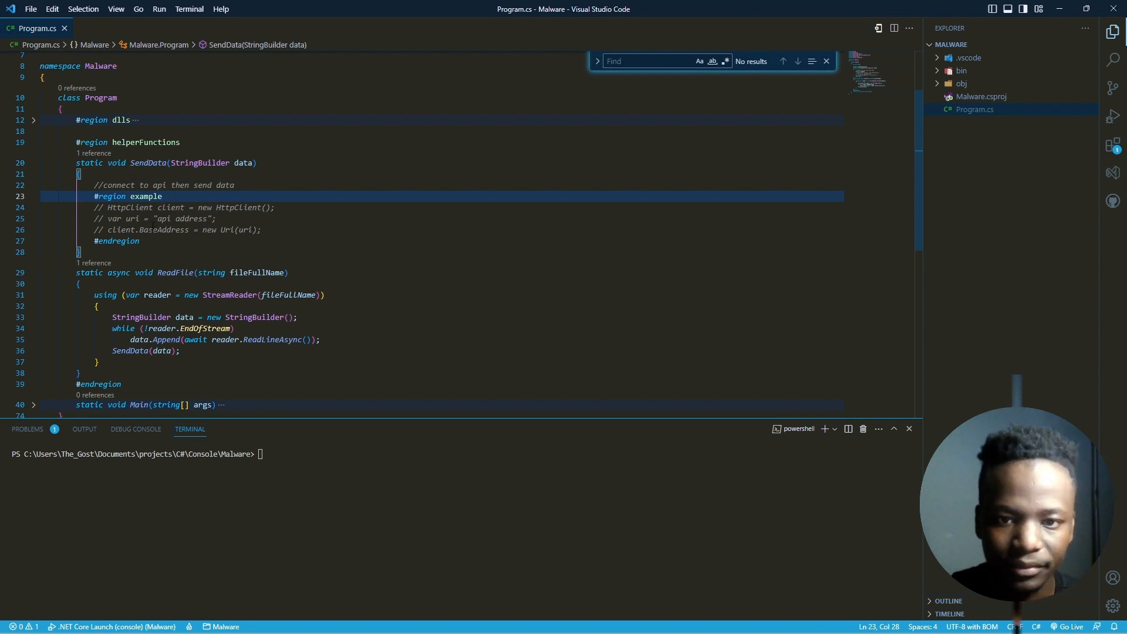
pyautogui.click(33, 196)
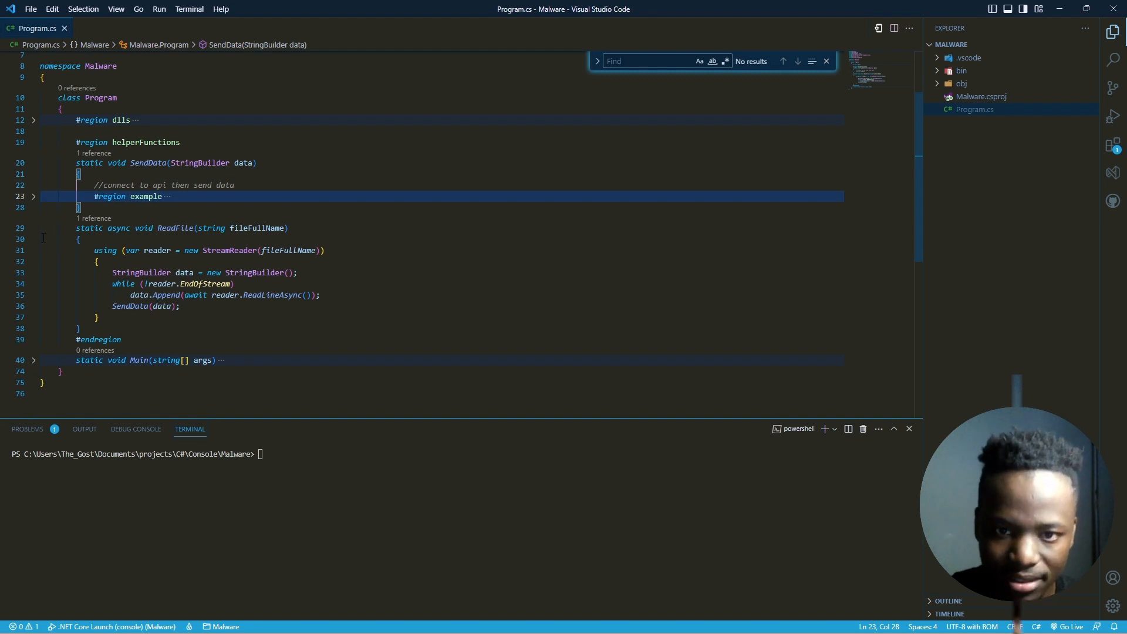
pyautogui.click(79, 239)
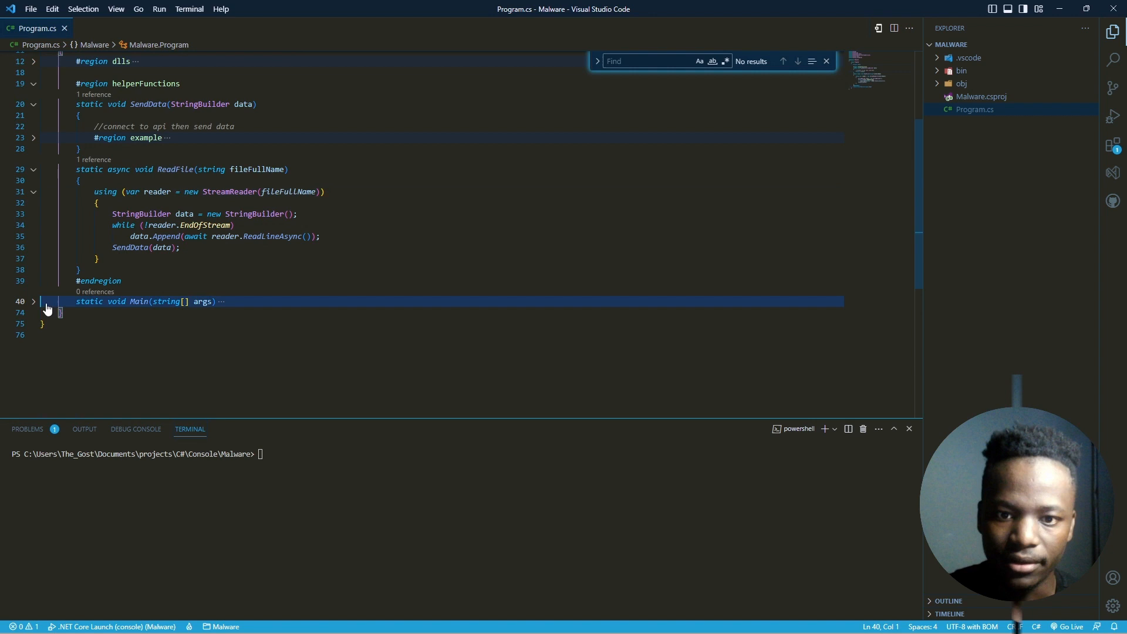
# Expand static void Main and scroll through its console-hiding code and UserSecrets ReadFile loop.
pyautogui.click(33, 302)
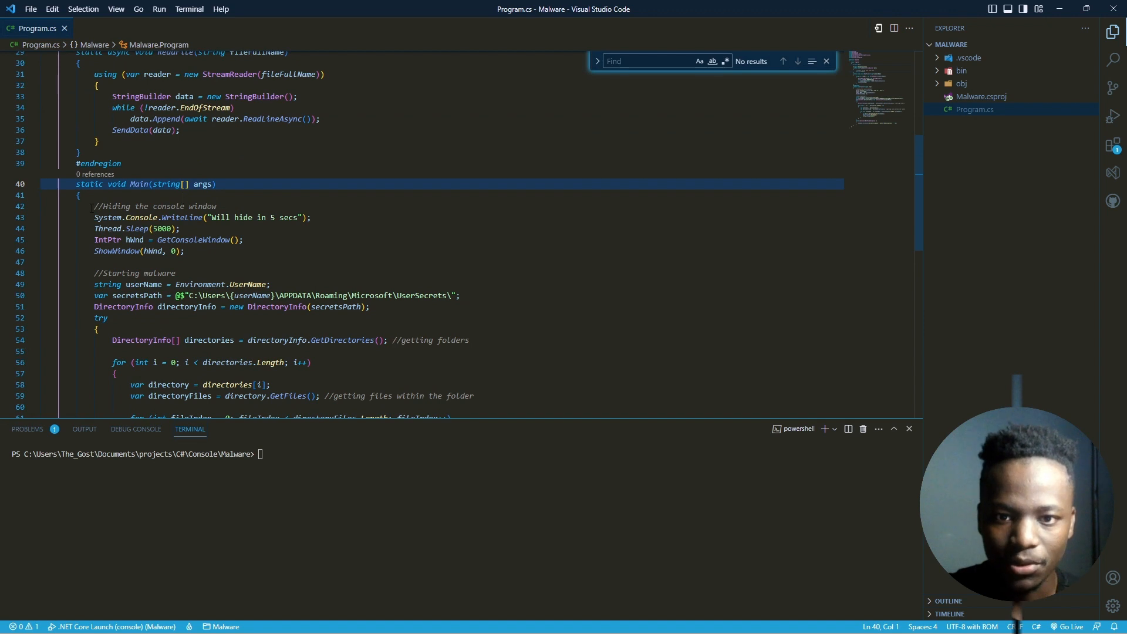
pyautogui.click(310, 217)
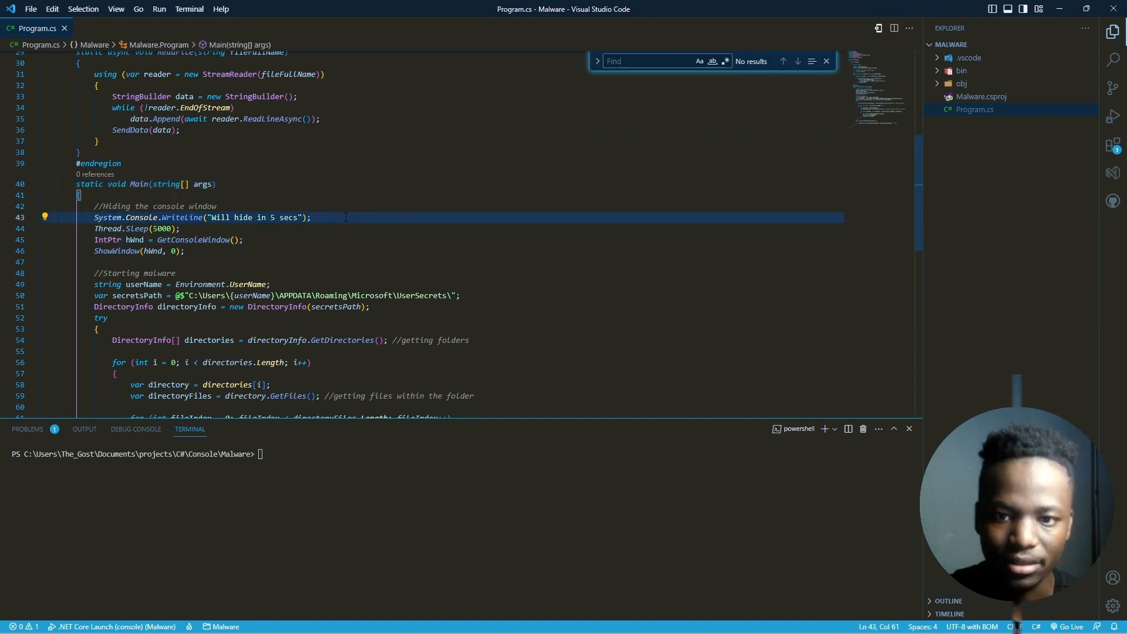
pyautogui.scroll(-3)
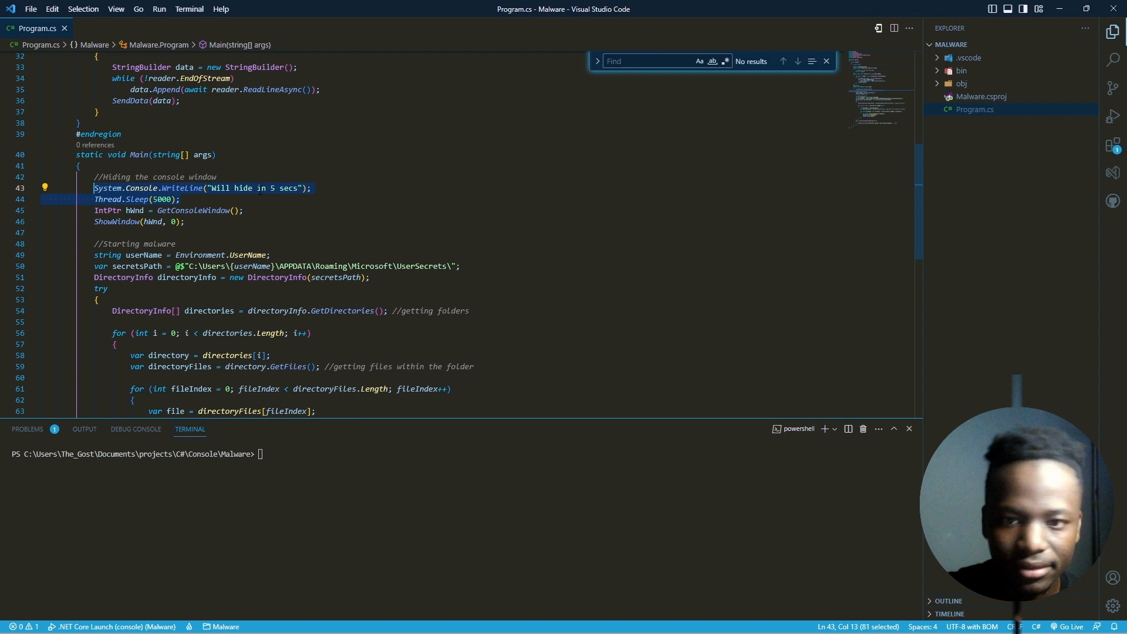
pyautogui.scroll(-3)
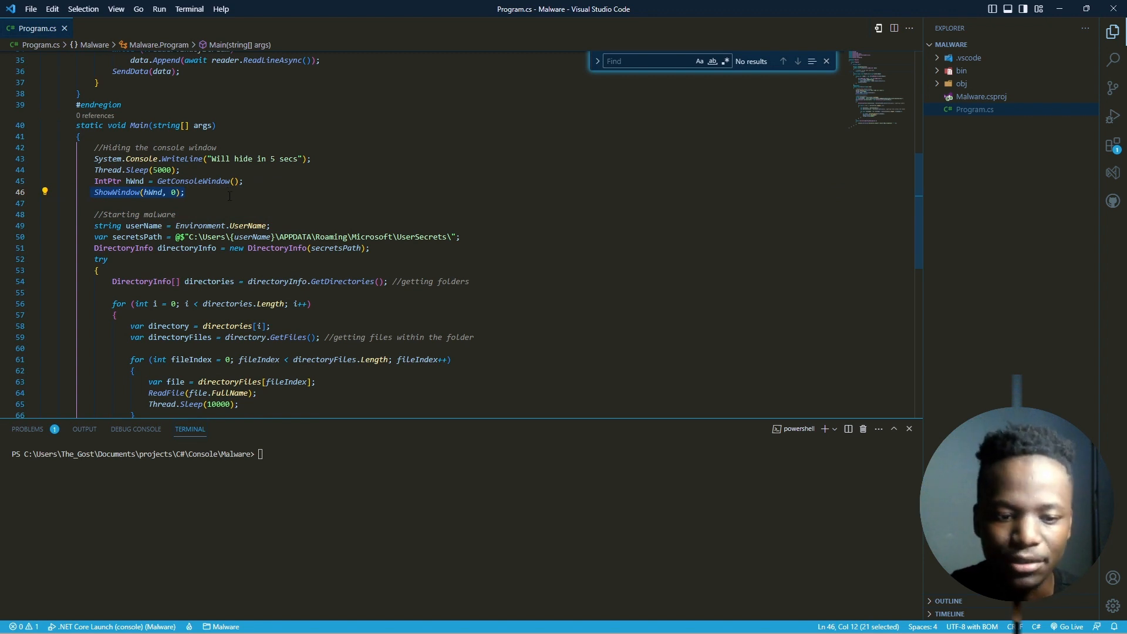
pyautogui.scroll(-3)
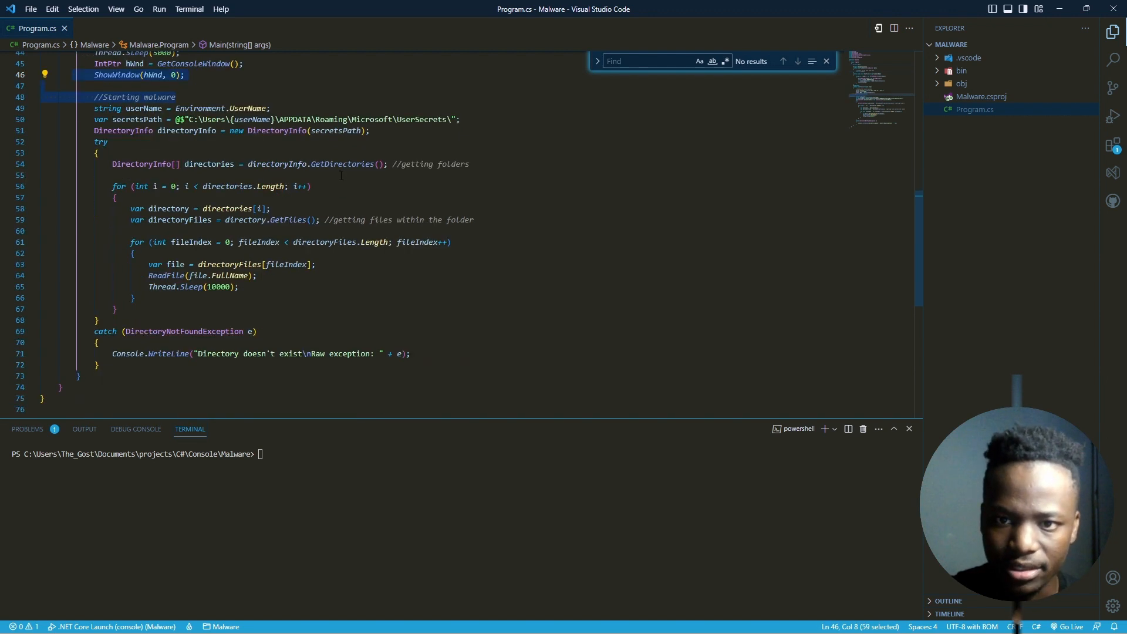
pyautogui.scroll(3)
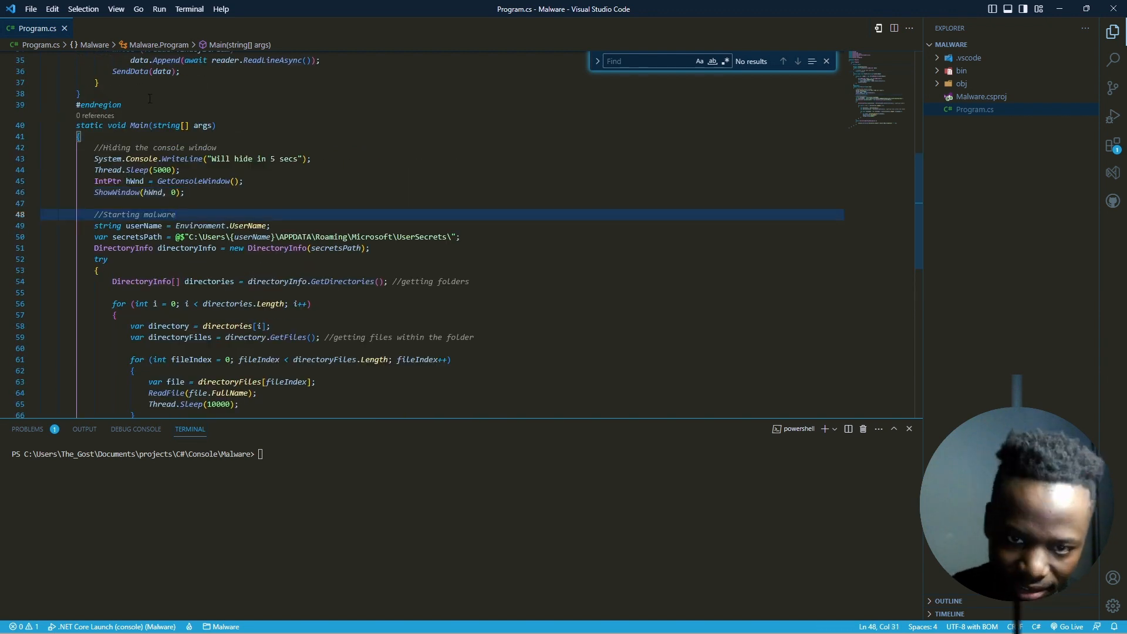
pyautogui.scroll(-3)
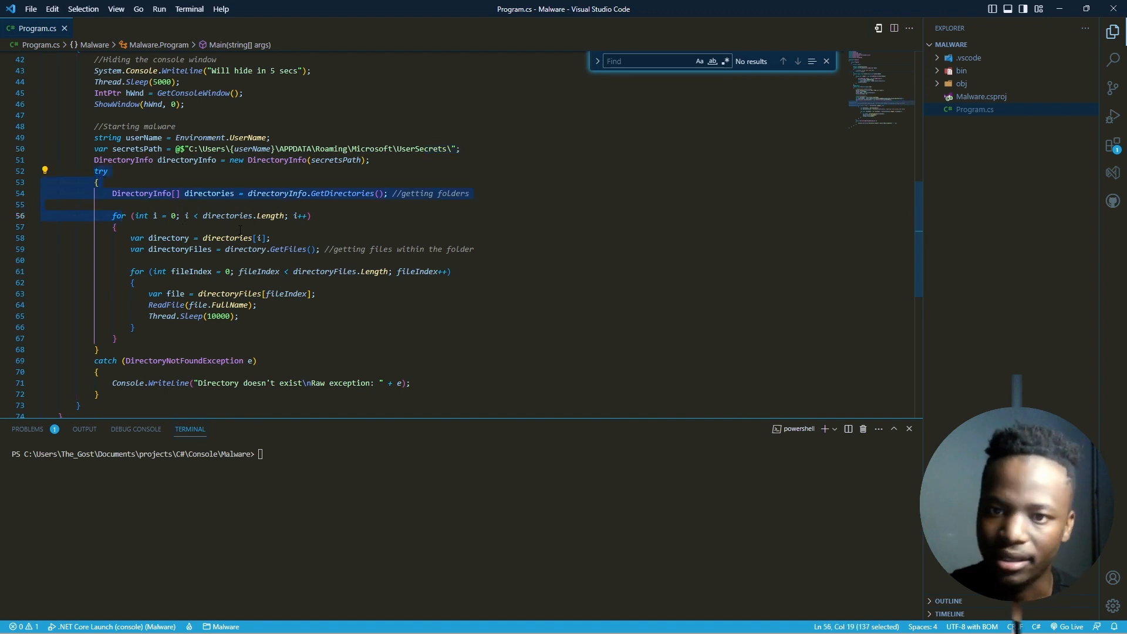
pyautogui.moveTo(300, 216)
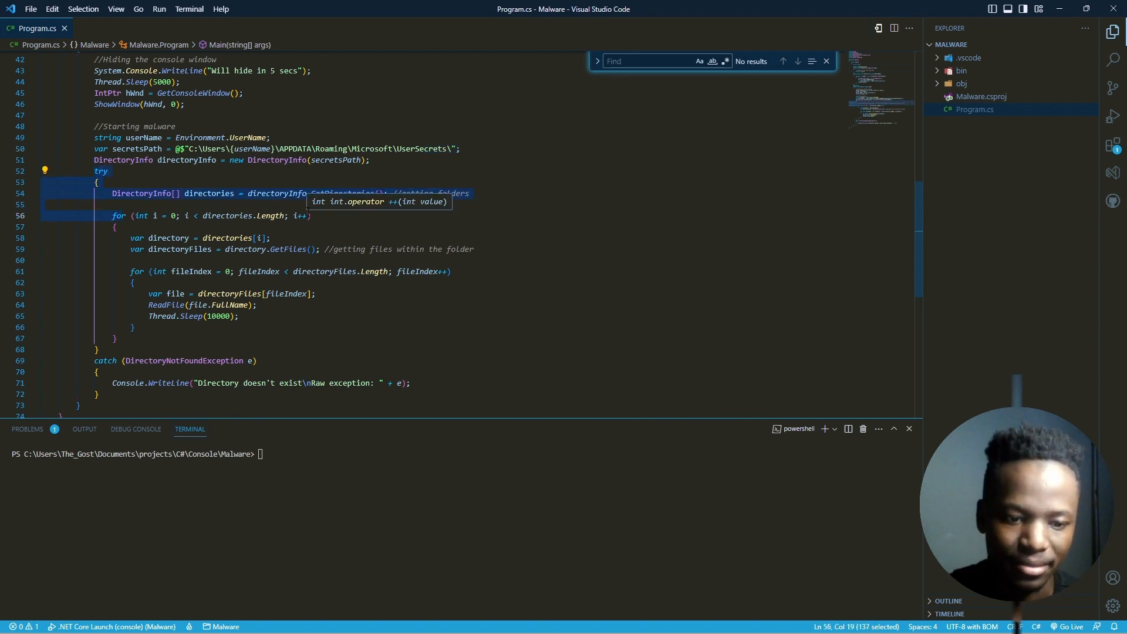
pyautogui.click(310, 216)
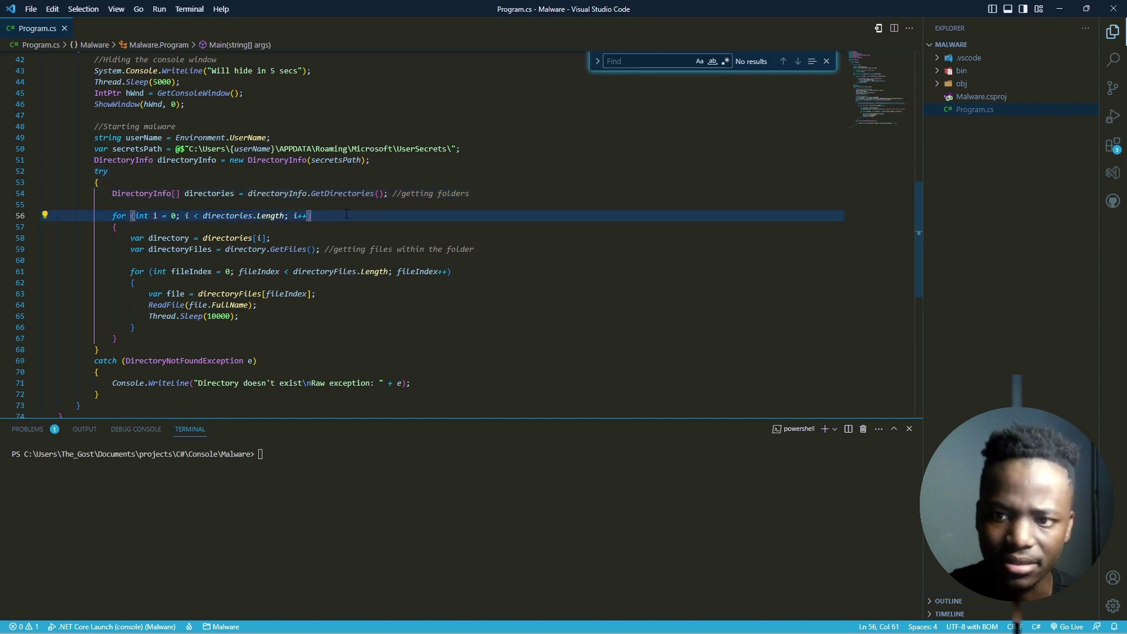
pyautogui.click(453, 193)
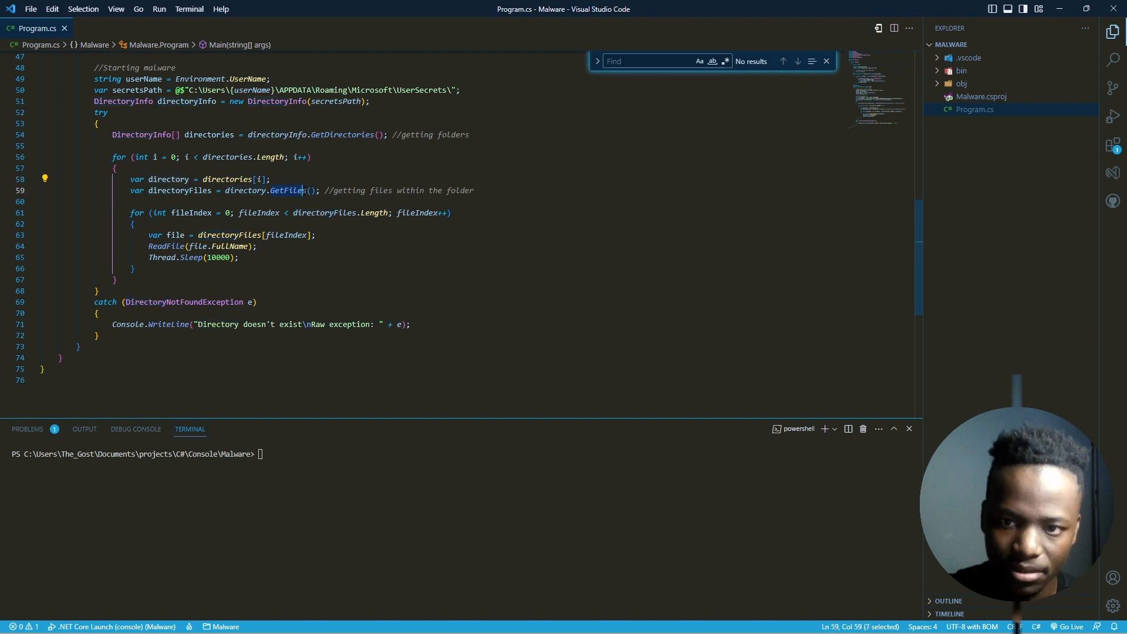
pyautogui.moveTo(404, 197)
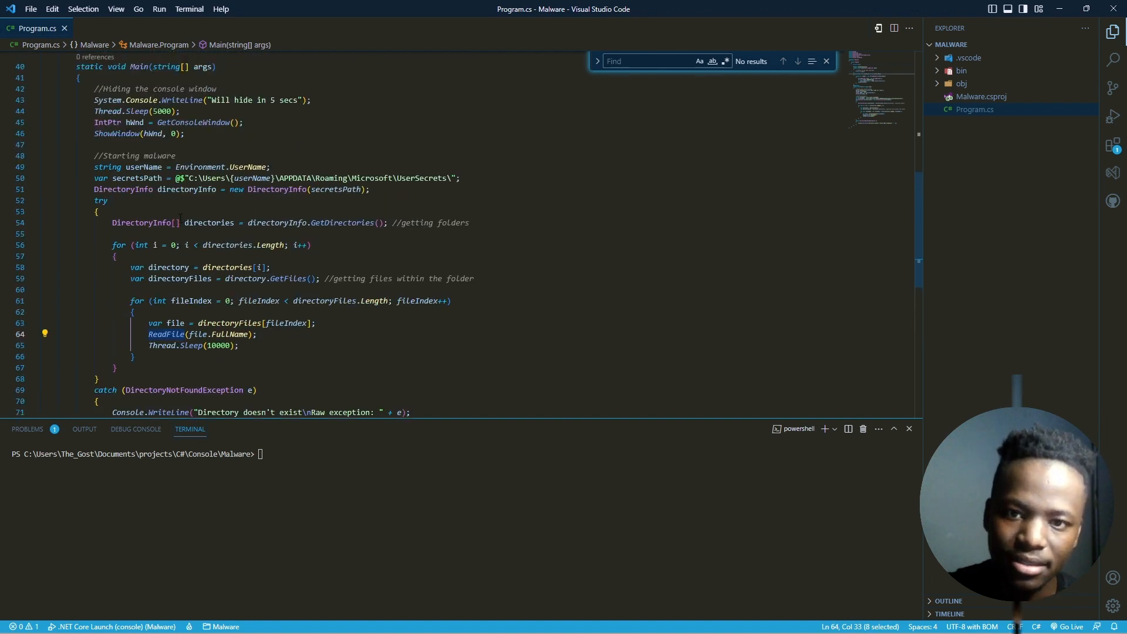
pyautogui.scroll(3)
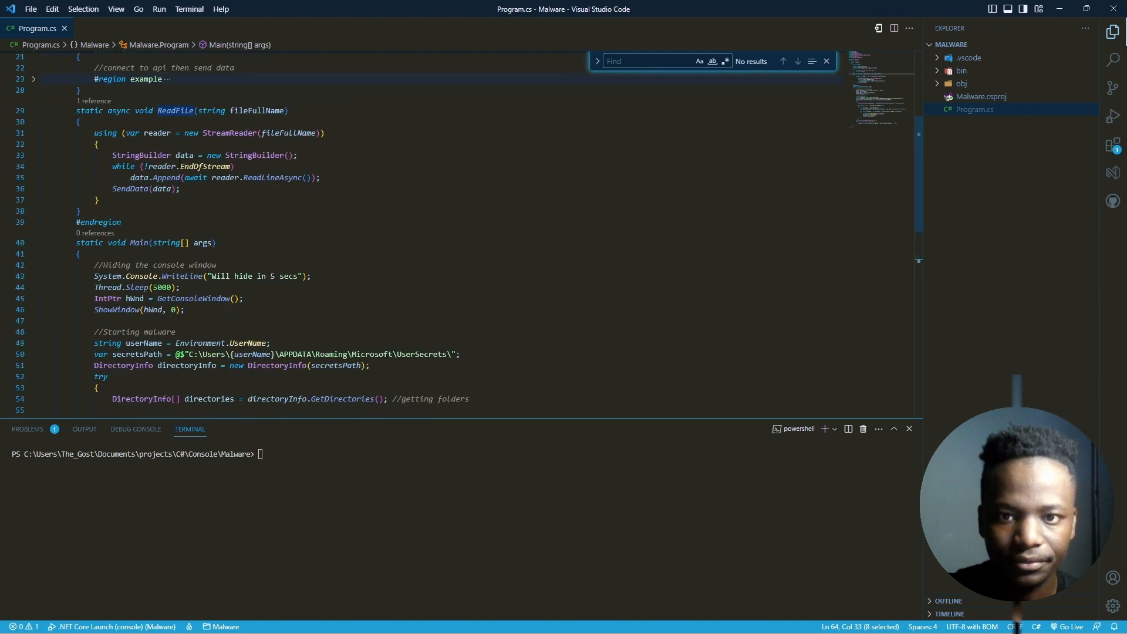
pyautogui.click(261, 111)
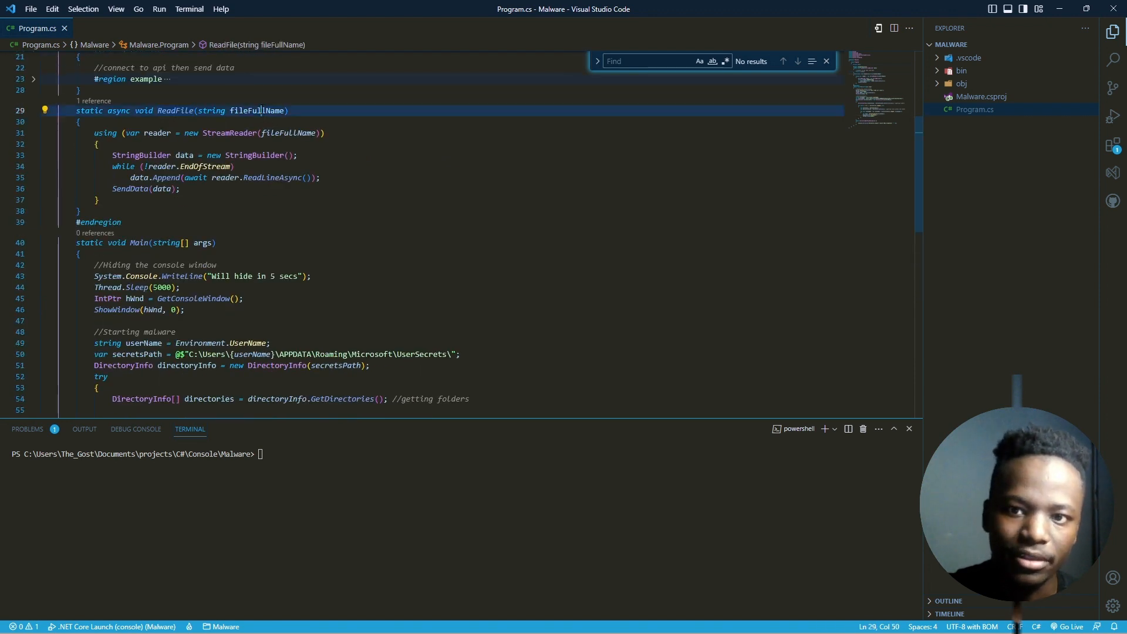
pyautogui.doubleClick(246, 110)
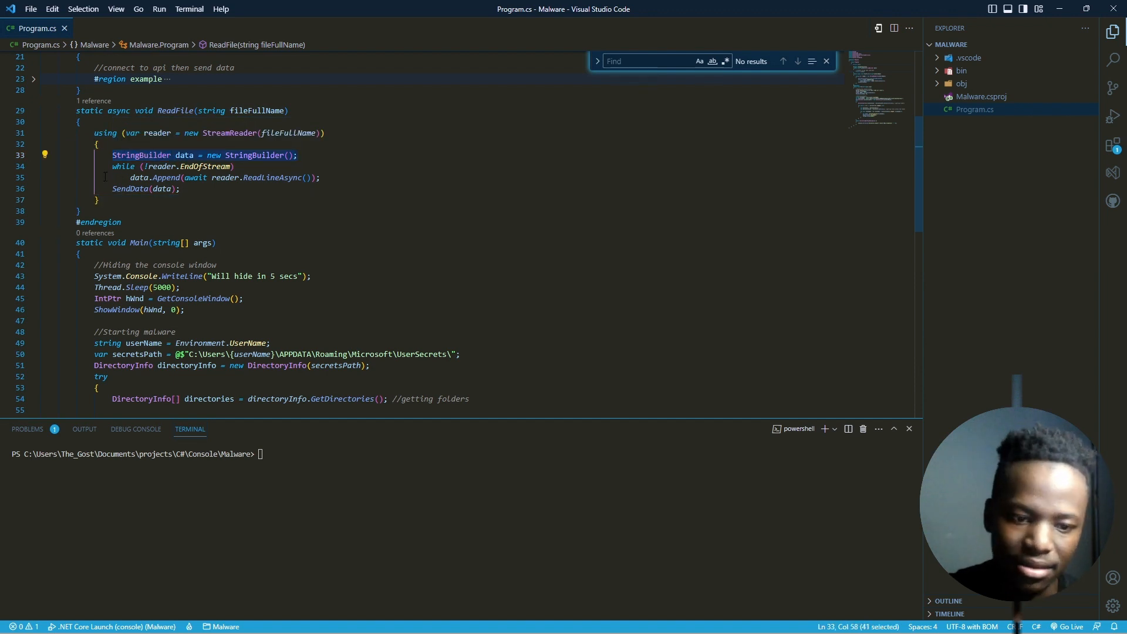
pyautogui.scroll(3)
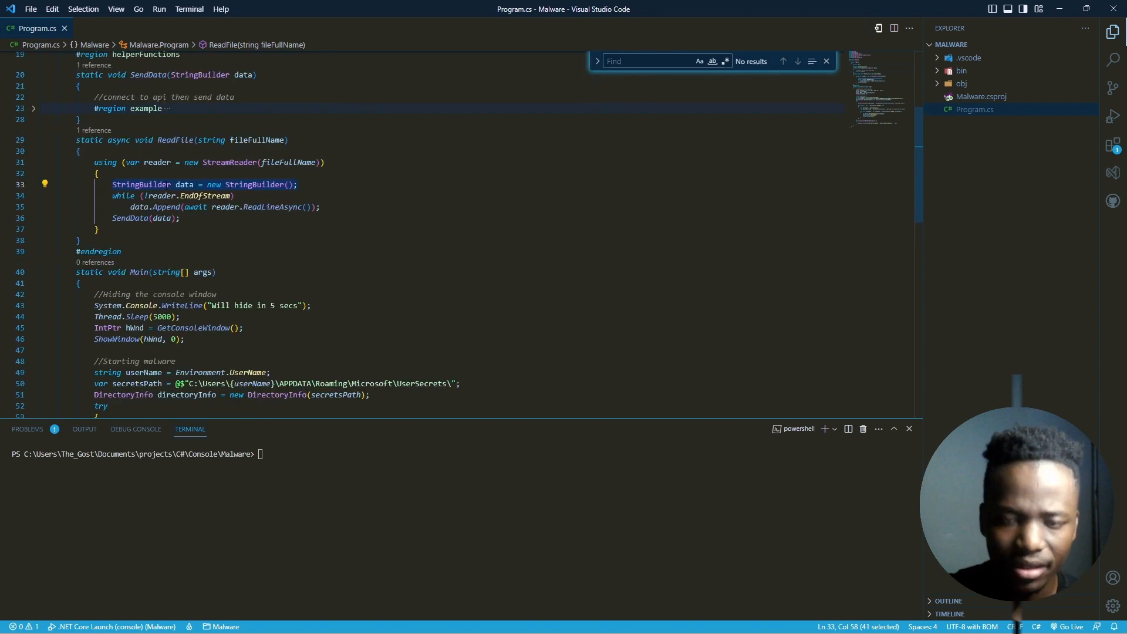
pyautogui.scroll(3)
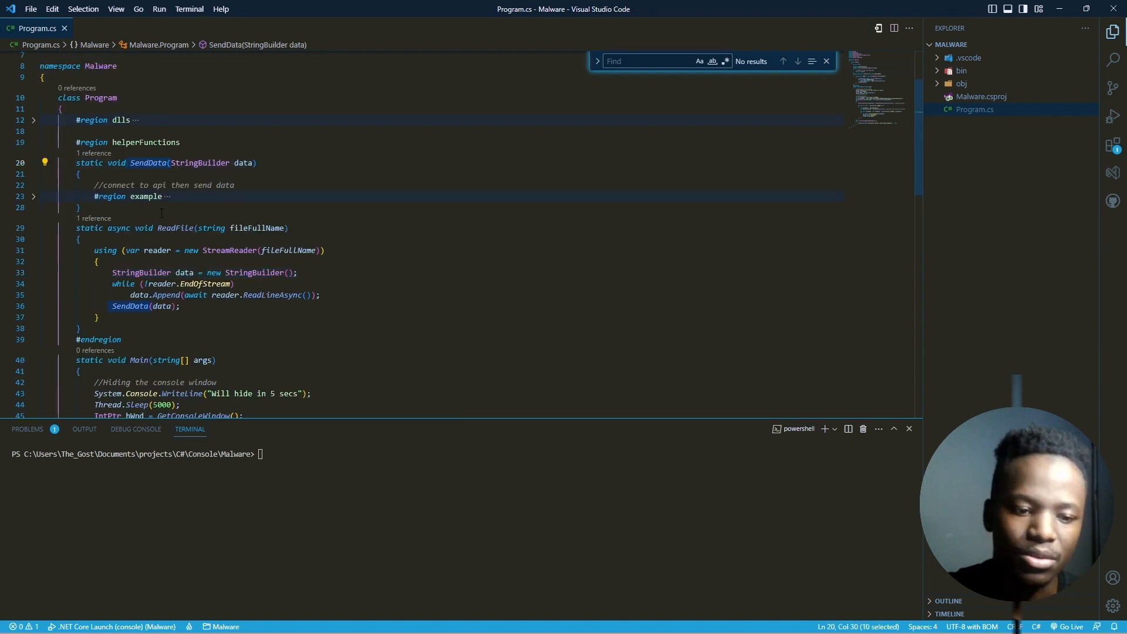
pyautogui.moveTo(173, 227)
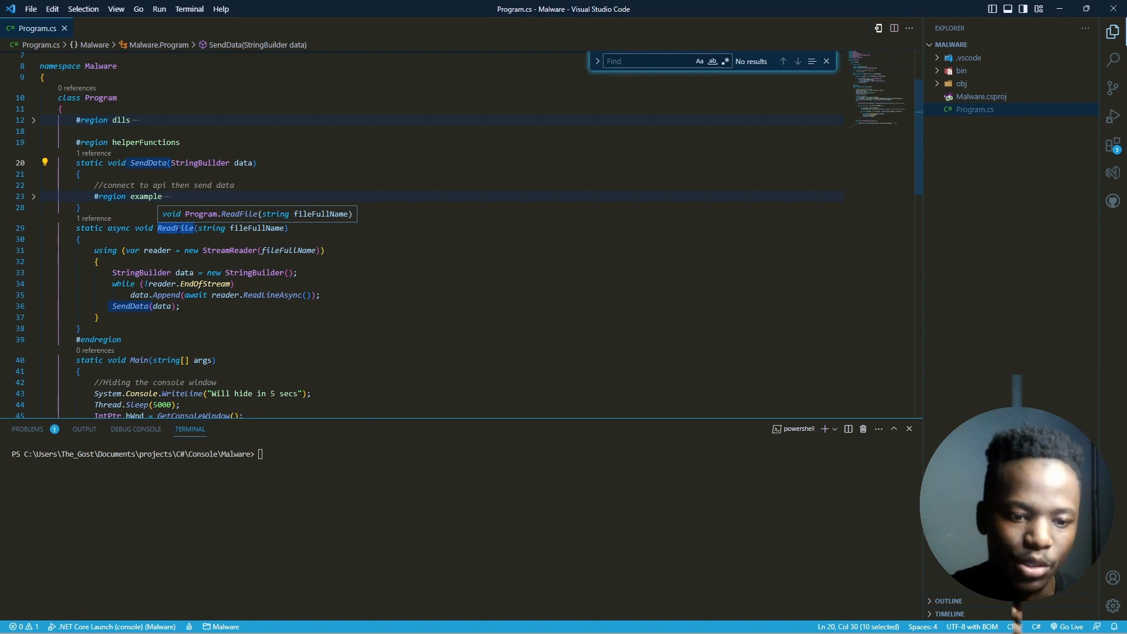
pyautogui.scroll(-3)
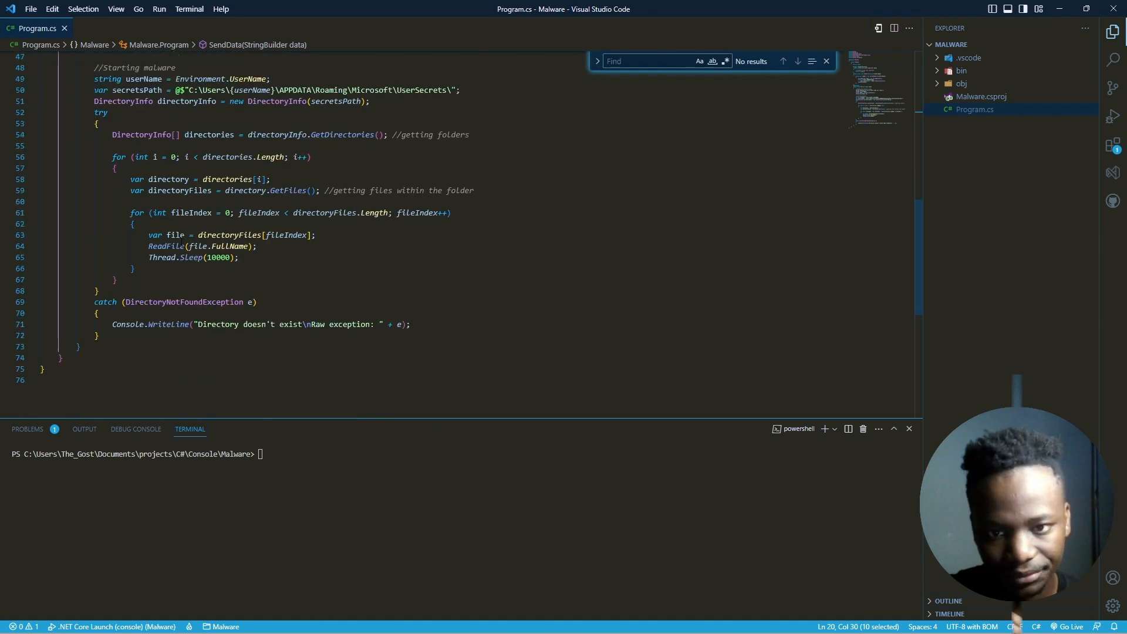
pyautogui.scroll(3)
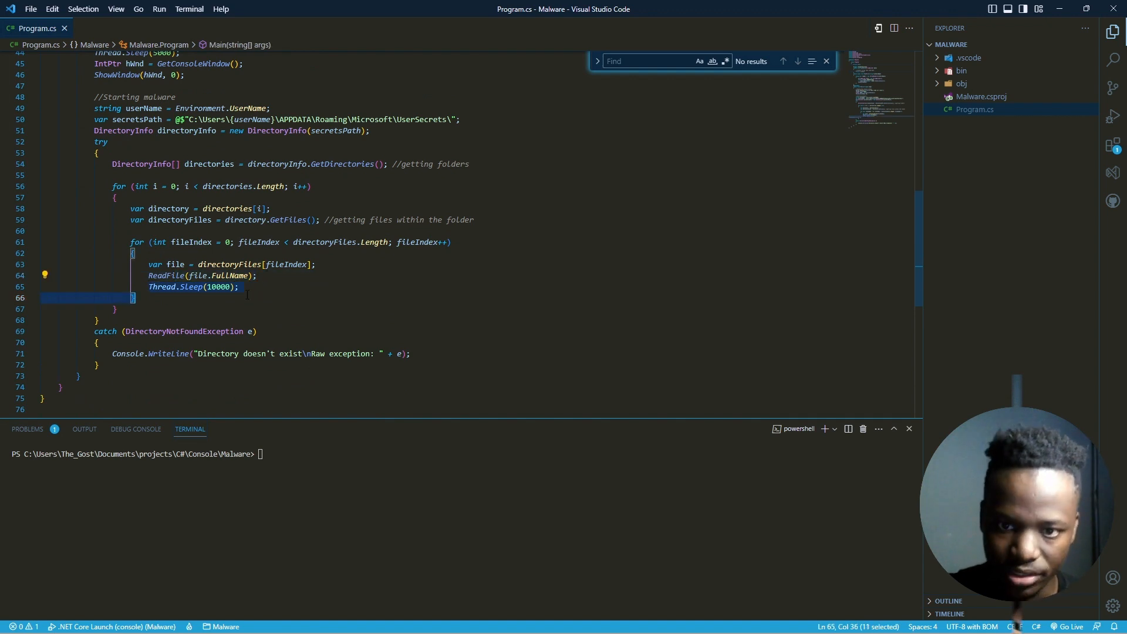
pyautogui.click(115, 309)
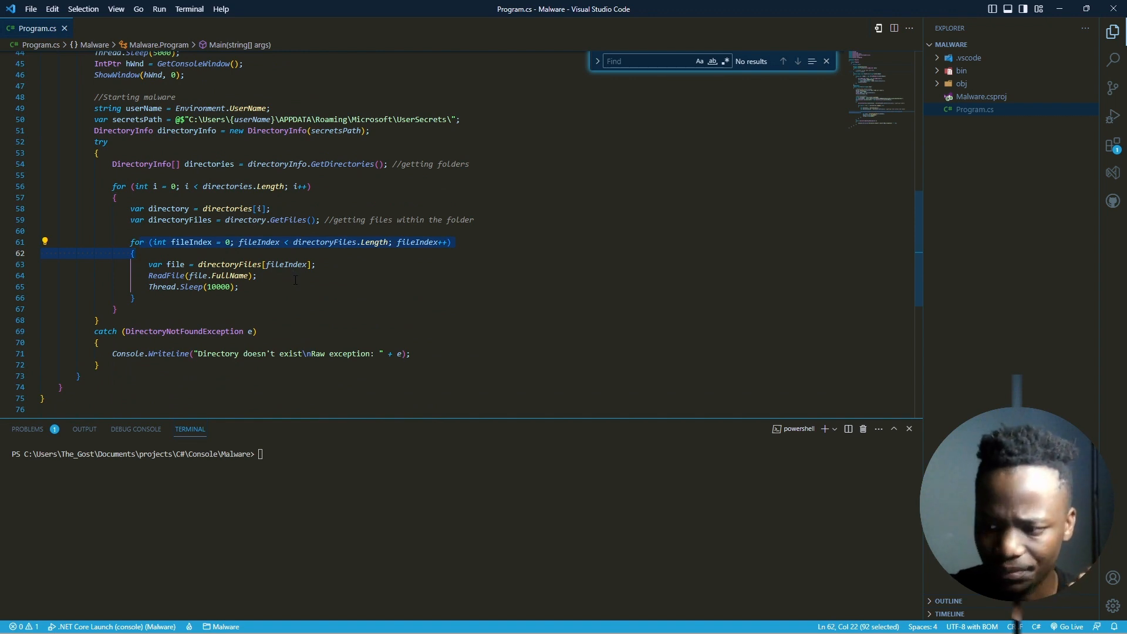
pyautogui.moveTo(284, 270)
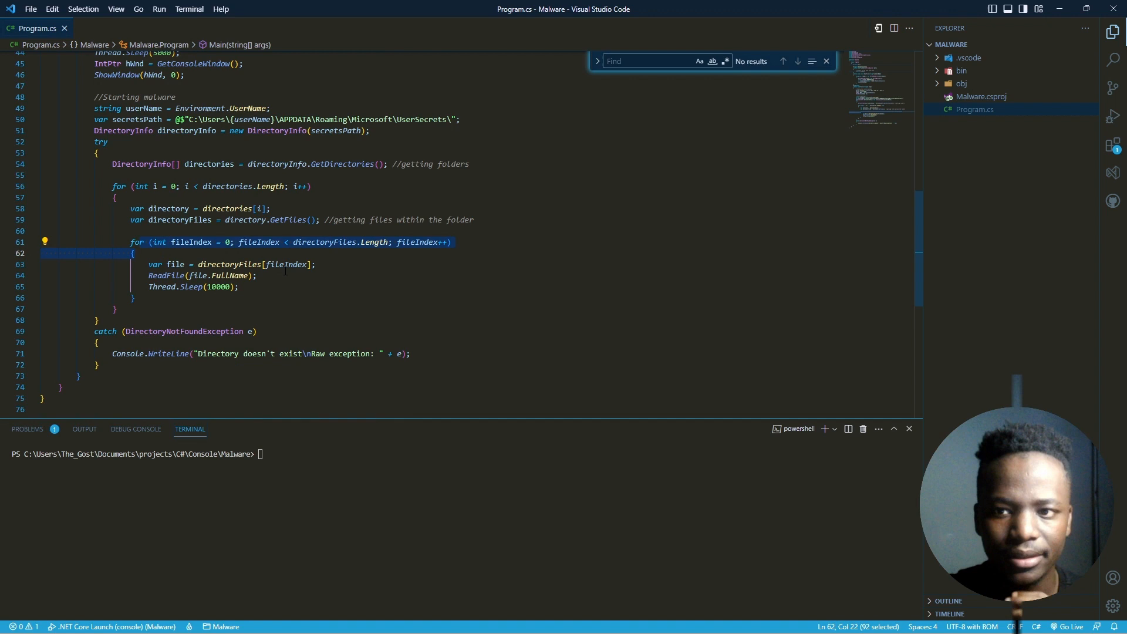
pyautogui.moveTo(286, 264)
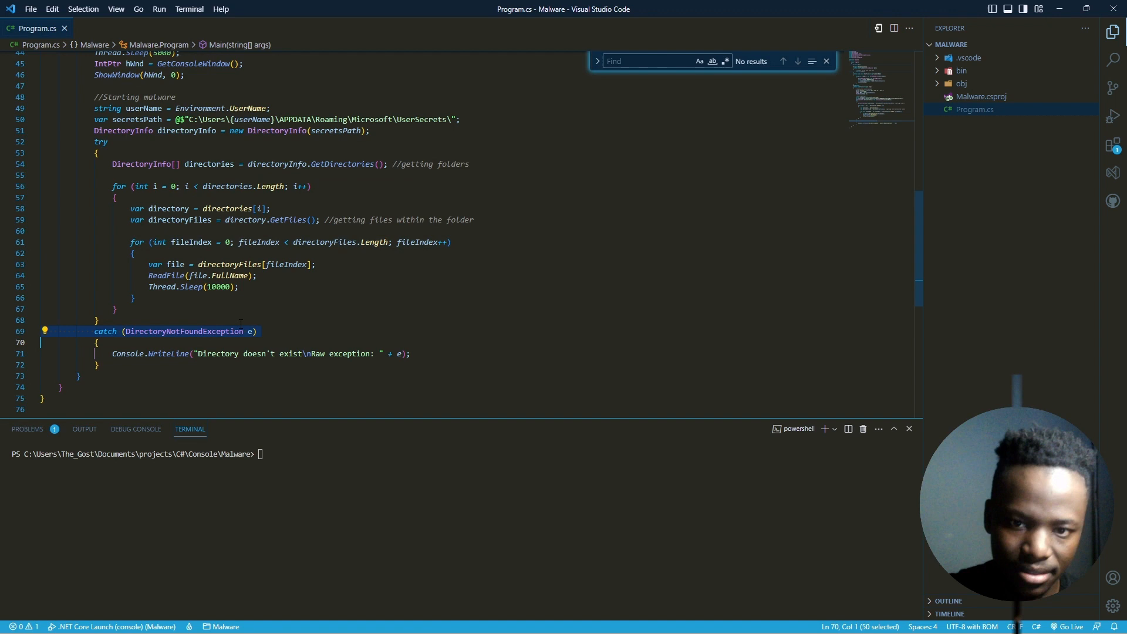
pyautogui.click(149, 331)
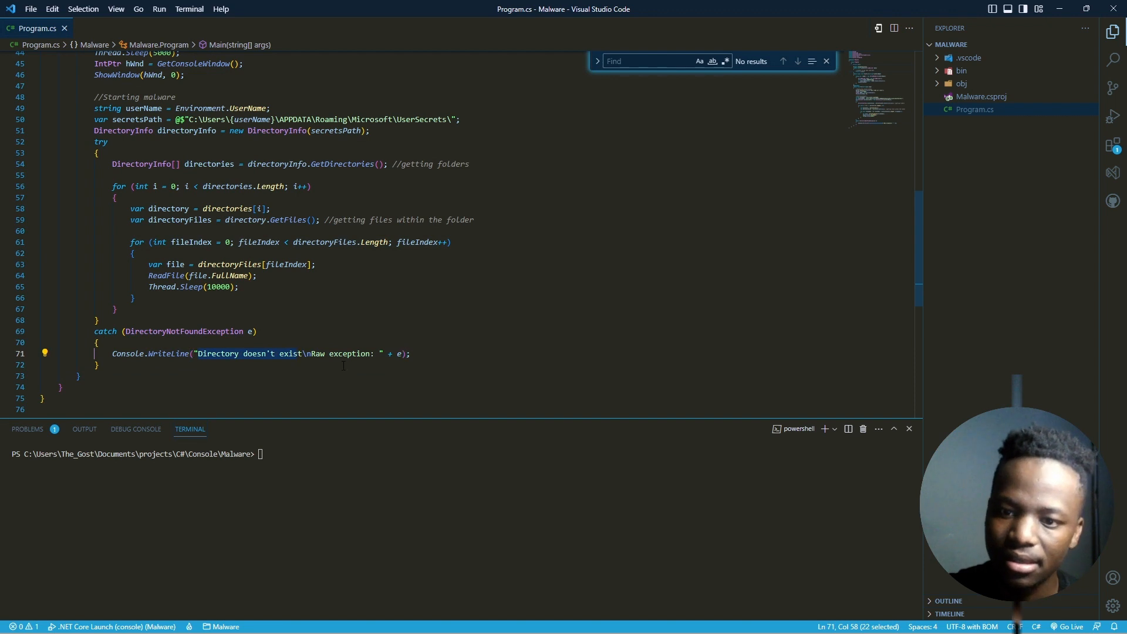
pyautogui.scroll(3)
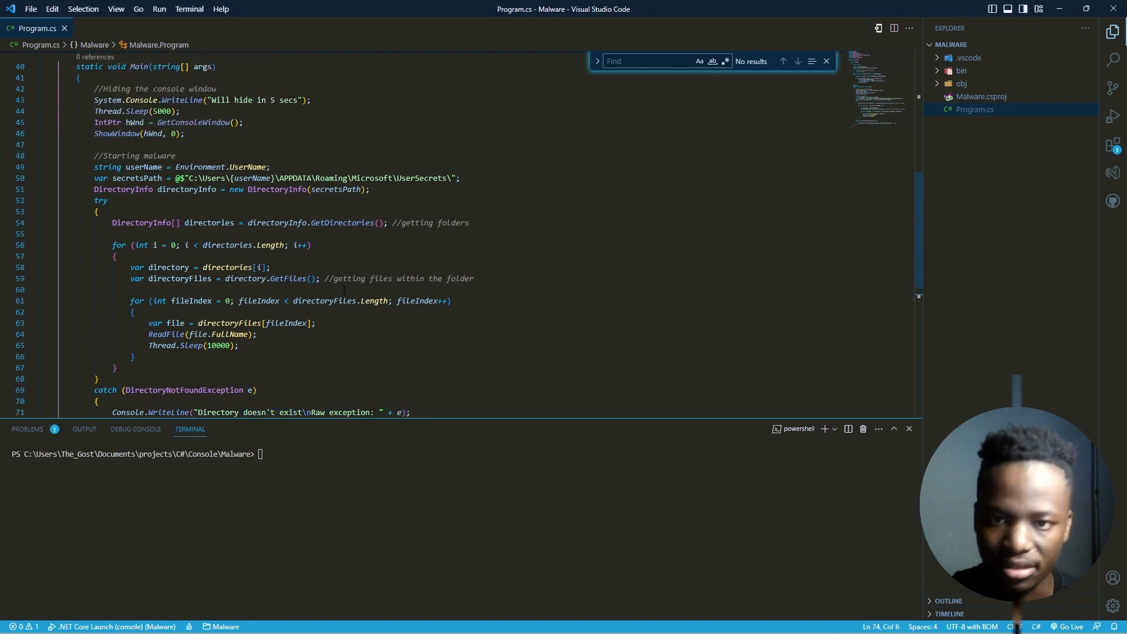
pyautogui.scroll(3)
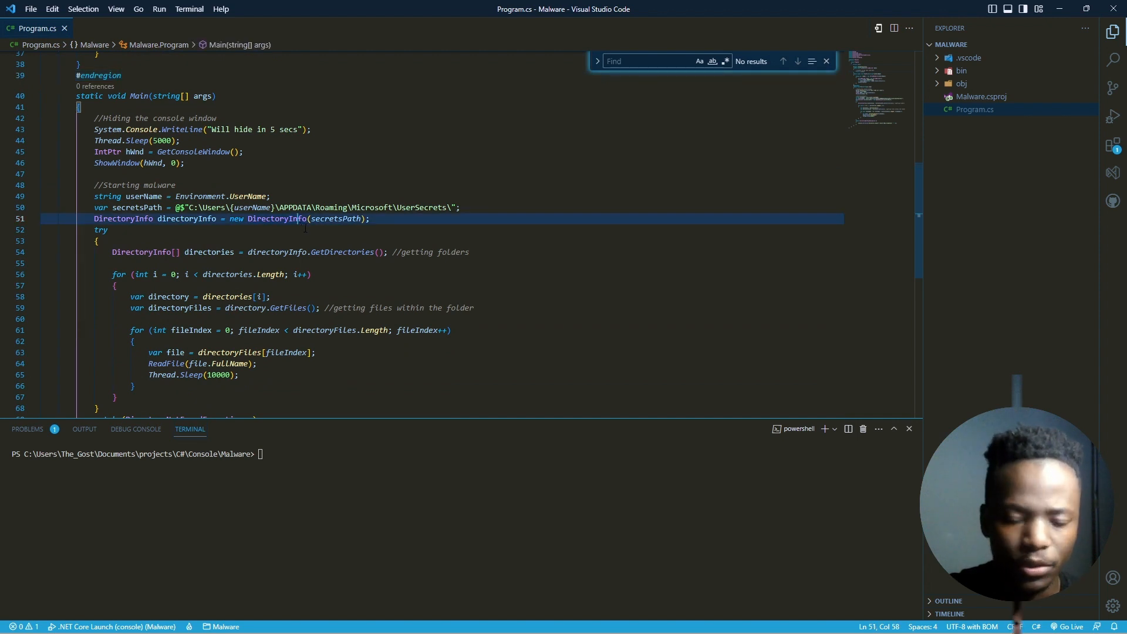
# Scroll Program.cs back up to the start of Main where the first console message sits.
pyautogui.scroll(3)
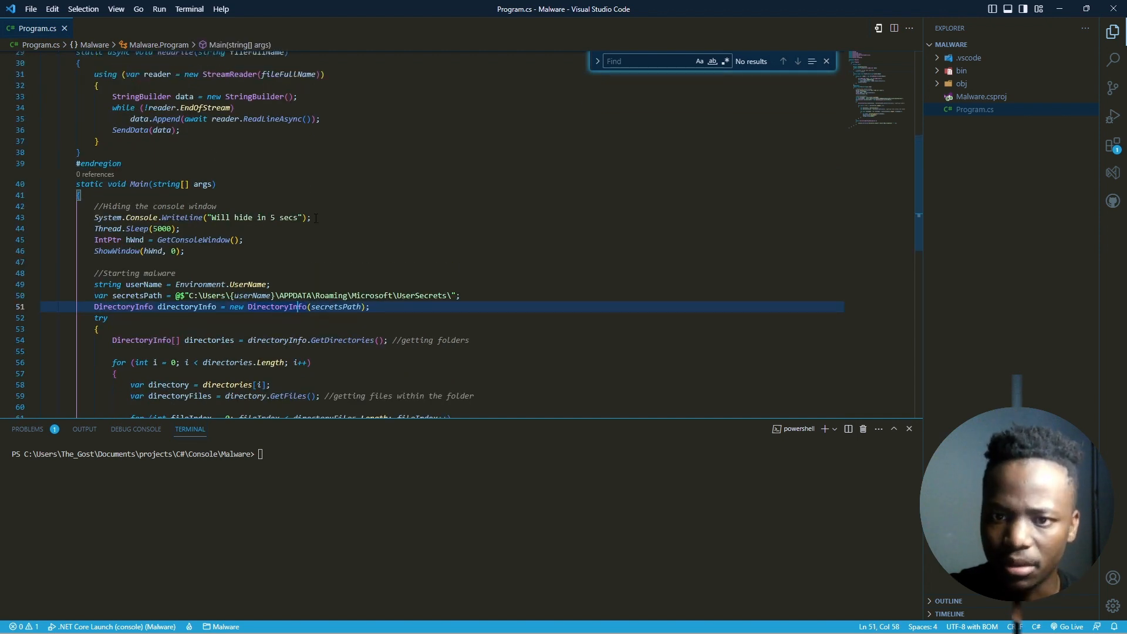
pyautogui.scroll(3)
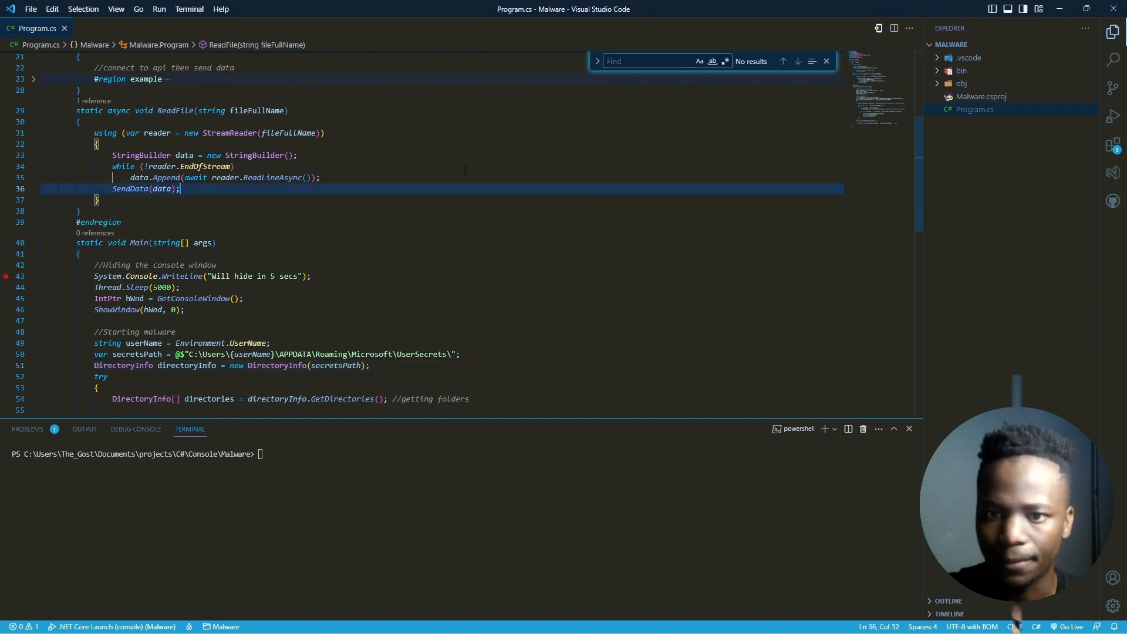
pyautogui.scroll(3)
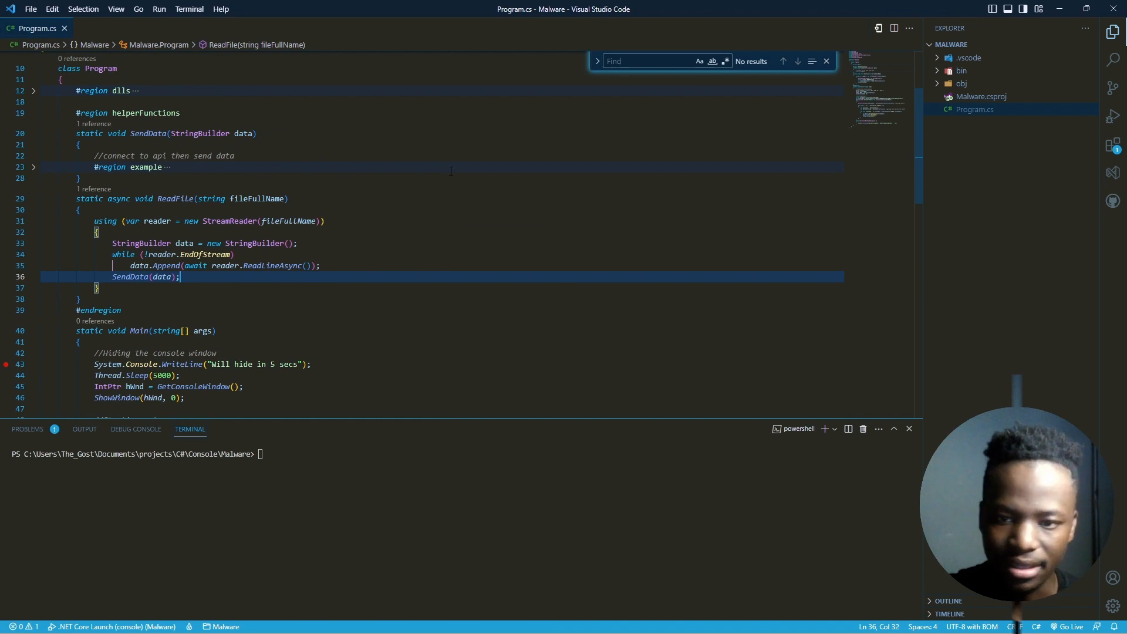
pyautogui.scroll(-3)
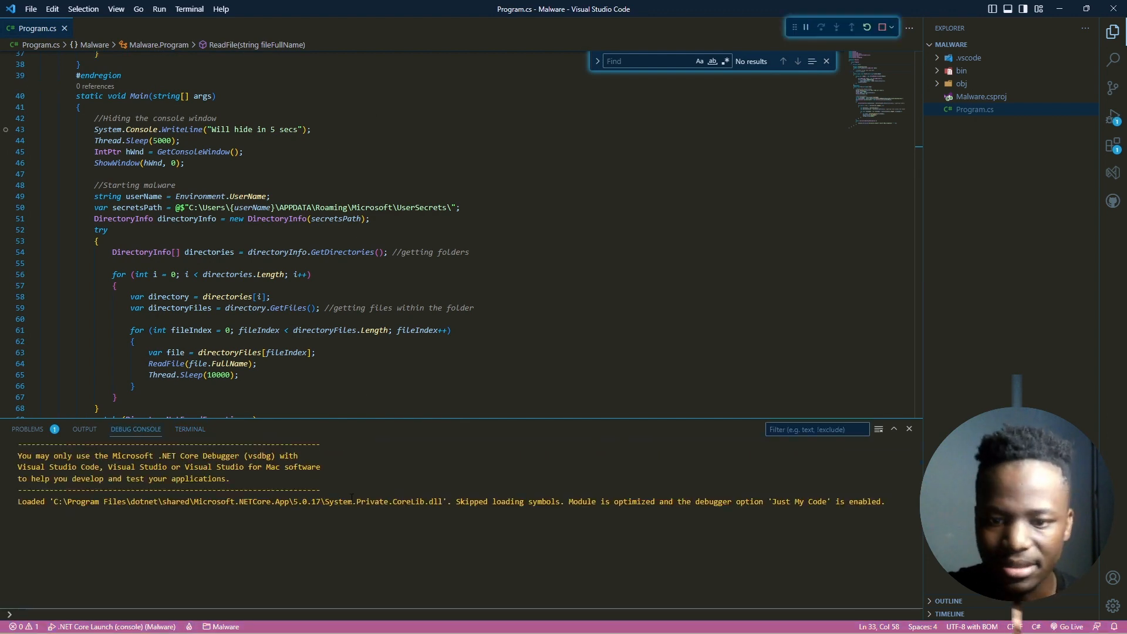
# Step over the hide warning, the five-second wait and the call hiding the console window.
pyautogui.click(805, 27)
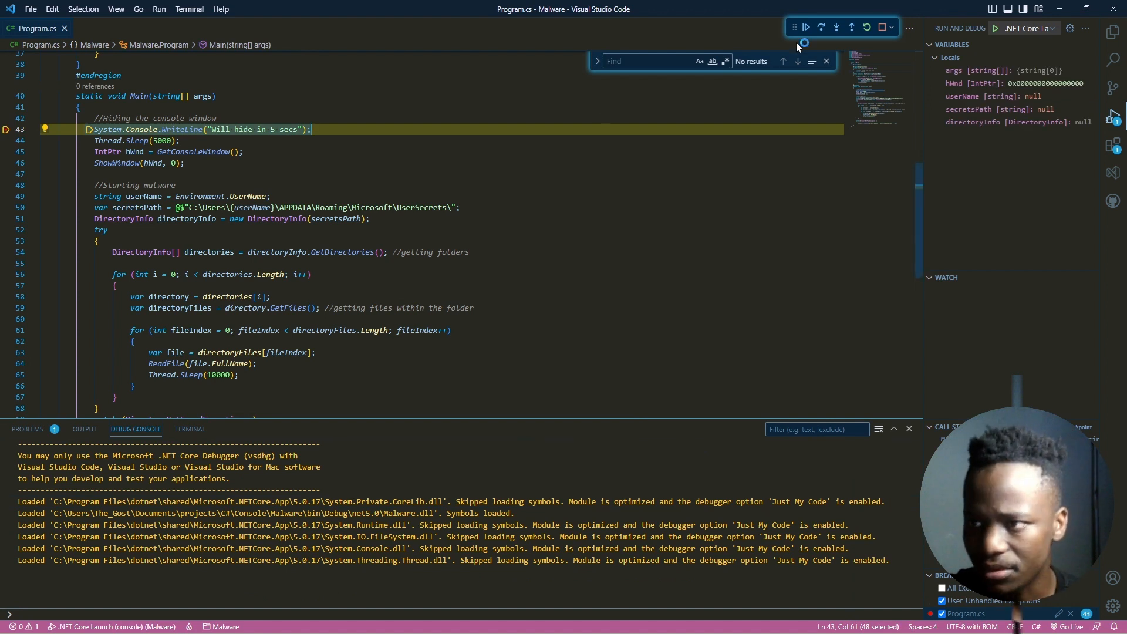
pyautogui.moveTo(821, 27)
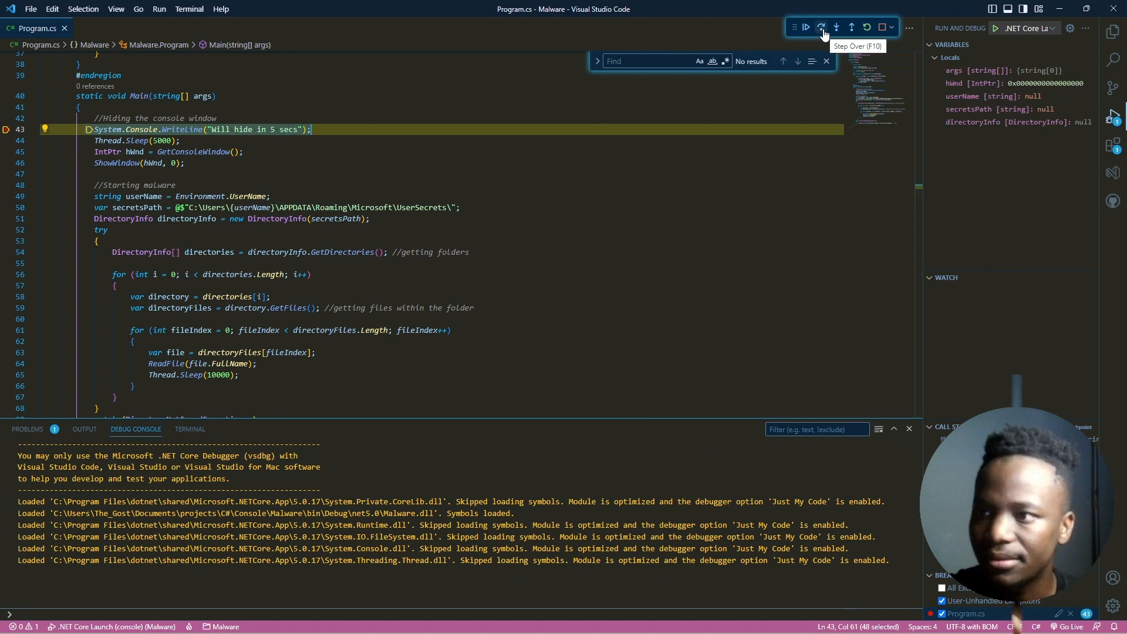
pyautogui.click(820, 27)
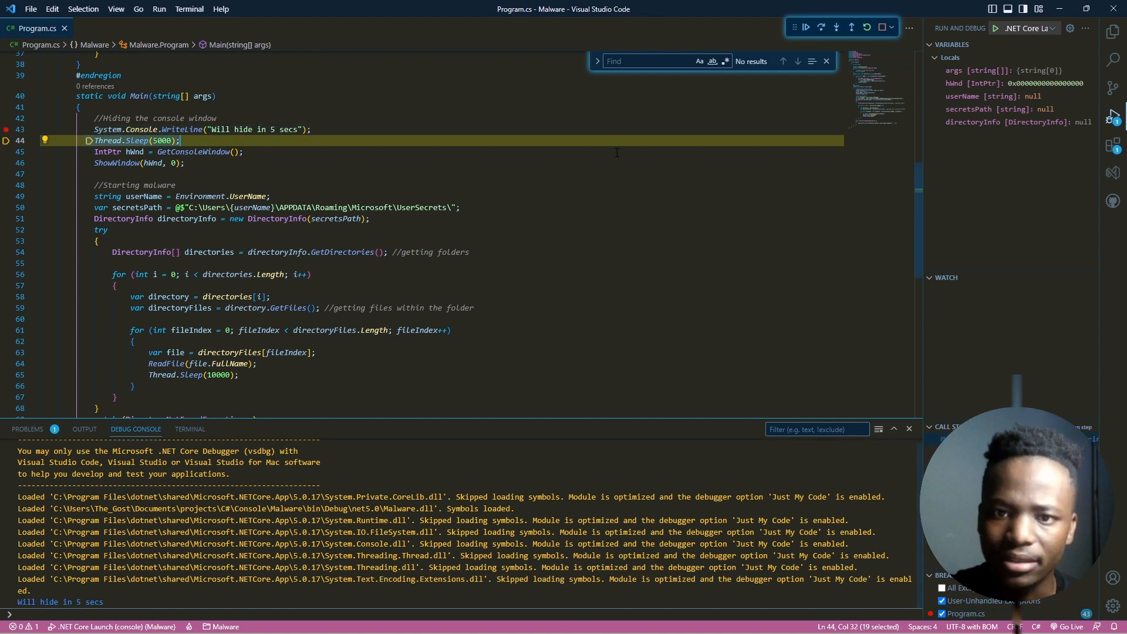
pyautogui.click(806, 27)
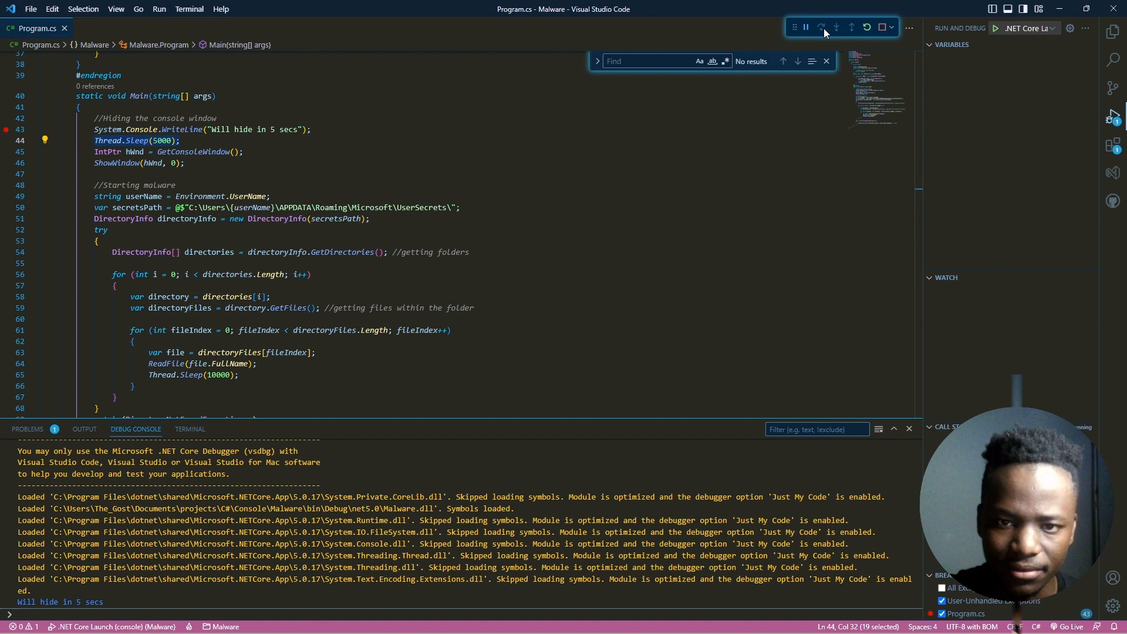
pyautogui.moveTo(353, 125)
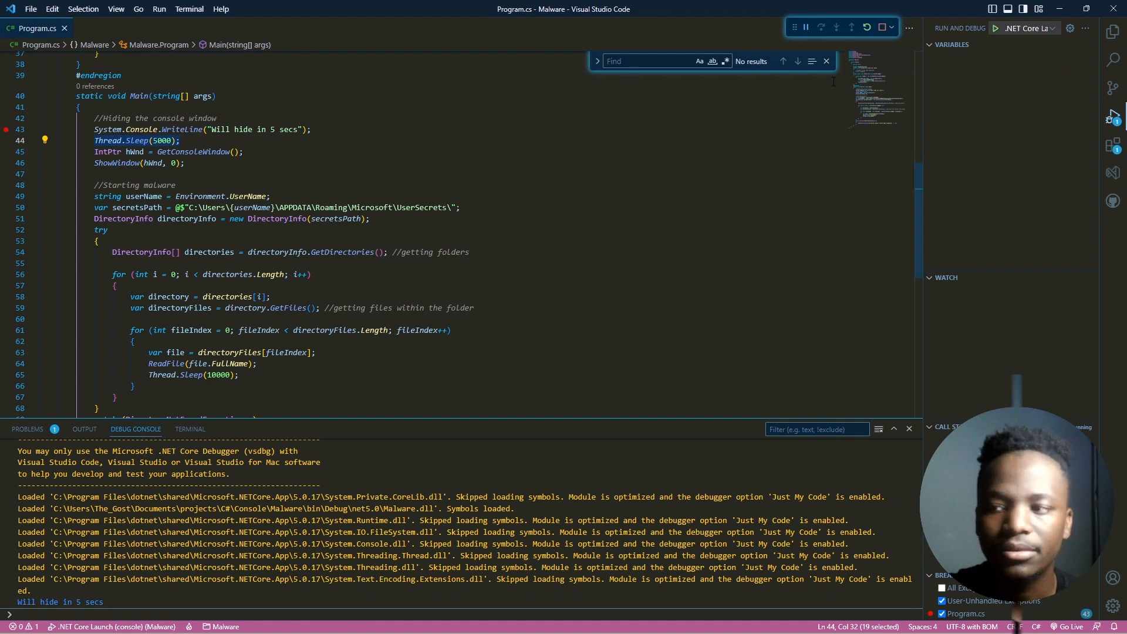
pyautogui.click(821, 27)
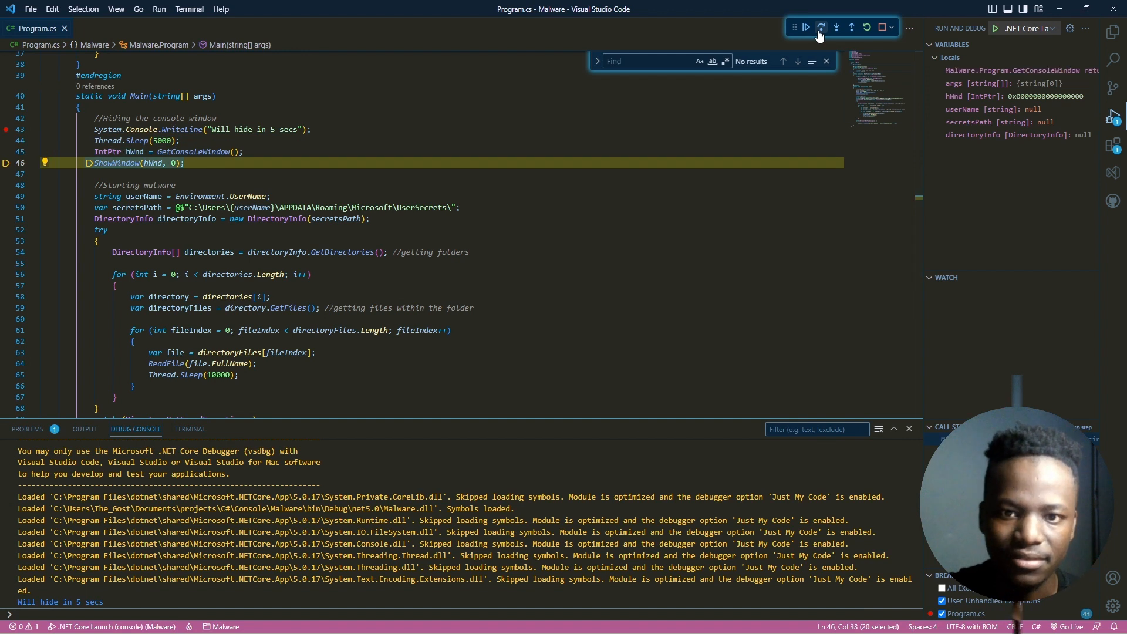
pyautogui.click(836, 27)
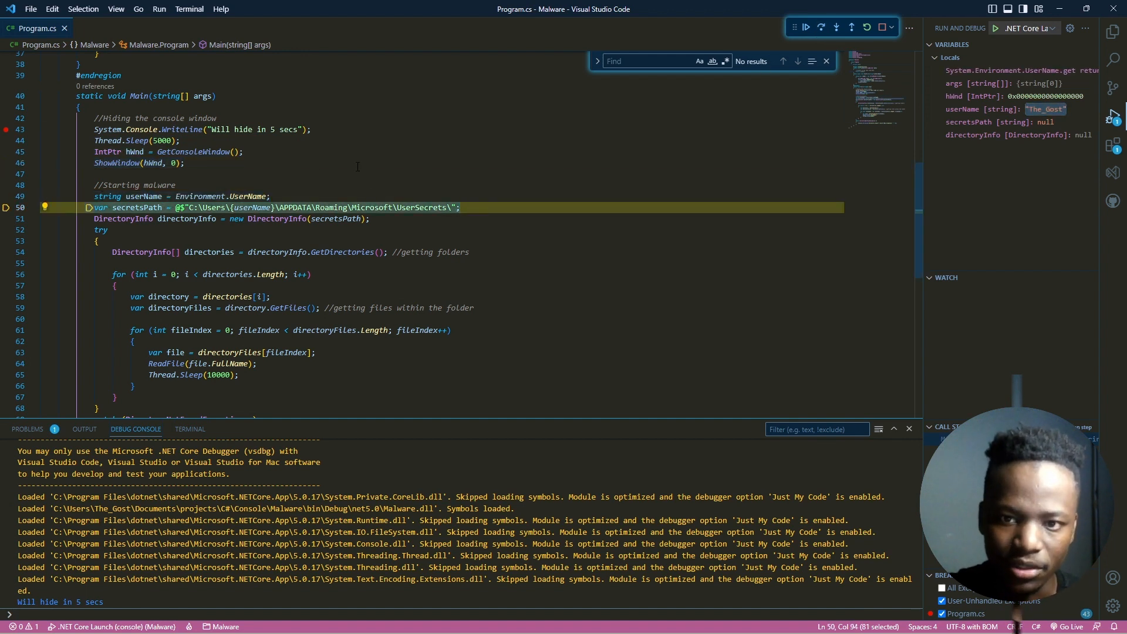
pyautogui.moveTo(144, 196)
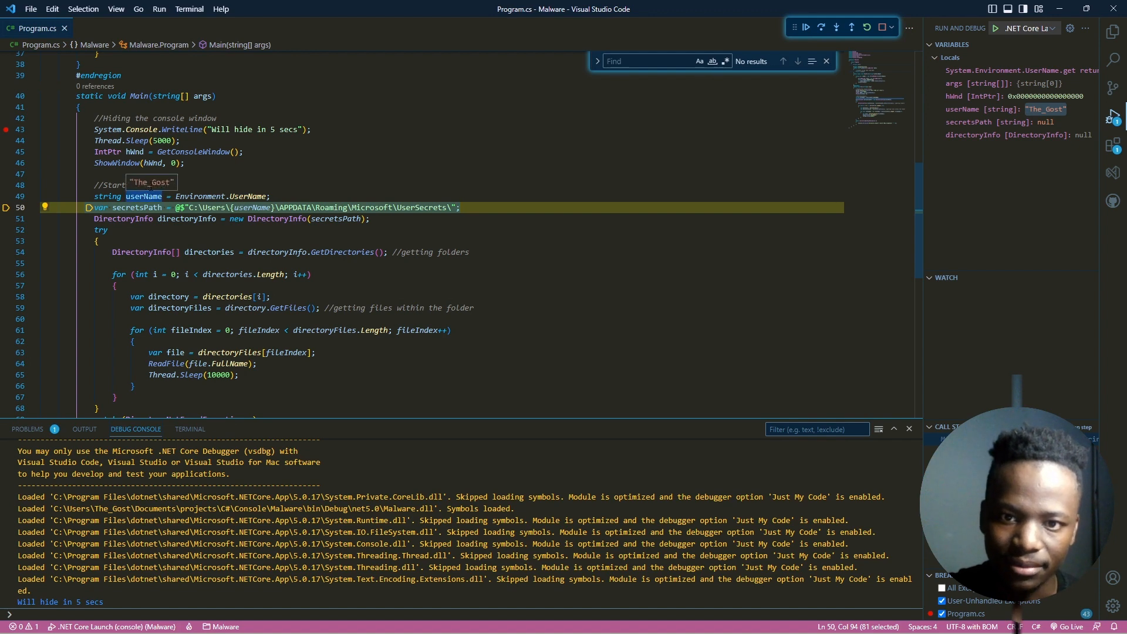
# Step through the secrets path, directory info and folder loop to ReadFile, then stop debugging.
pyautogui.click(821, 27)
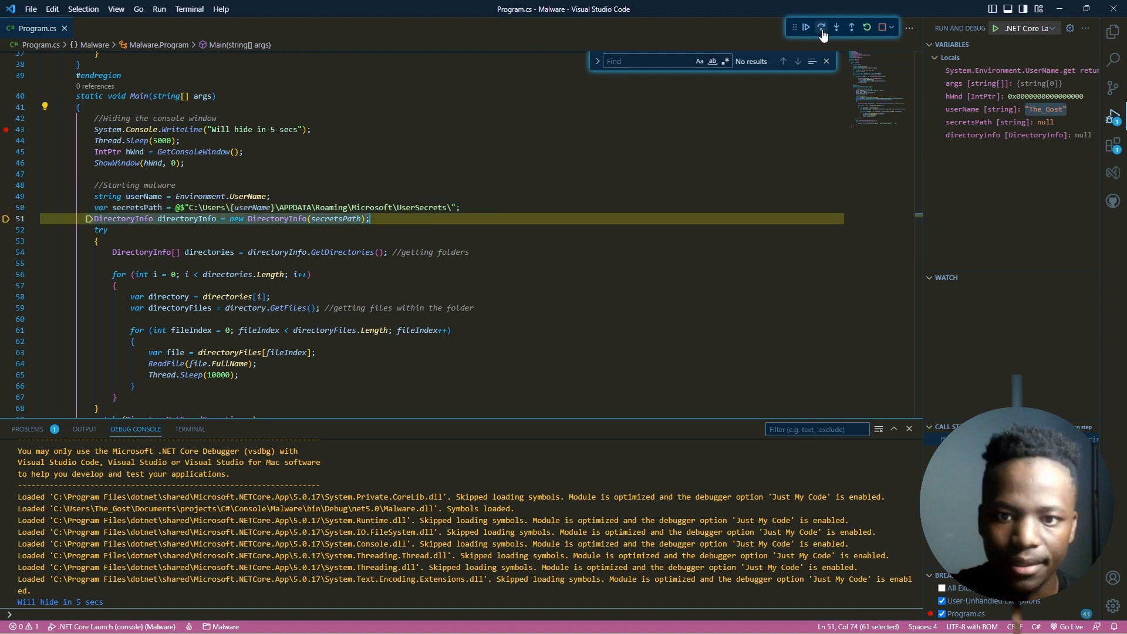
pyautogui.click(821, 27)
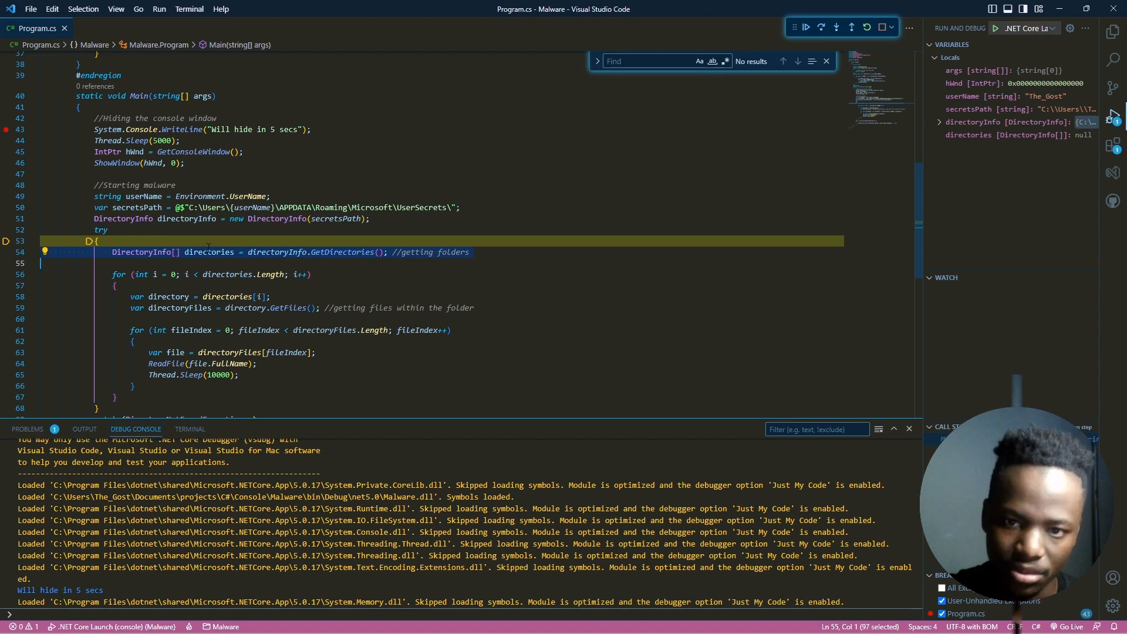
pyautogui.click(822, 27)
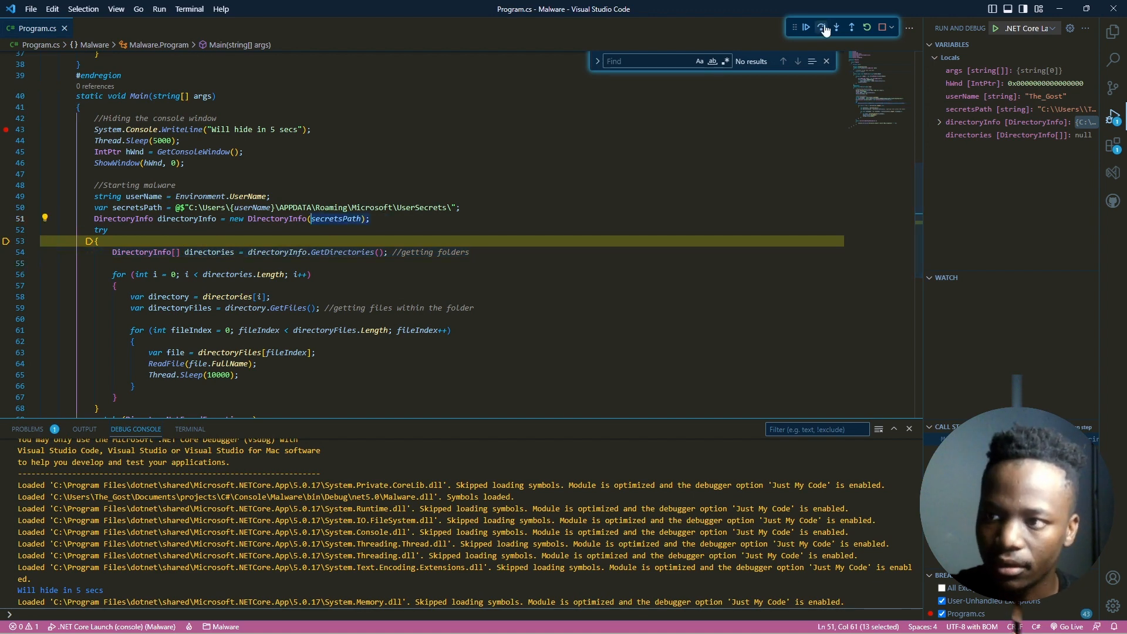
pyautogui.click(836, 27)
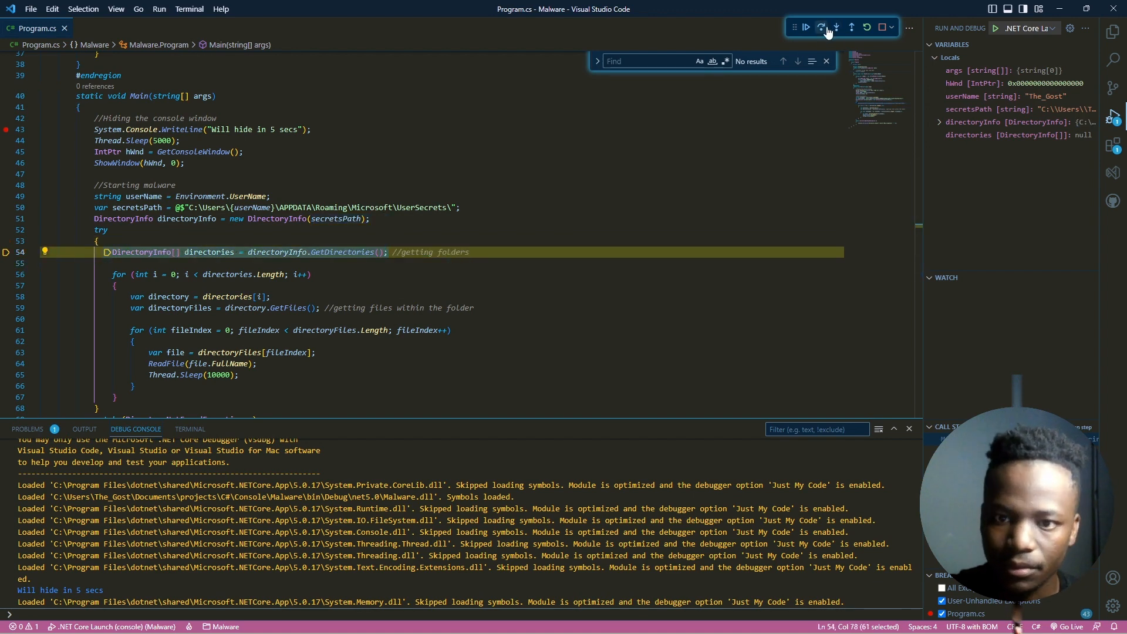
pyautogui.click(821, 27)
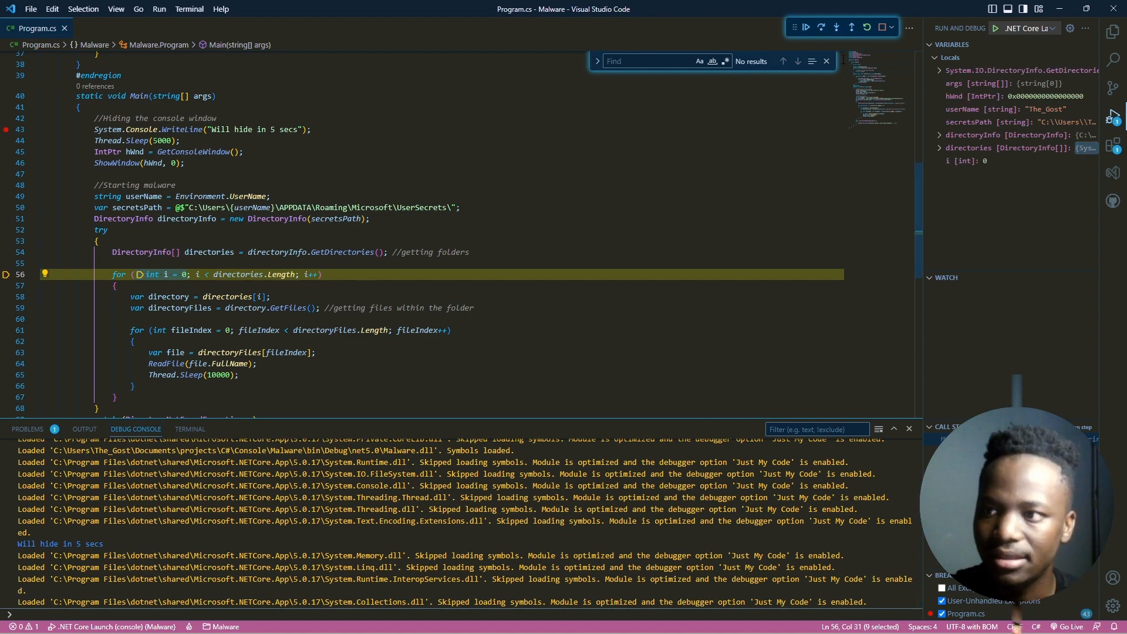
pyautogui.click(821, 27)
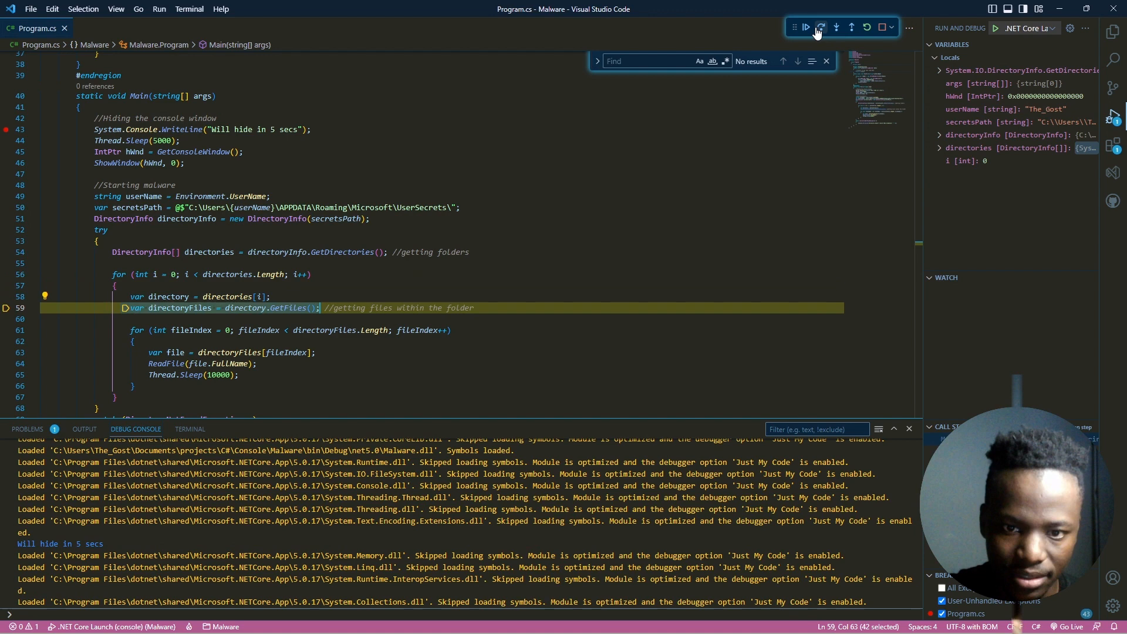
pyautogui.click(837, 27)
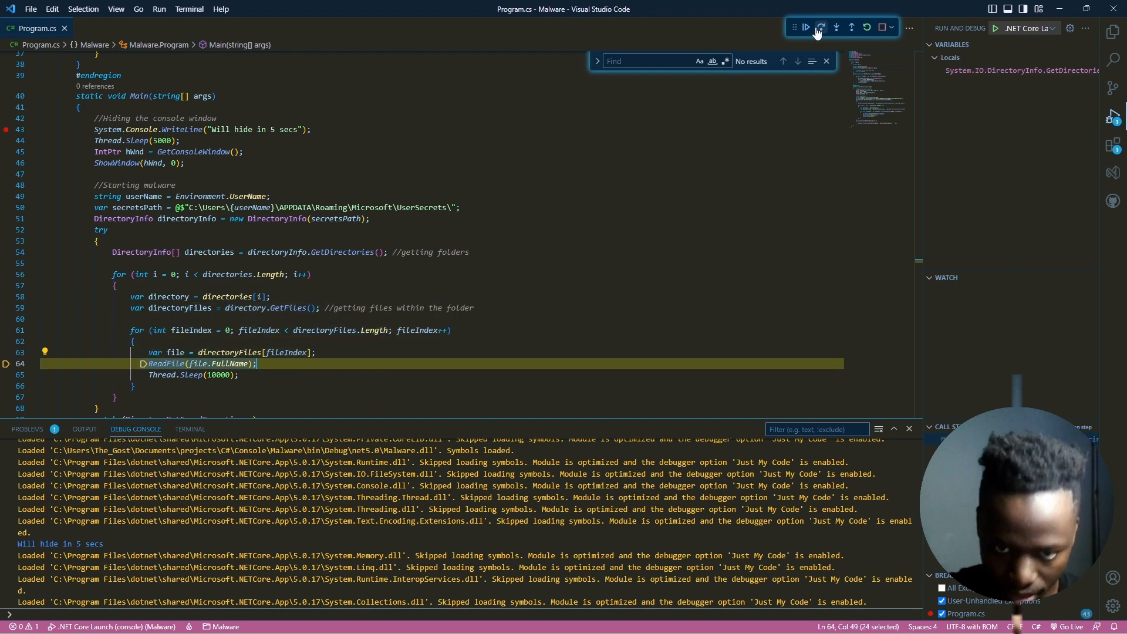
pyautogui.click(821, 27)
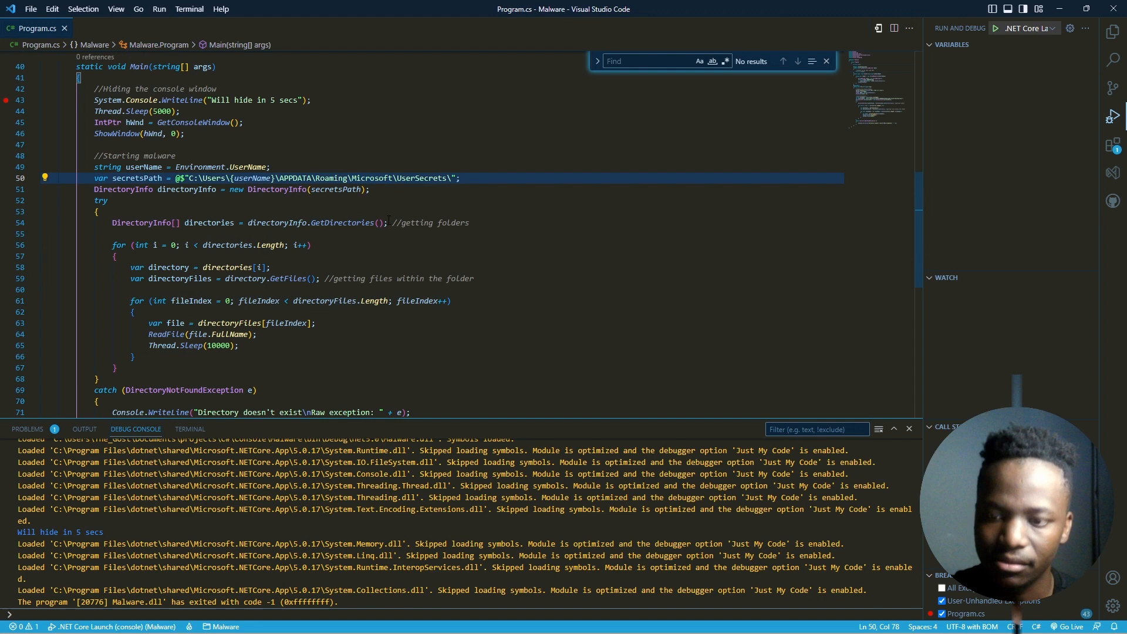
# Change secretsPath to Microsofts, rerun, and review the 'Directory doesn't exist' DirectoryNotFoundException output.
pyautogui.write('s')
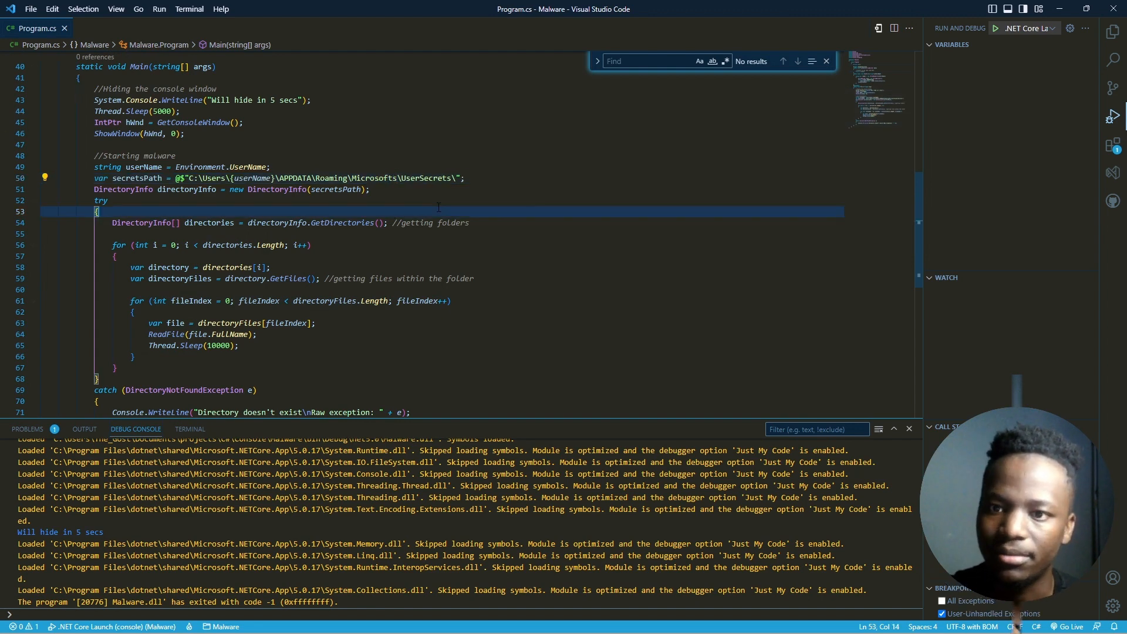
pyautogui.click(189, 429)
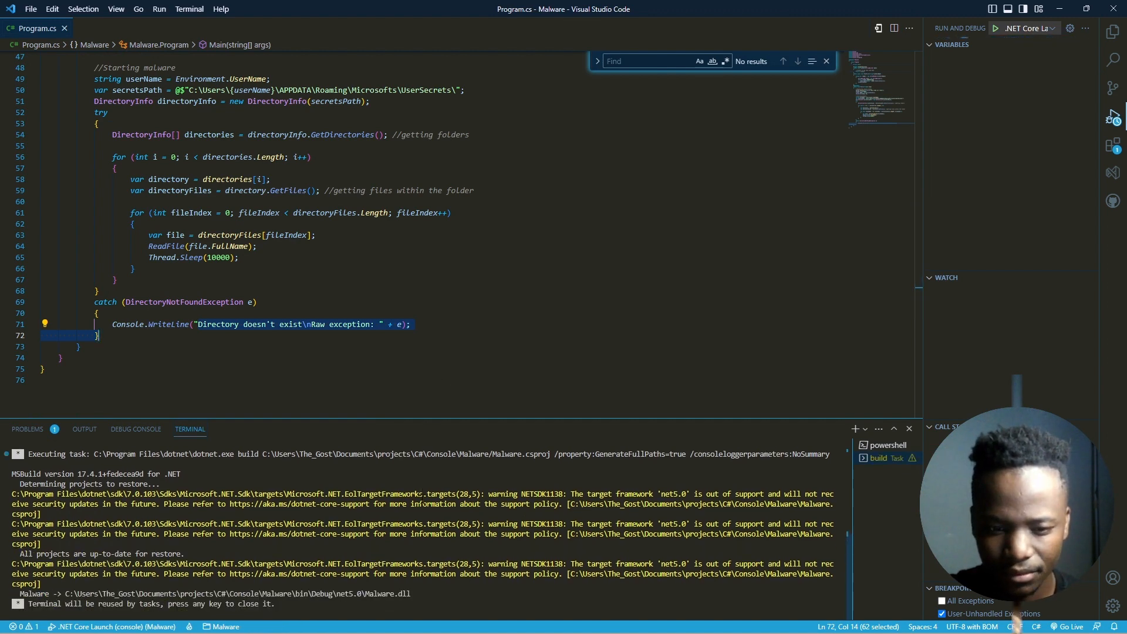
pyautogui.click(994, 28)
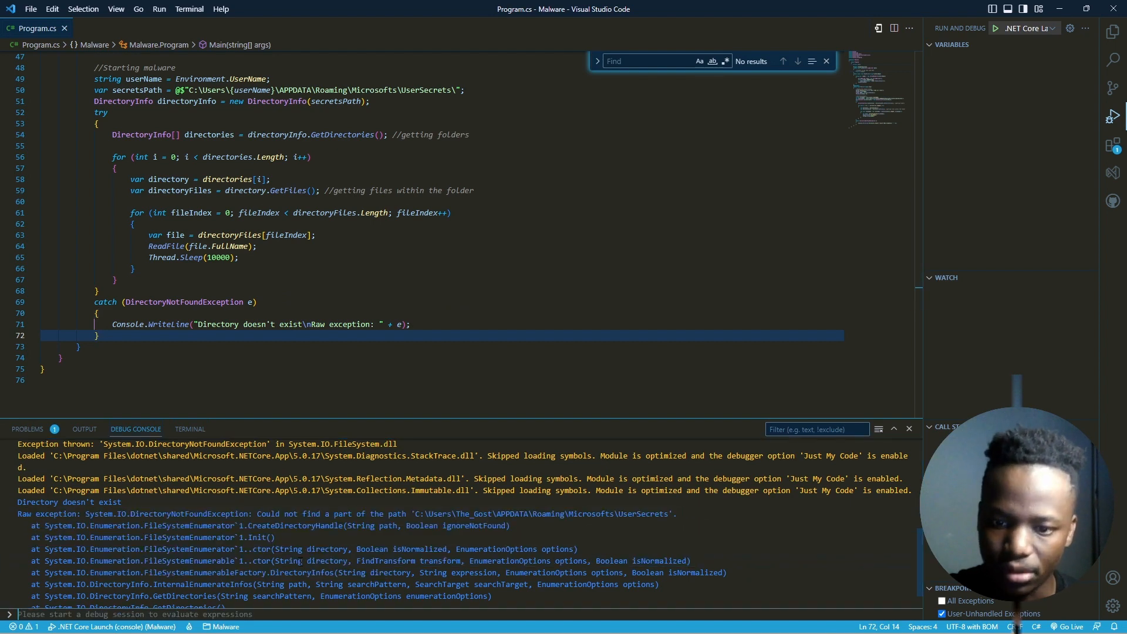
pyautogui.scroll(-3)
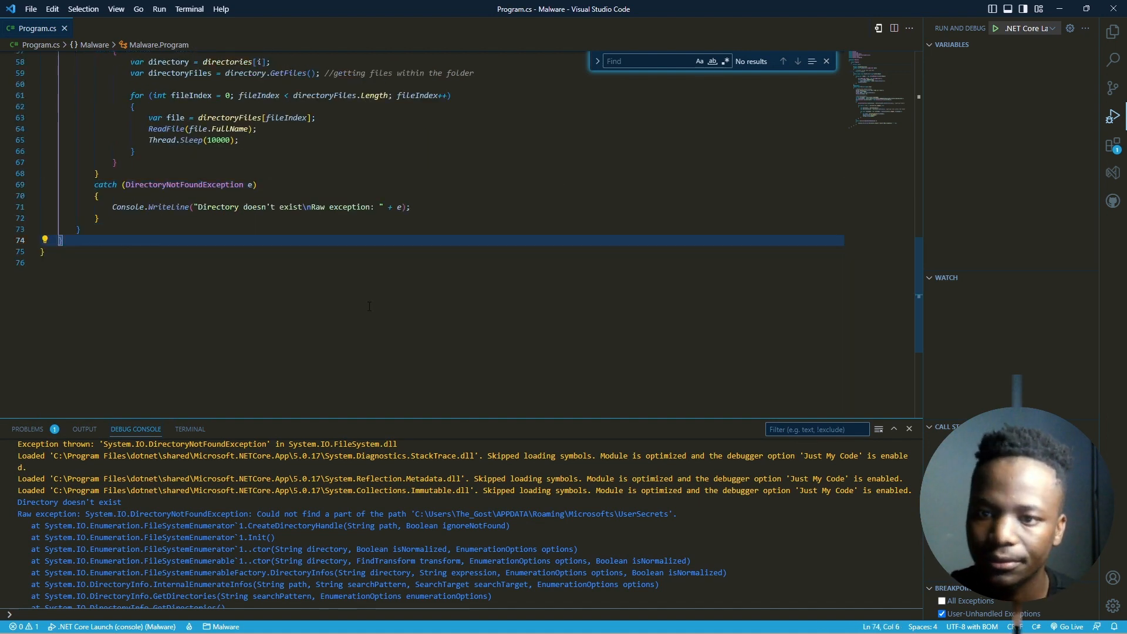
pyautogui.scroll(-3)
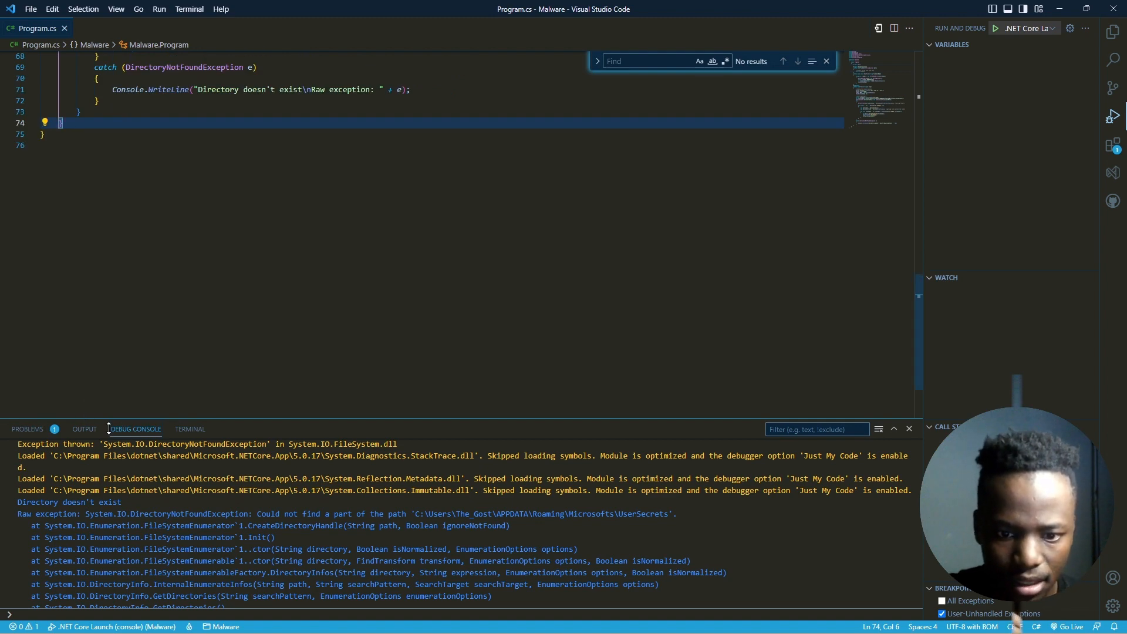
pyautogui.scroll(3)
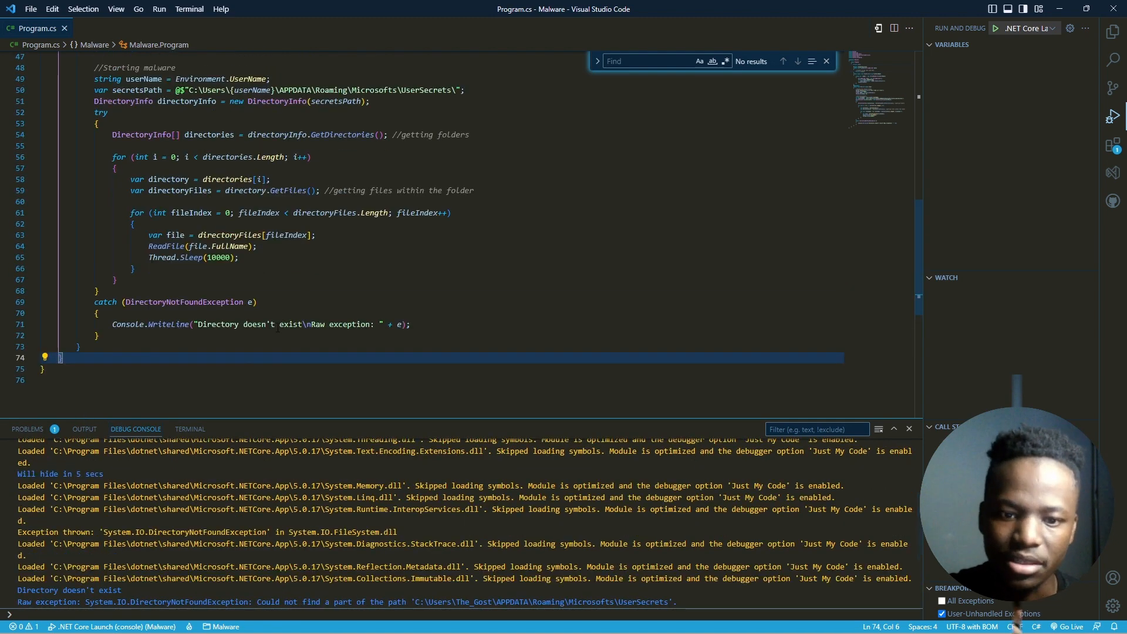
pyautogui.scroll(3)
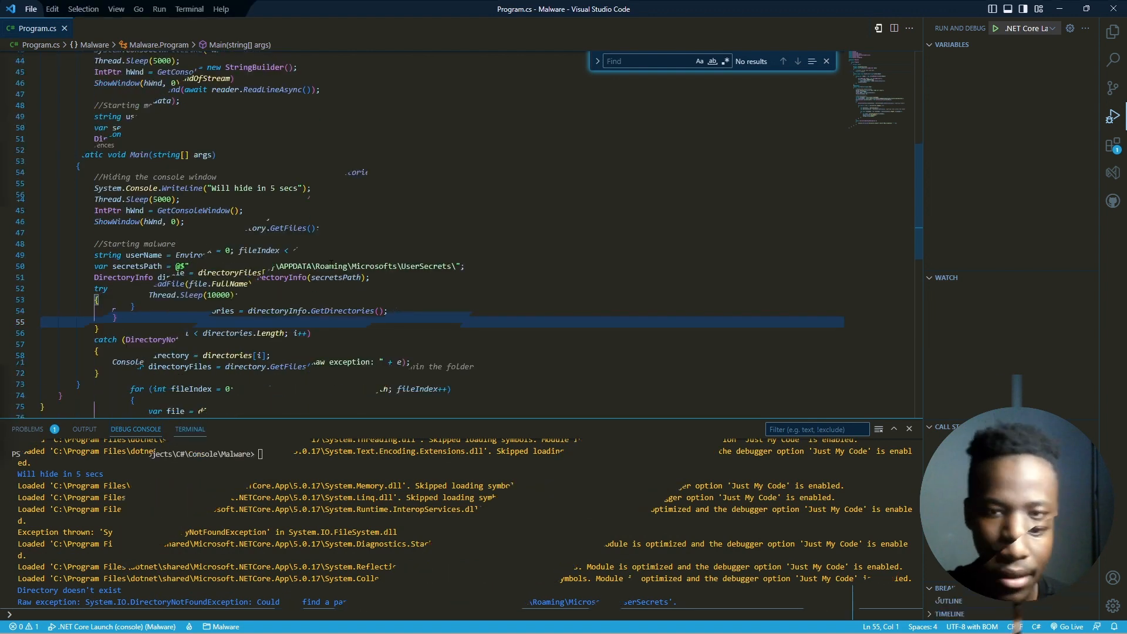
# Restore the secrets path to Microsoft\UserSecrets with a PowerShell terminal ready in the project folder.
pyautogui.click(1112, 31)
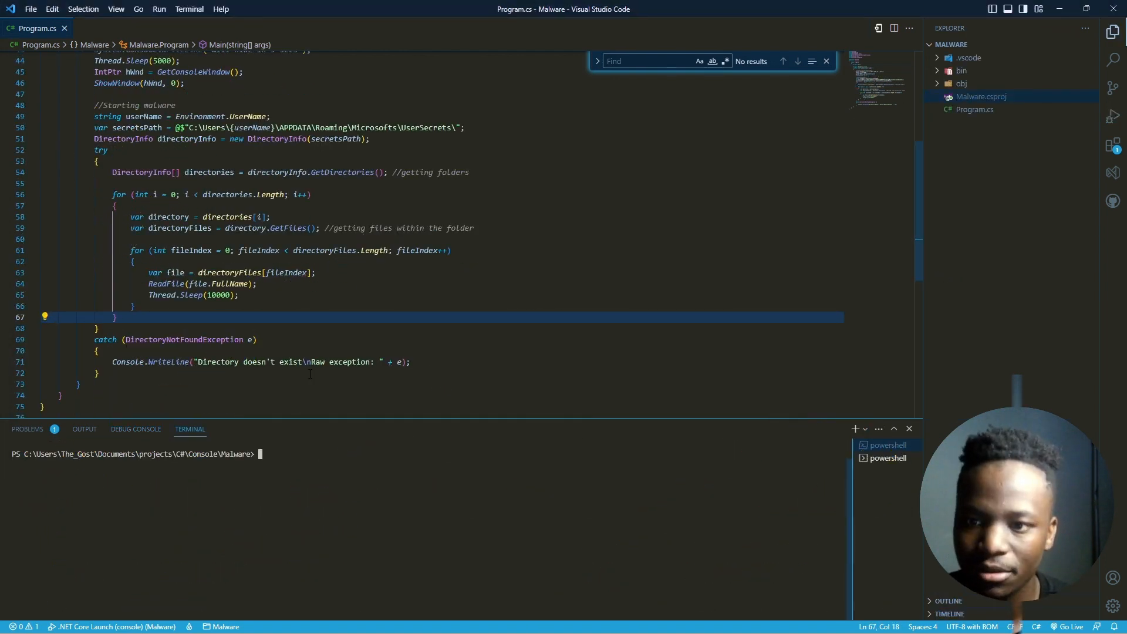
pyautogui.scroll(3)
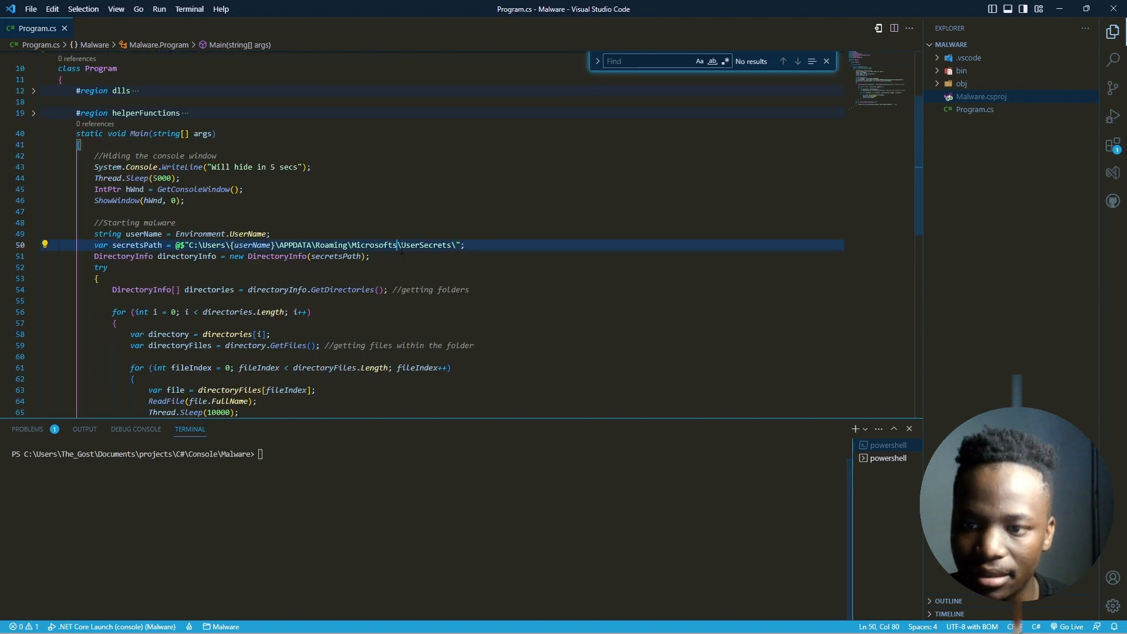
pyautogui.scroll(-3)
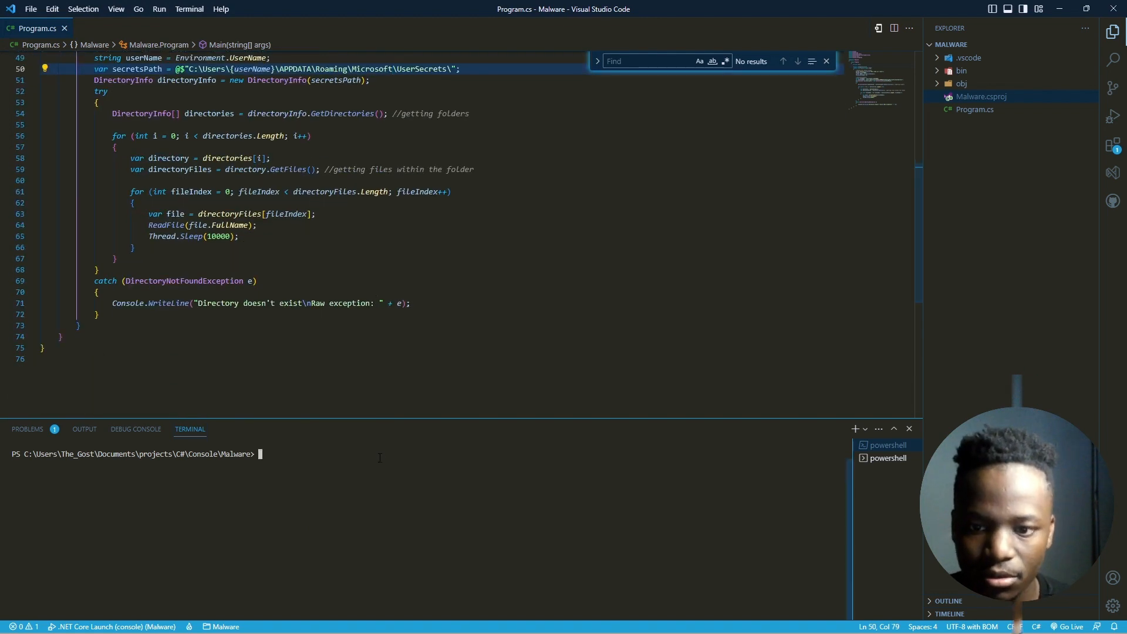
pyautogui.moveTo(905, 302)
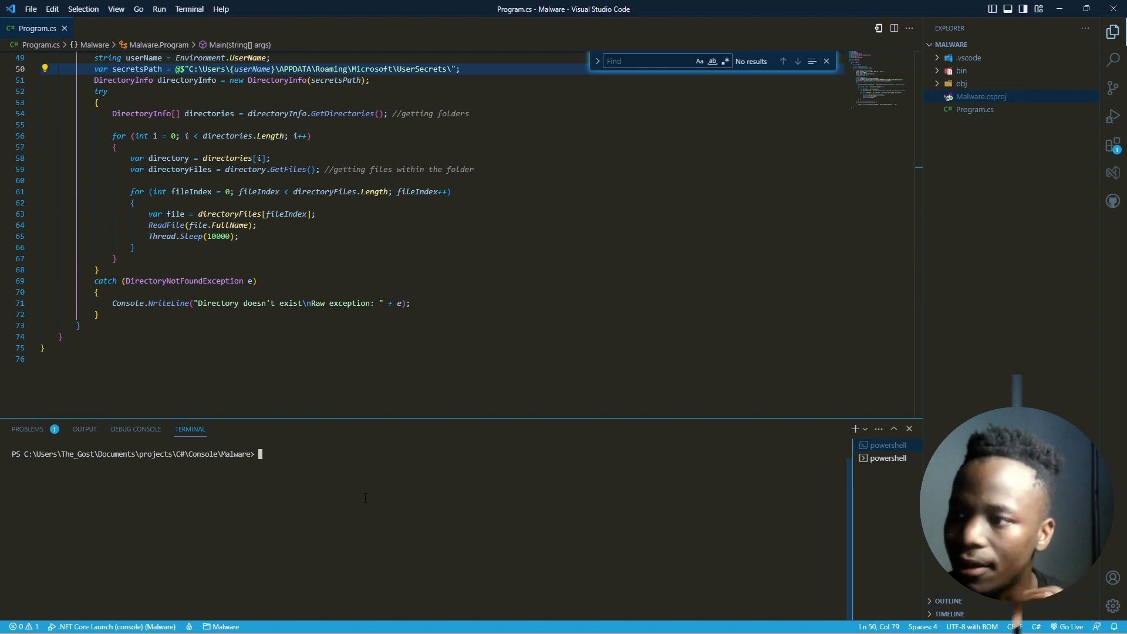
pyautogui.moveTo(363, 492)
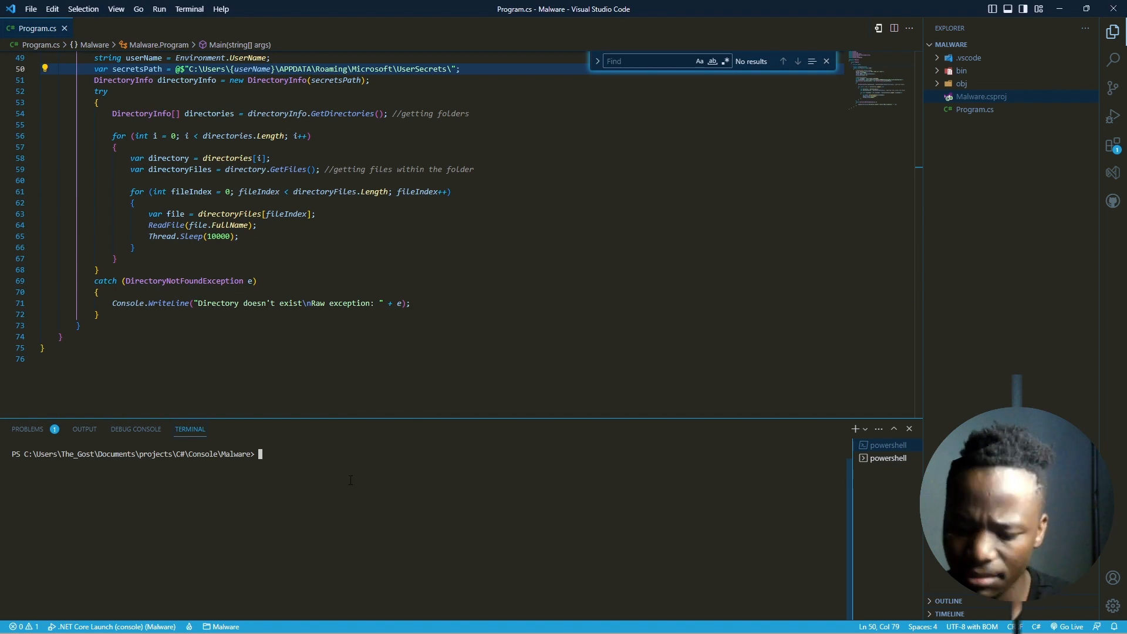
# Run dotnet publish in the terminal to list its available options.
pyautogui.write('dotnet')
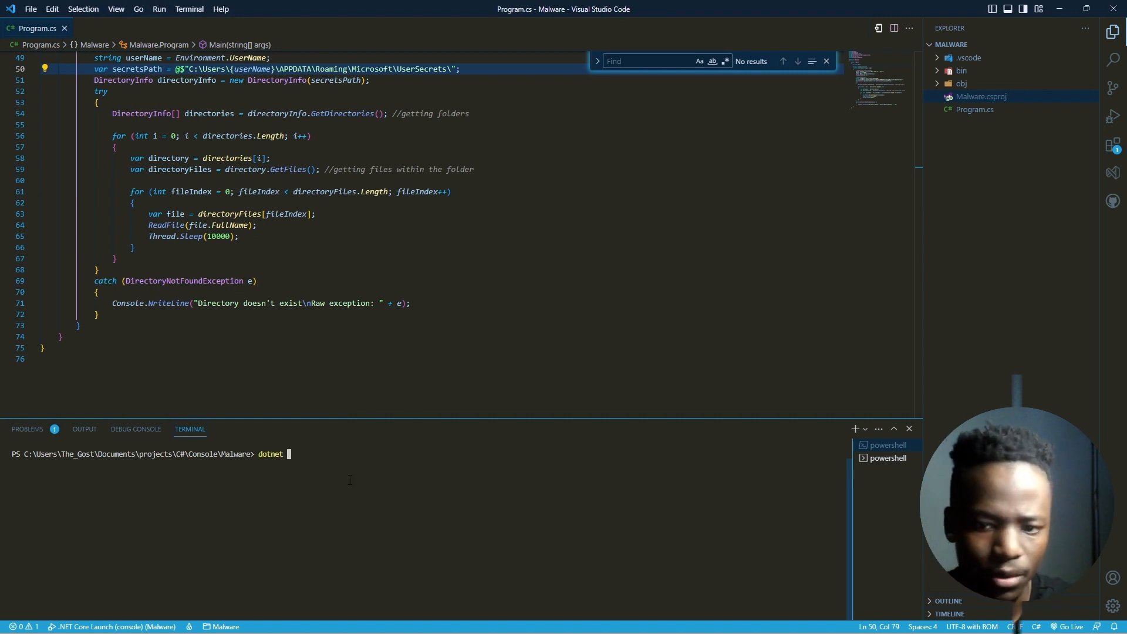
pyautogui.write('pud')
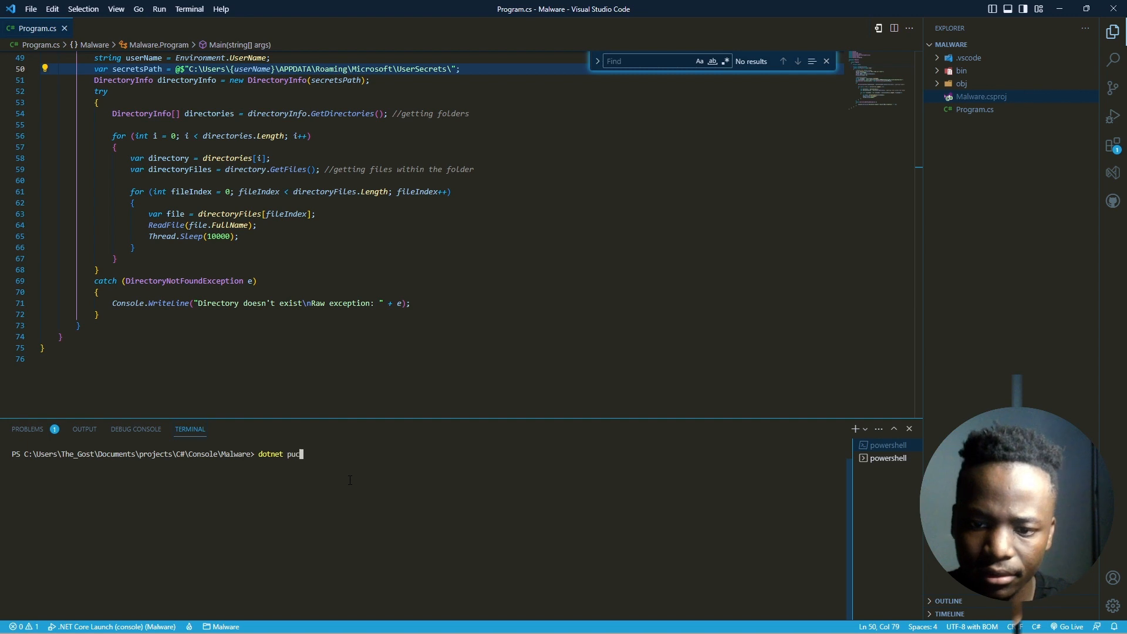
pyautogui.write('blish')
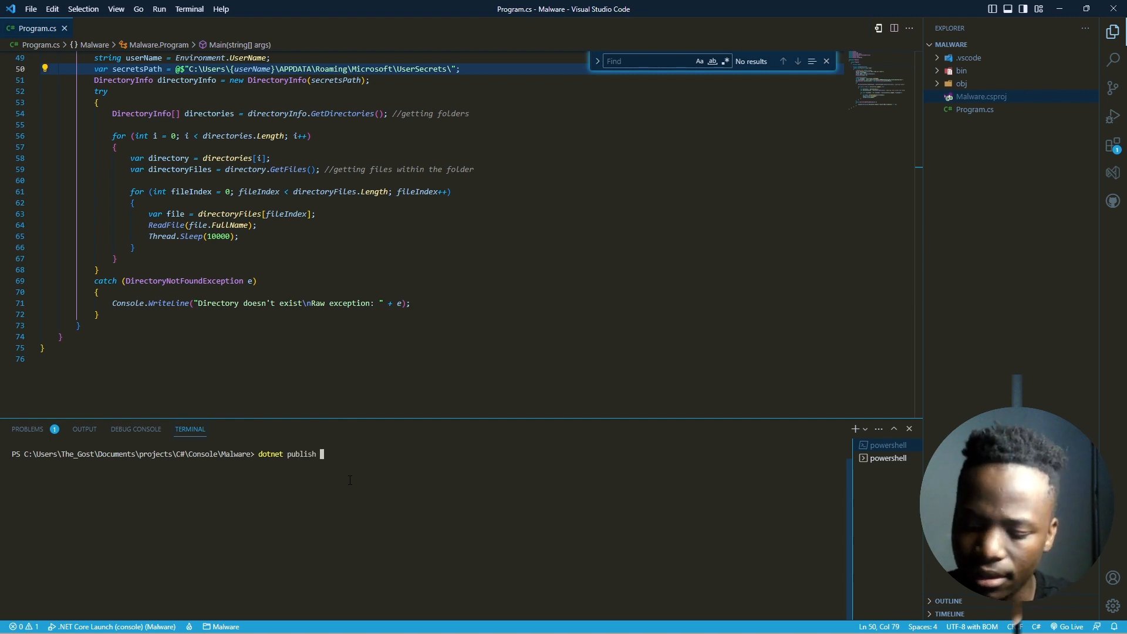
pyautogui.press('Return')
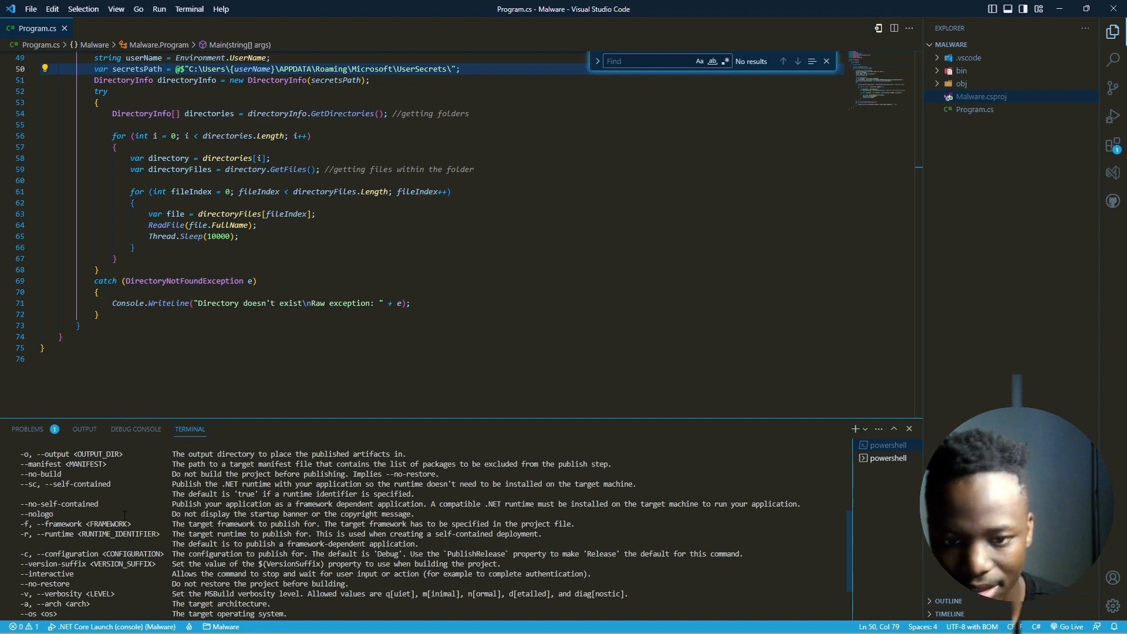
# Clear the terminal, draft dotnet publish -o, cancel it, and begin a mkdir command.
pyautogui.write('cle')
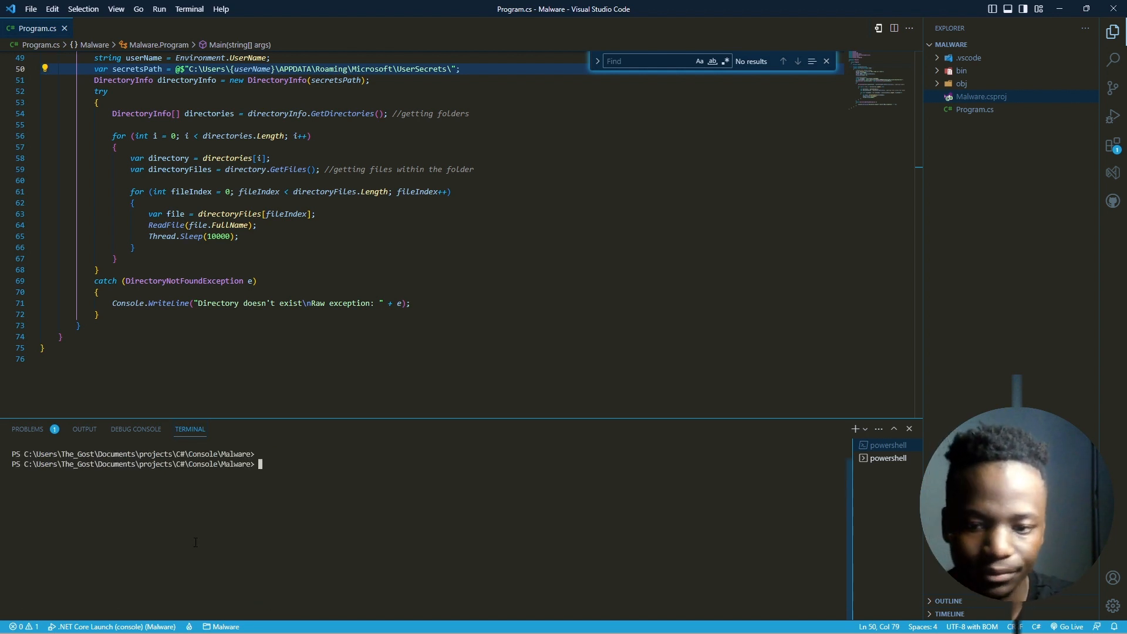
pyautogui.write('dotnet')
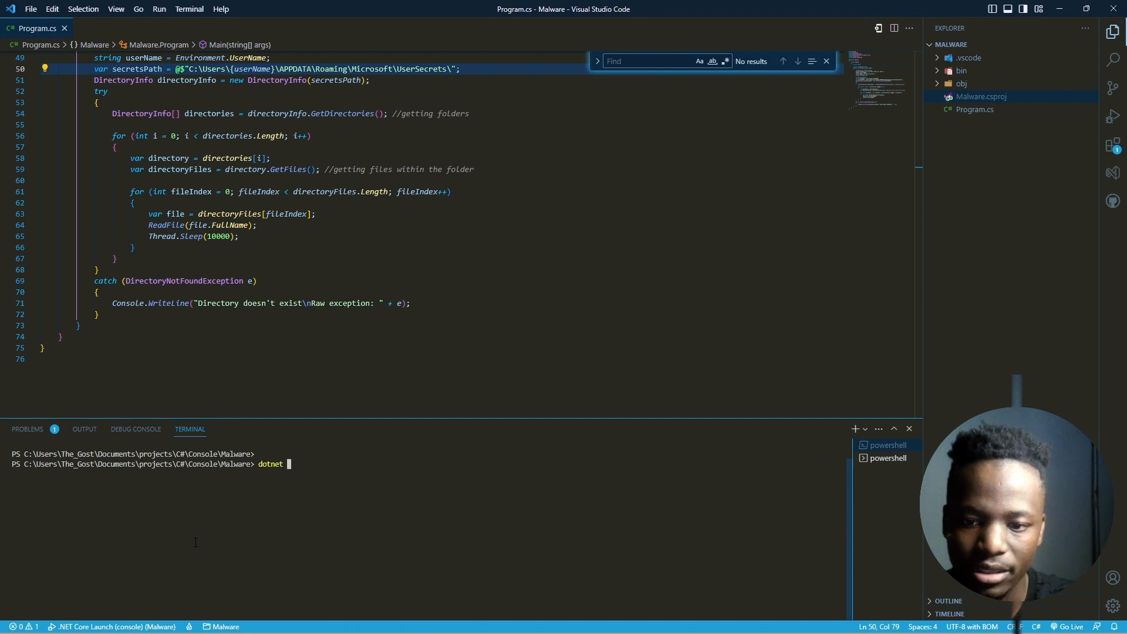
pyautogui.write('publ')
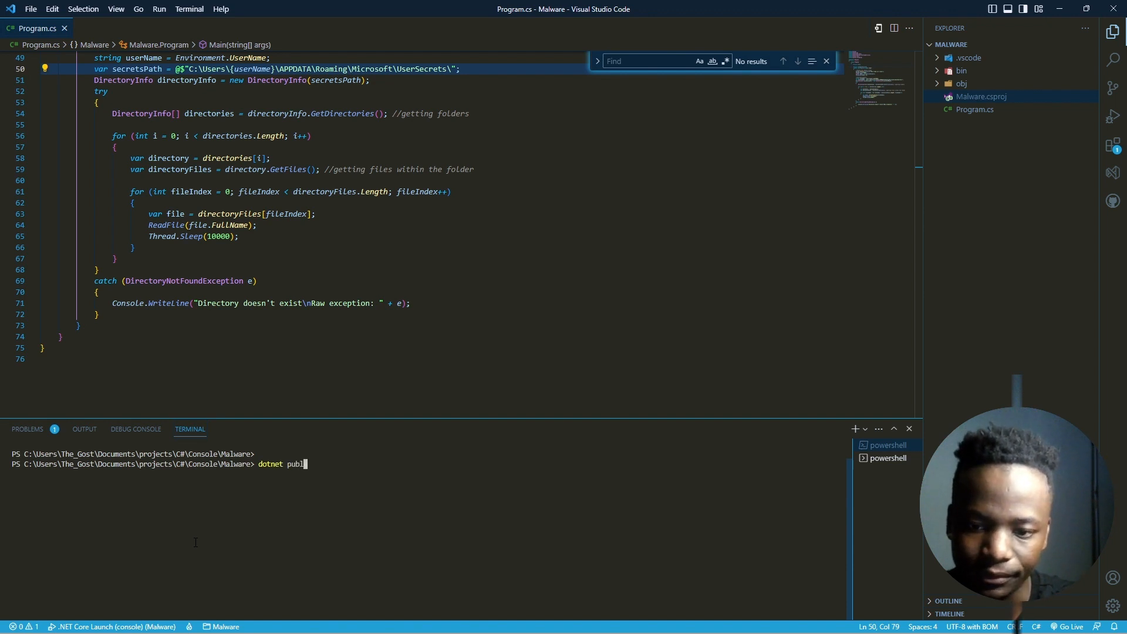
pyautogui.write('ish')
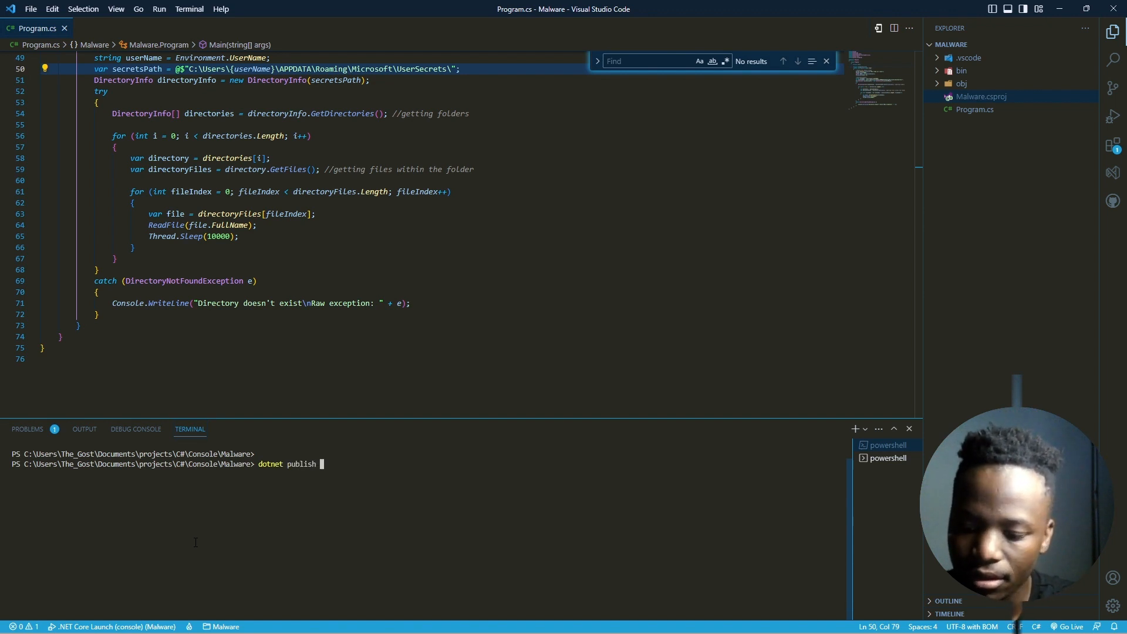
pyautogui.write('-')
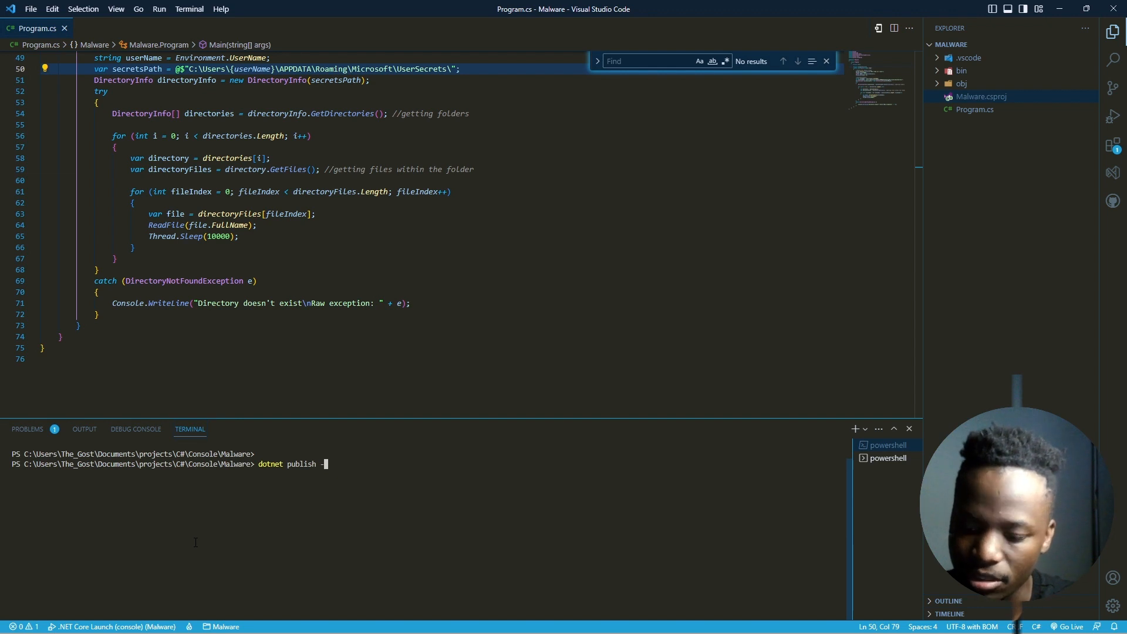
pyautogui.write('-o "')
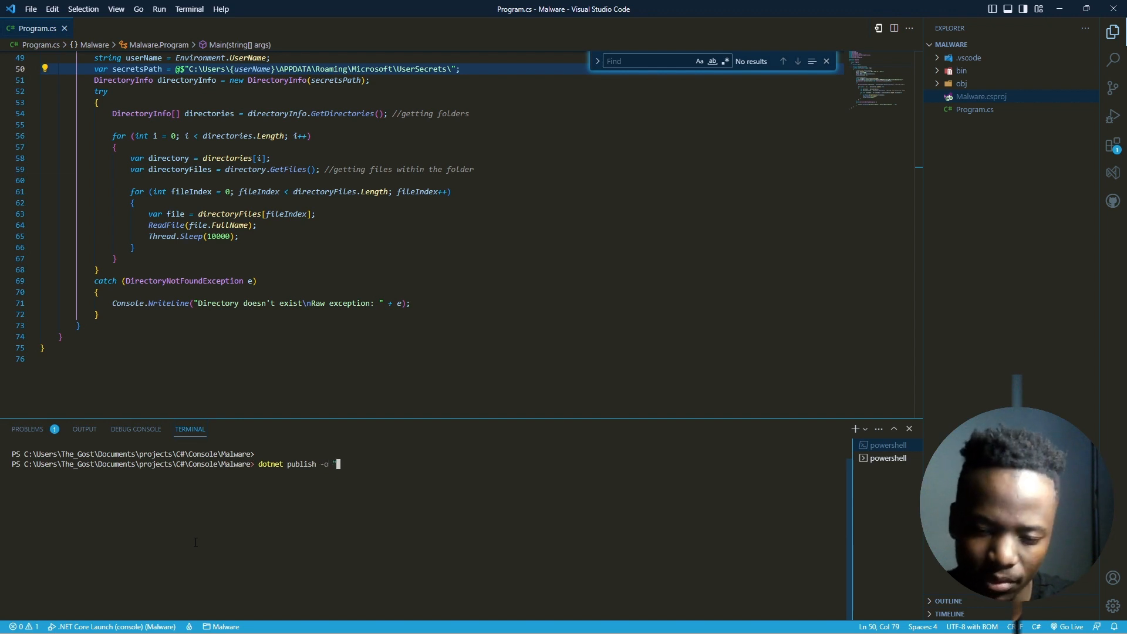
pyautogui.press('Backspace')
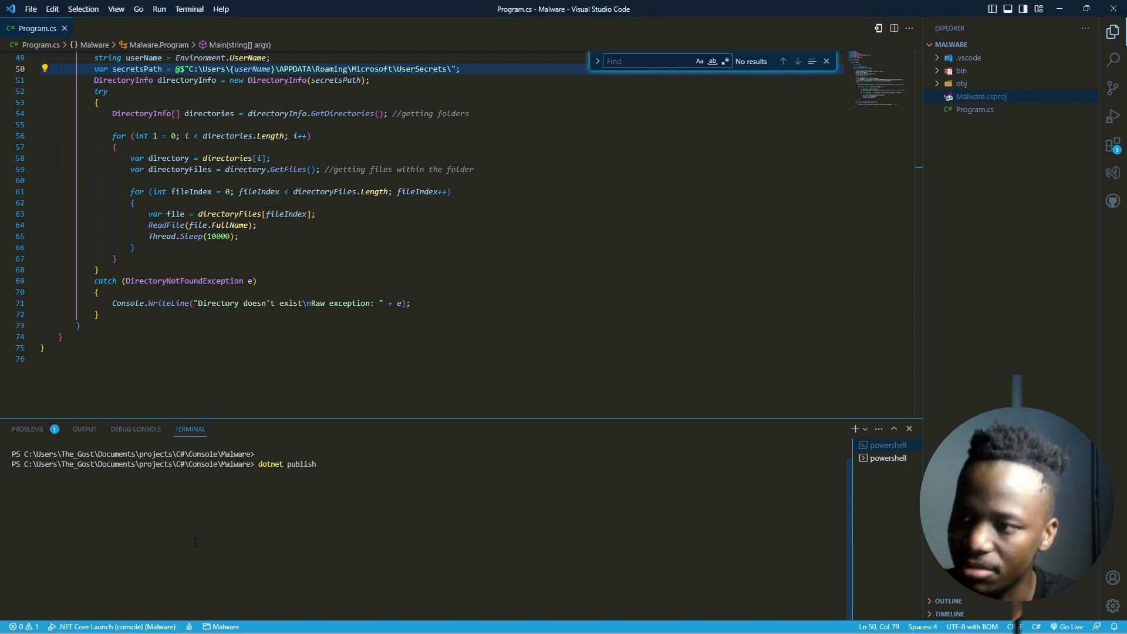
pyautogui.write('mkd')
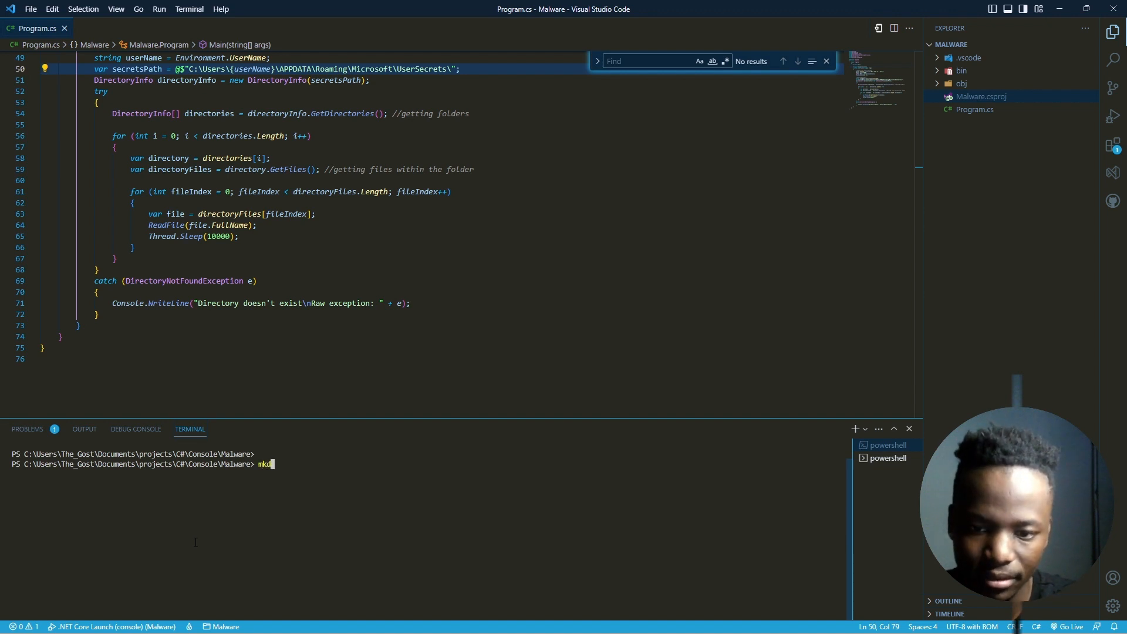
# Run mkdir out to create an out folder inside the Malware project.
pyautogui.press('Return')
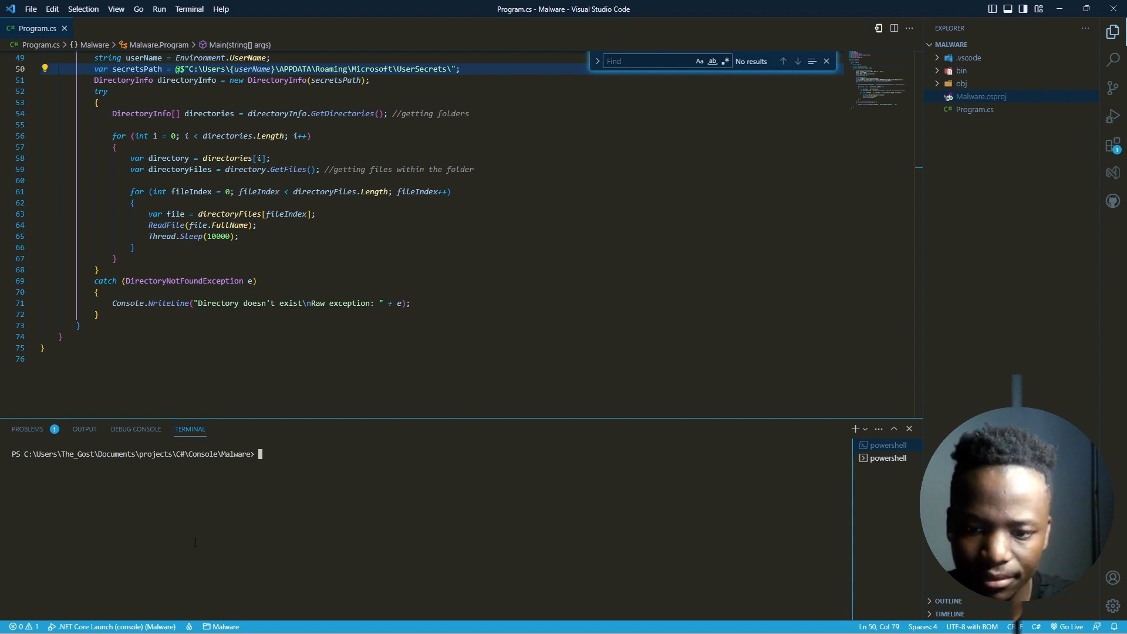
pyautogui.write('mkdir ou')
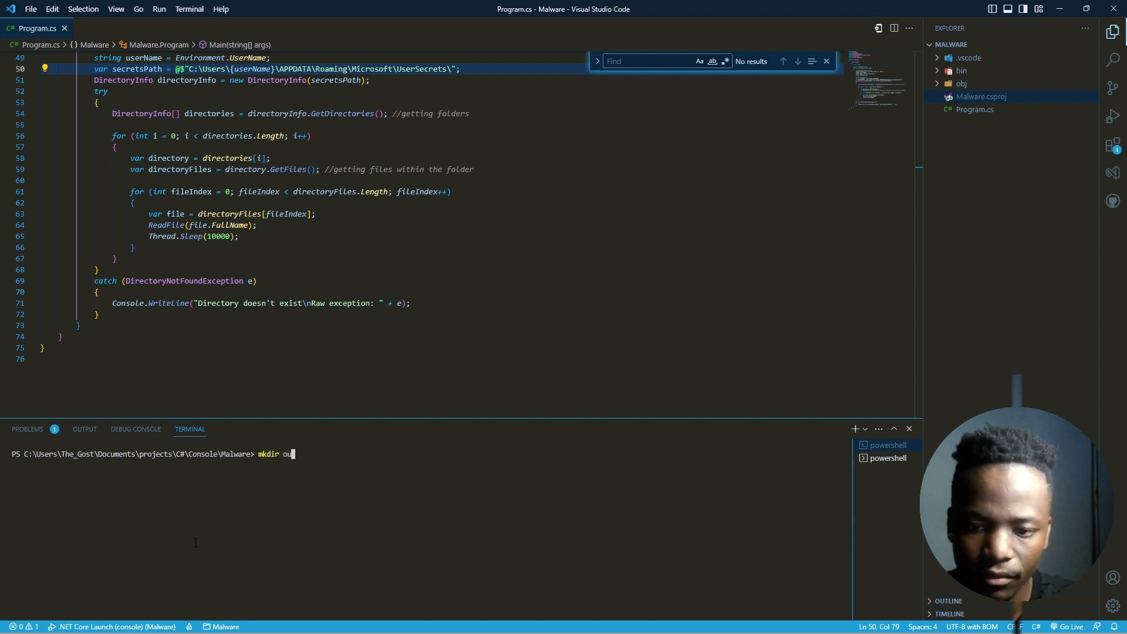
pyautogui.press('Return')
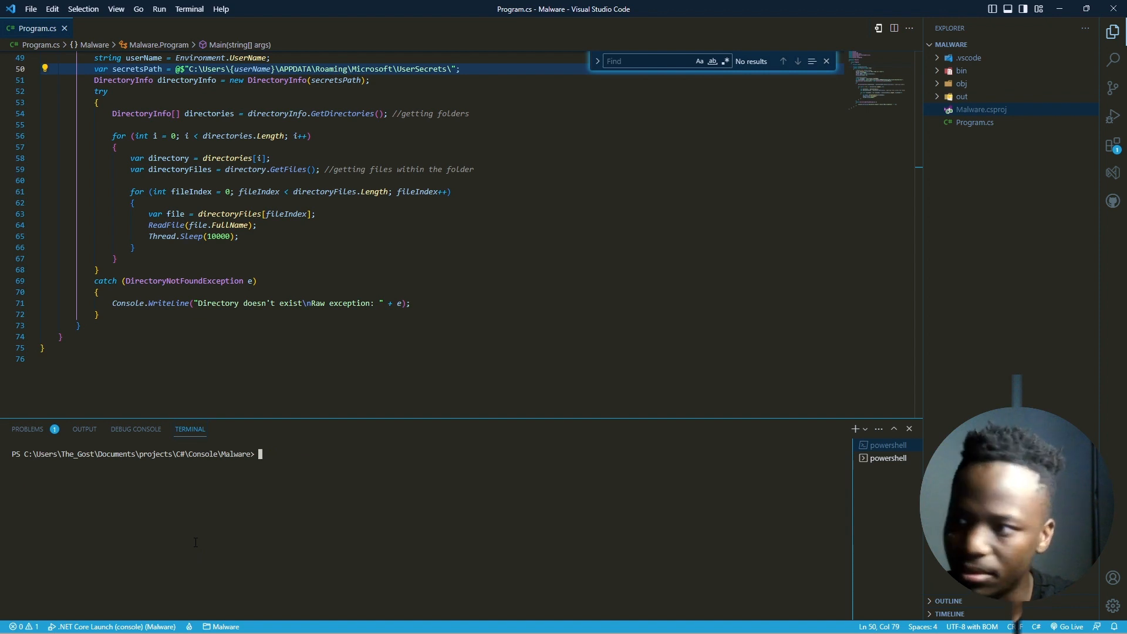
# Run dotnet publish -o "./out\" --sc to publish a self-contained build into out.
pyautogui.write('dotnet')
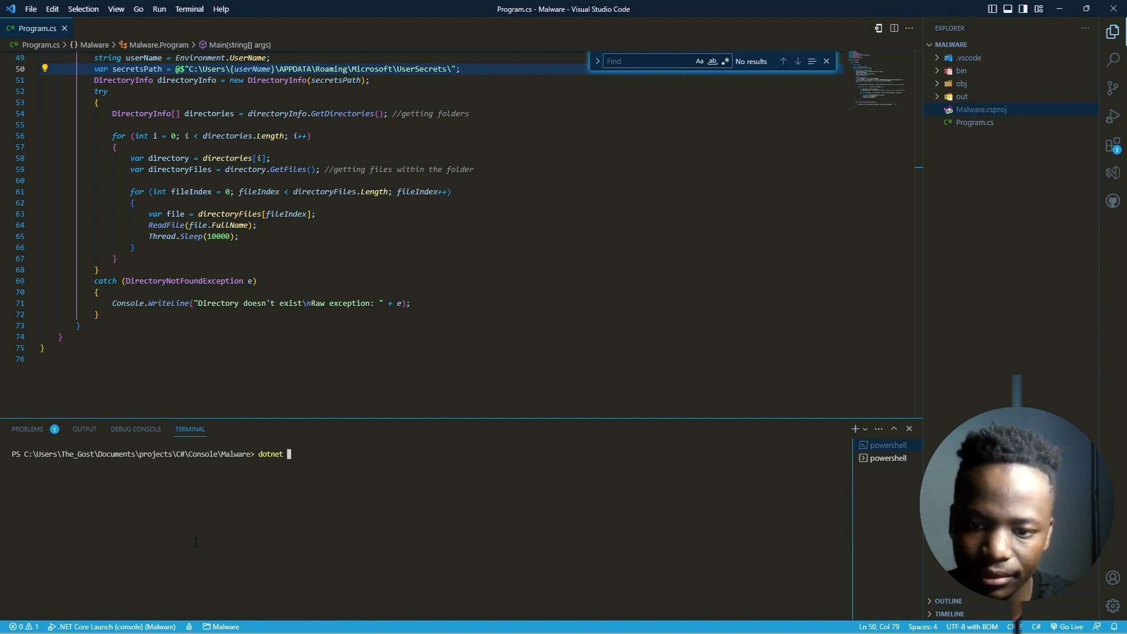
pyautogui.write('publish')
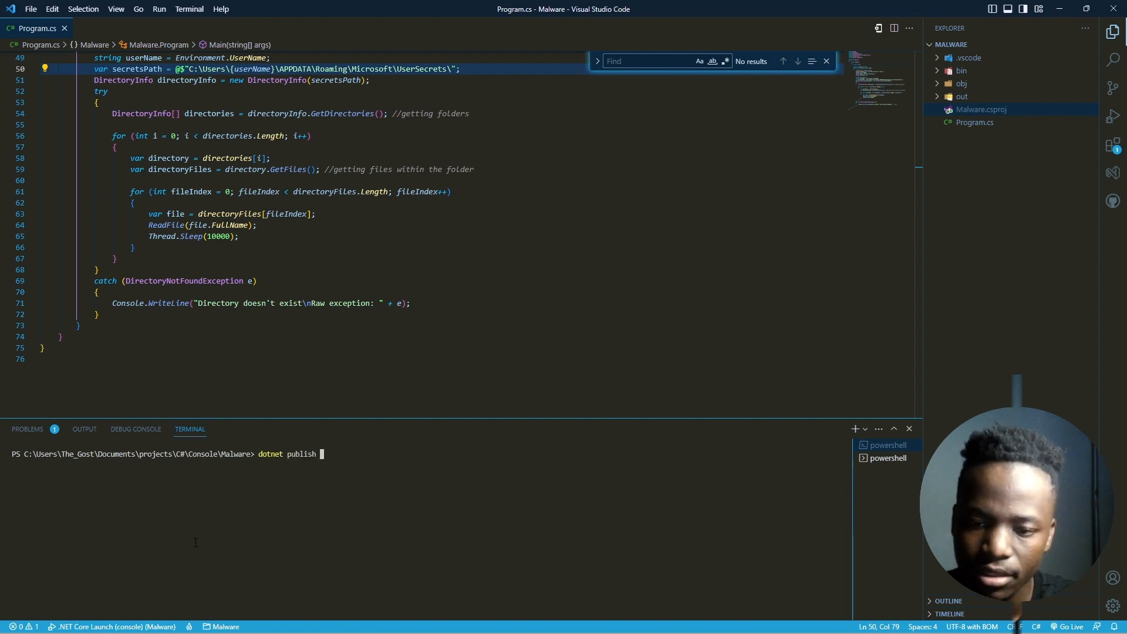
pyautogui.write('-o')
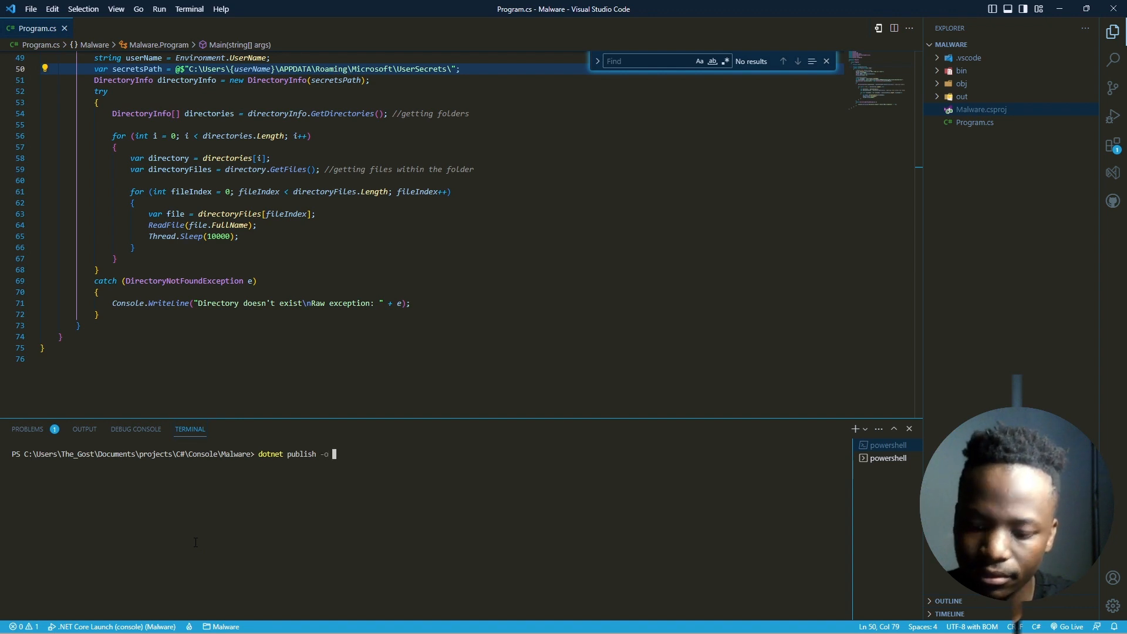
pyautogui.write('"./')
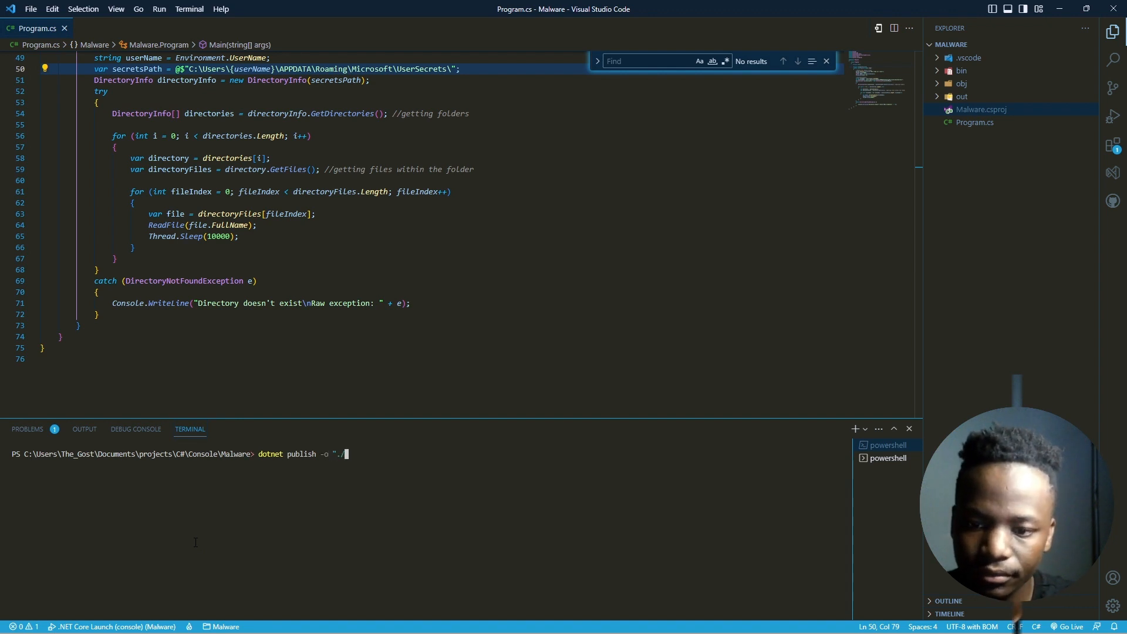
pyautogui.write('out\\')
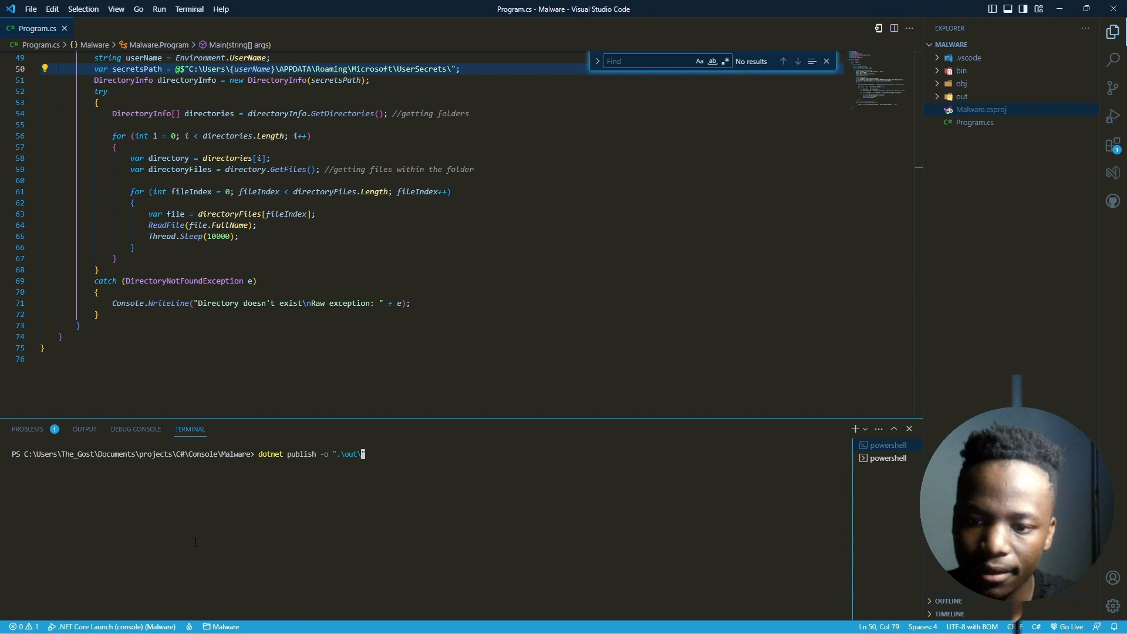
pyautogui.write('\\')
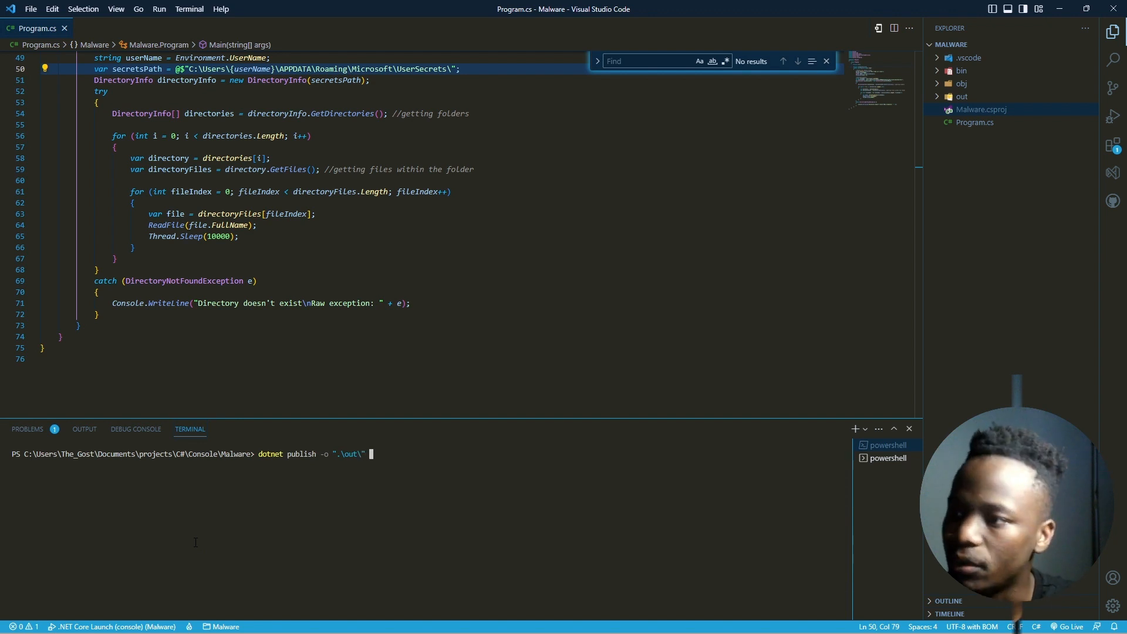
pyautogui.write('--sc')
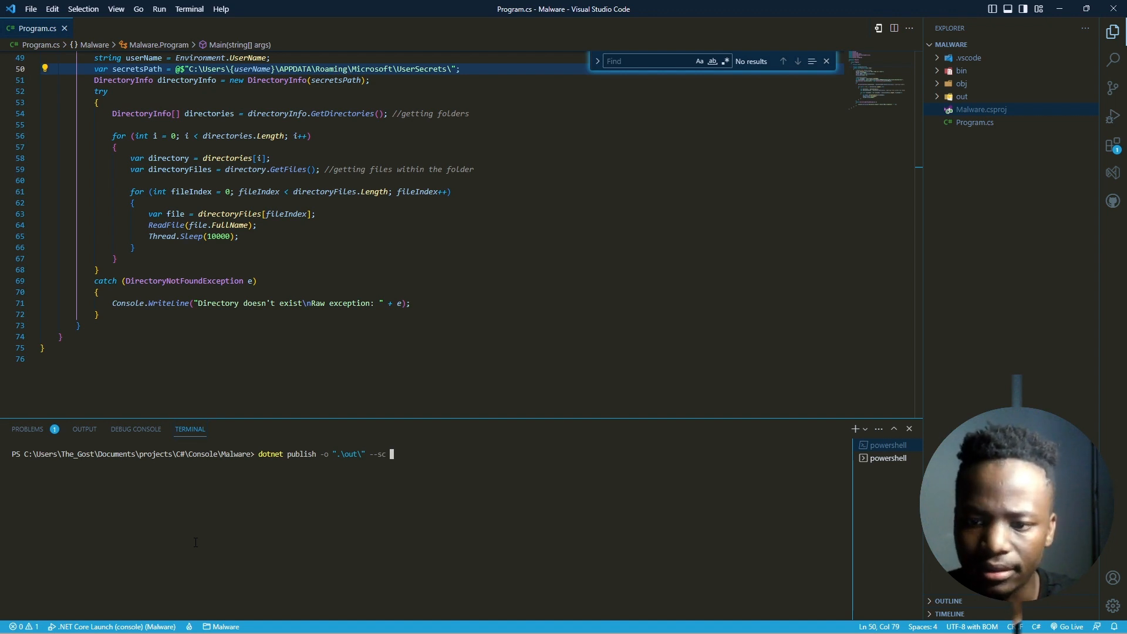
pyautogui.press('Return')
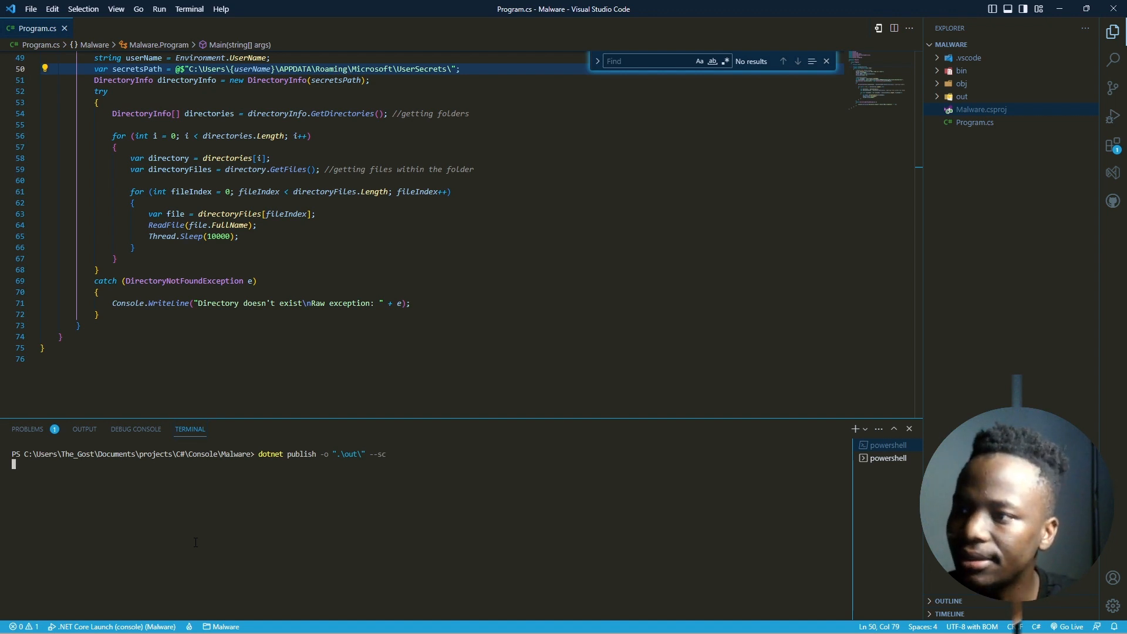
# Let dotnet publish finish and reveal the runtime DLLs and Malware application inside the out folder.
pyautogui.press('Return')
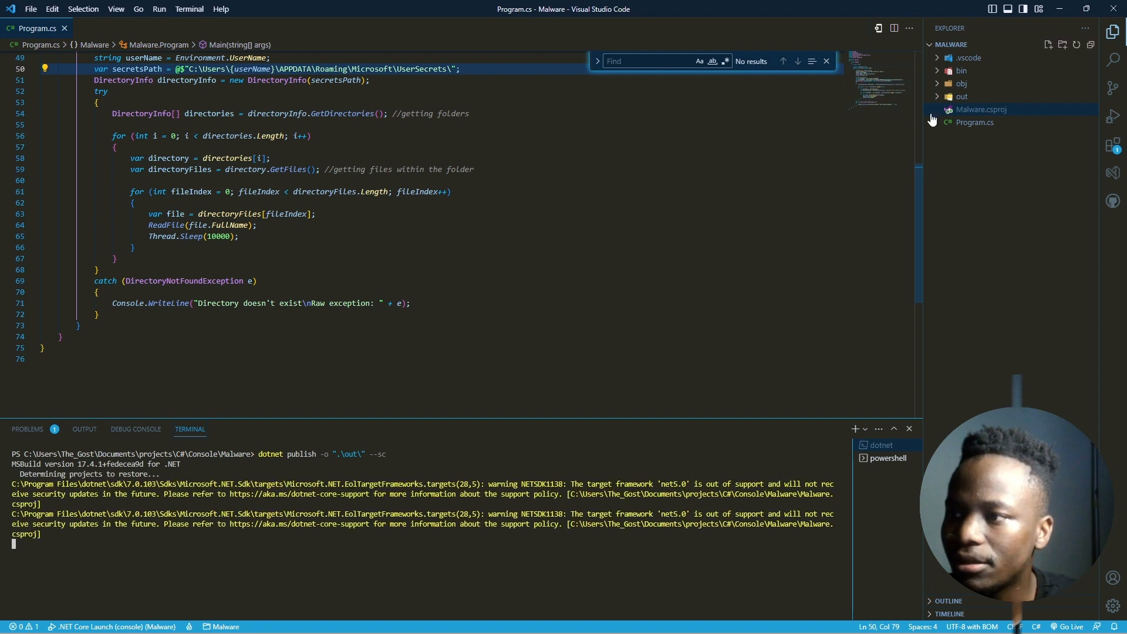
pyautogui.click(961, 96)
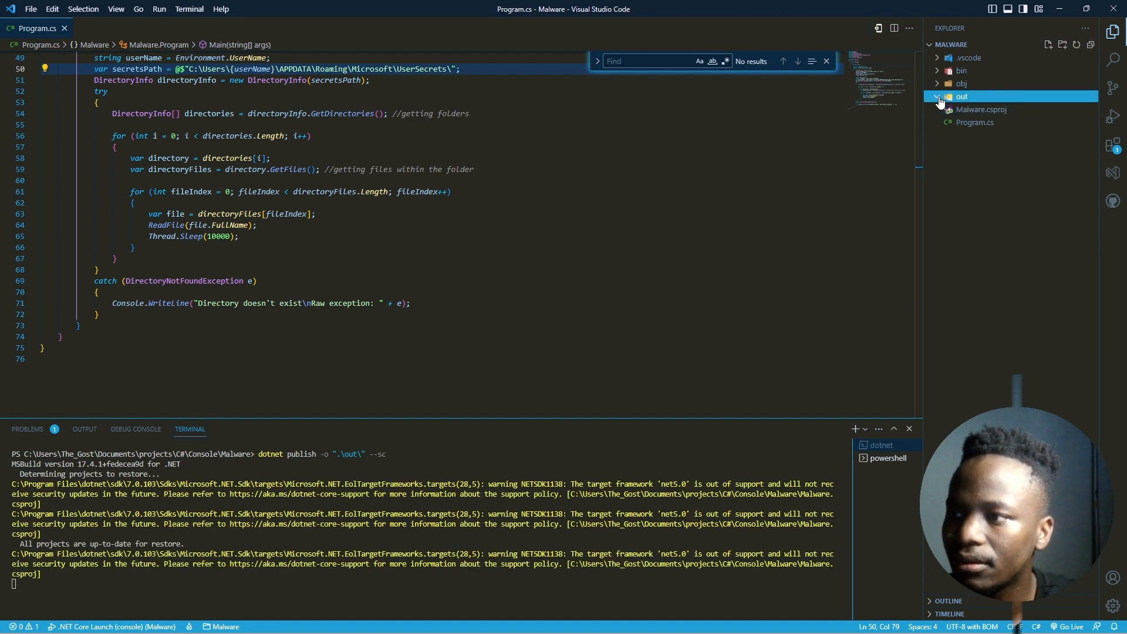
pyautogui.moveTo(955, 229)
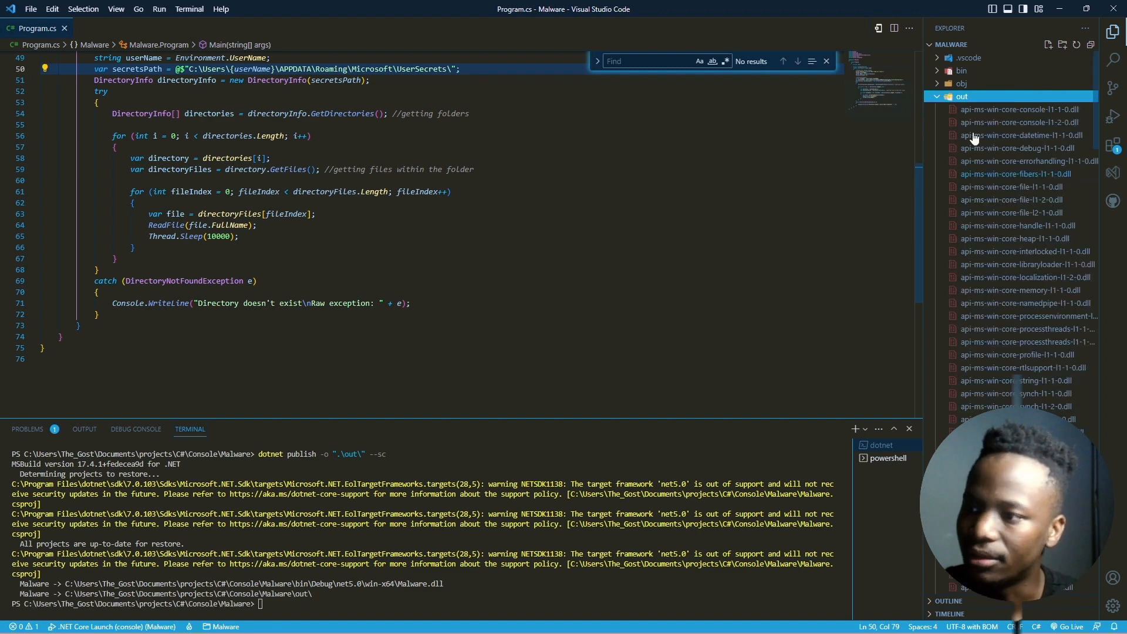
pyautogui.click(887, 445)
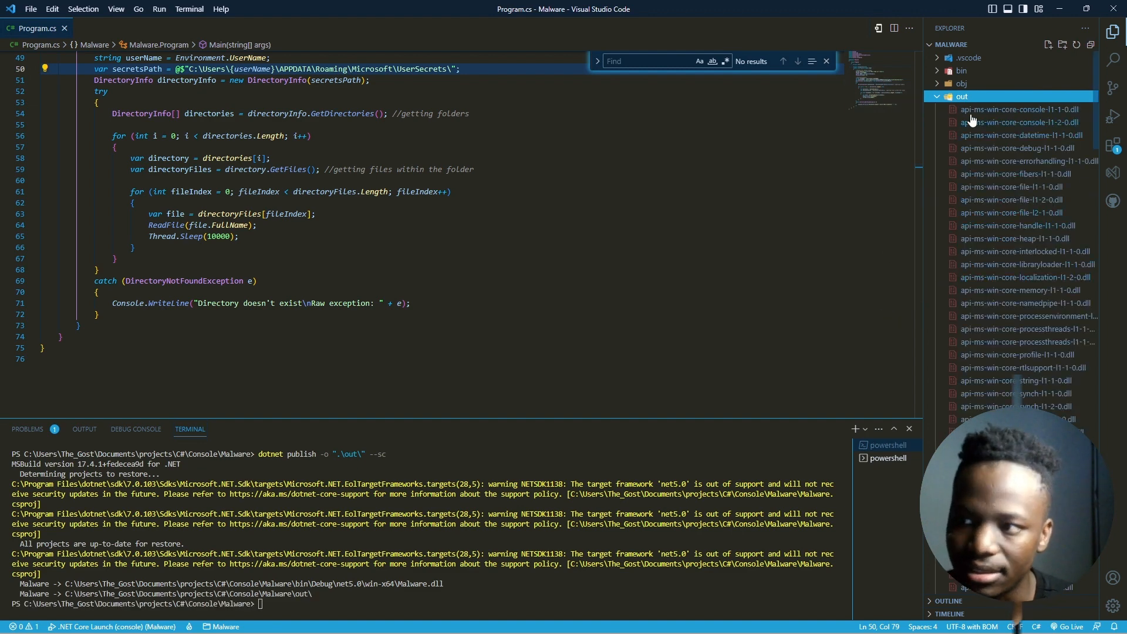
pyautogui.click(960, 95)
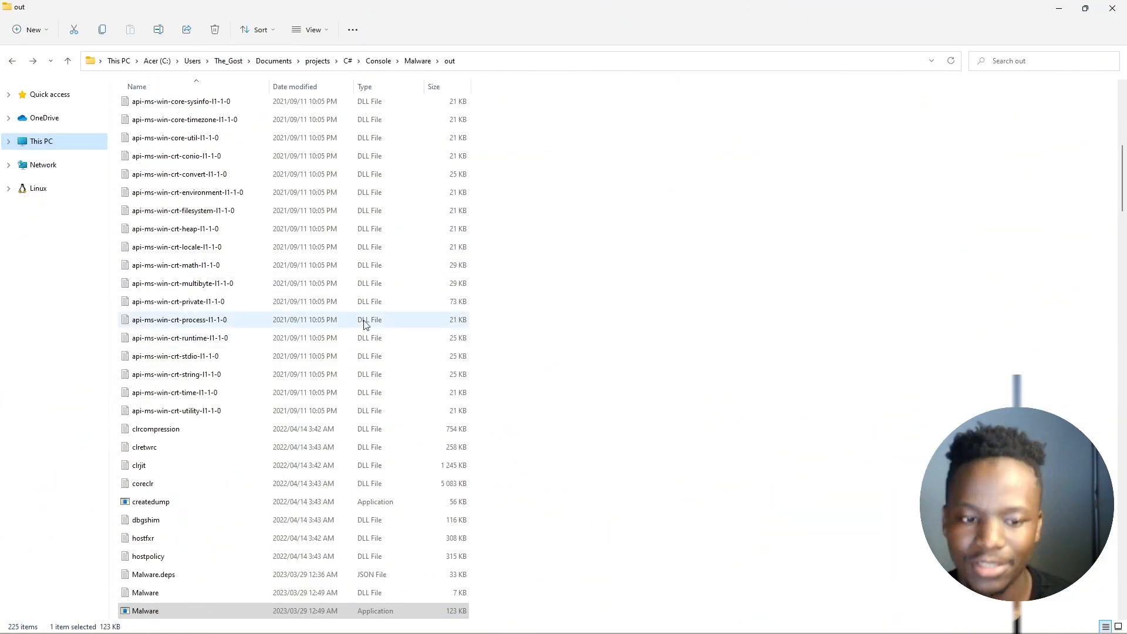
pyautogui.moveTo(385, 72)
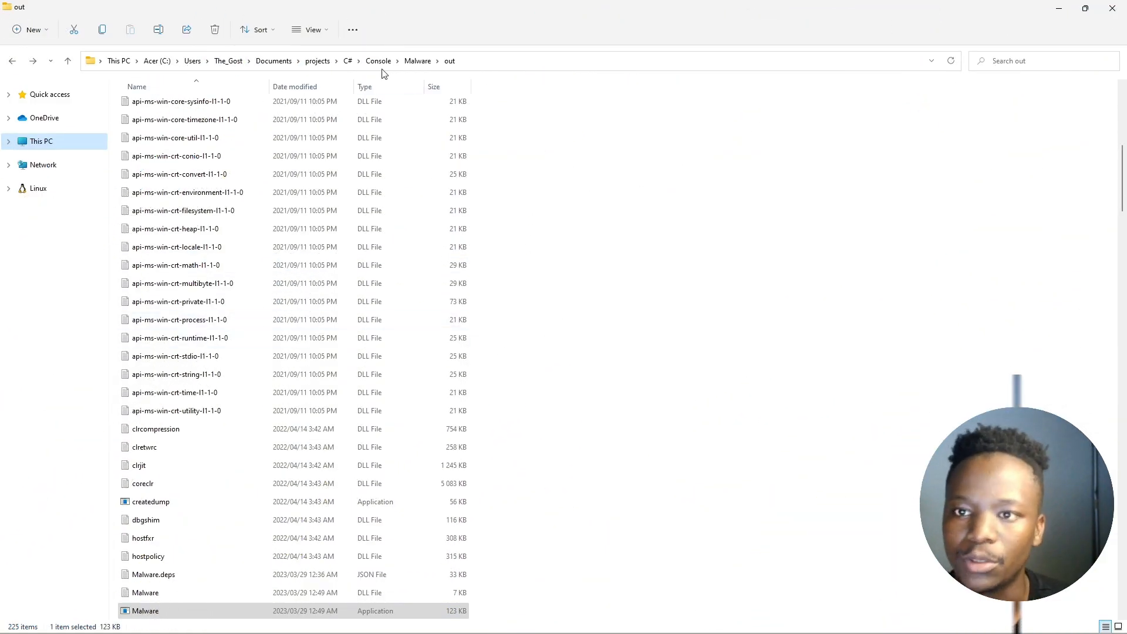
pyautogui.moveTo(418, 71)
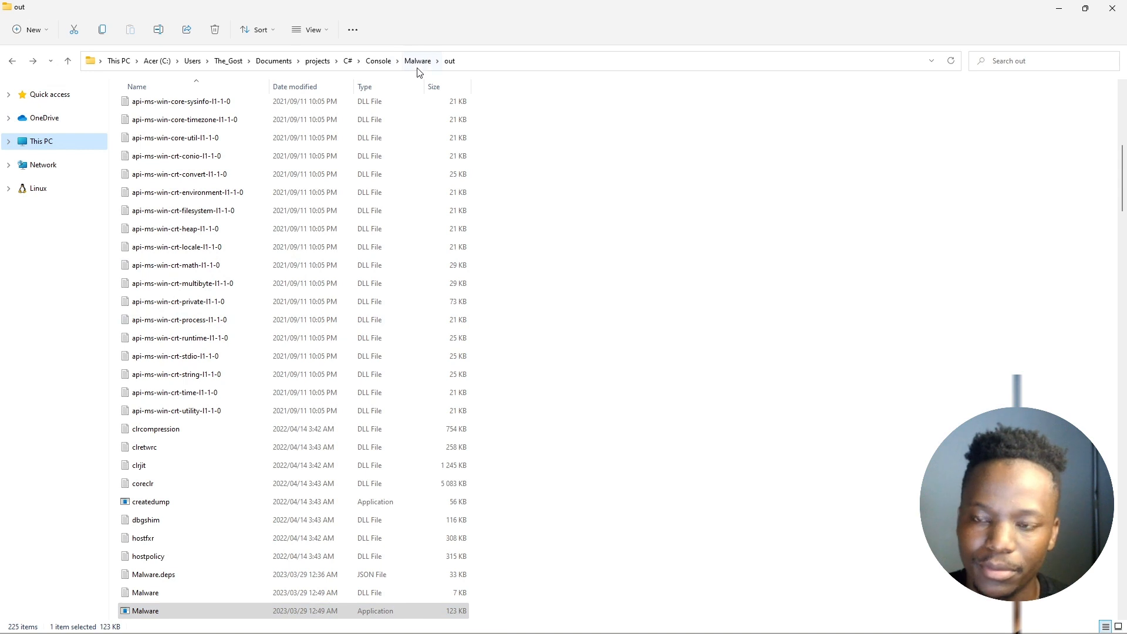
pyautogui.scroll(3)
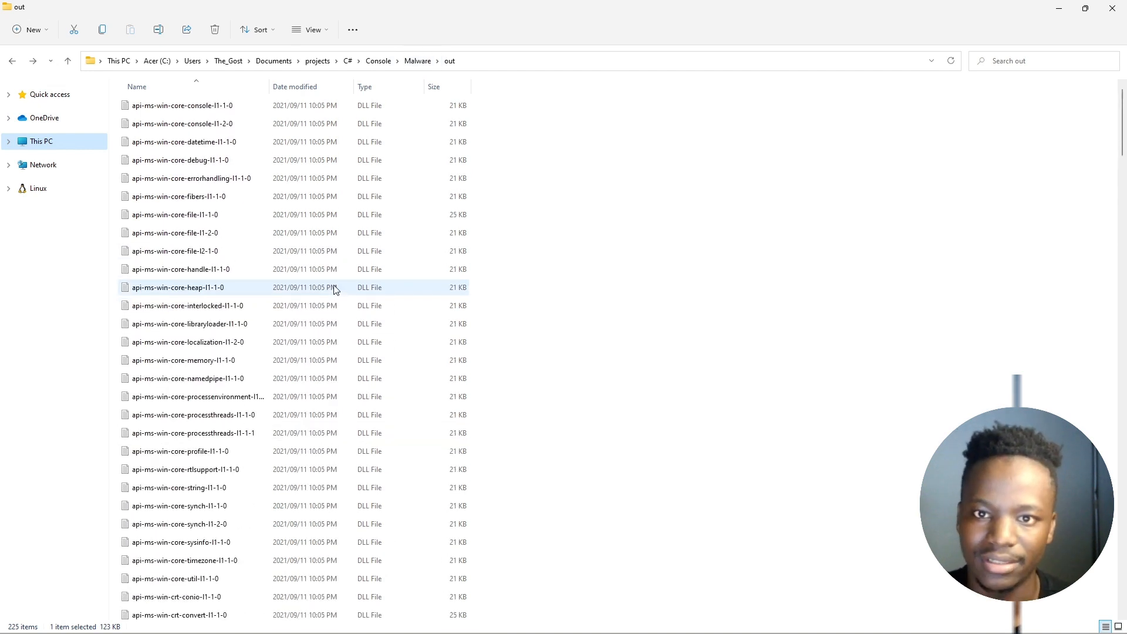
pyautogui.scroll(-3)
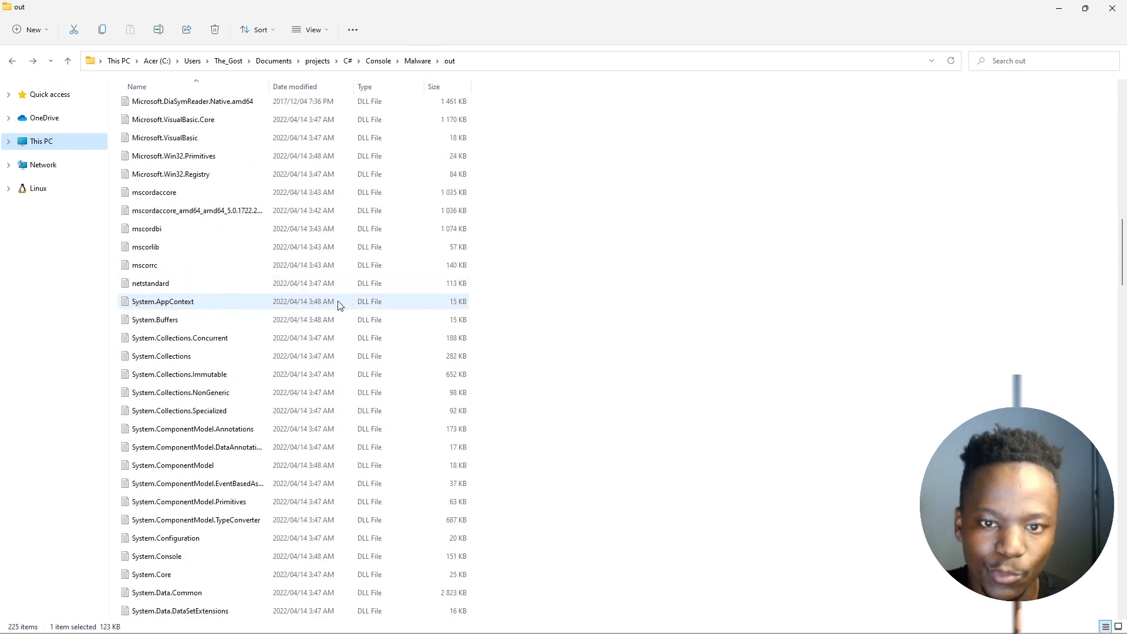
pyautogui.scroll(3)
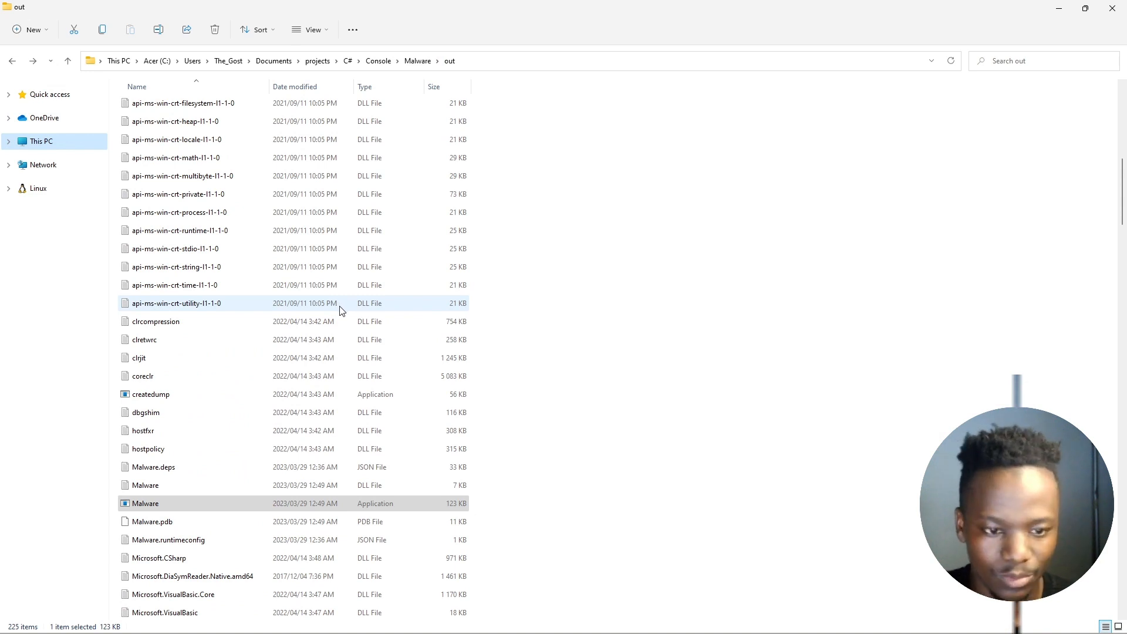
pyautogui.scroll(-3)
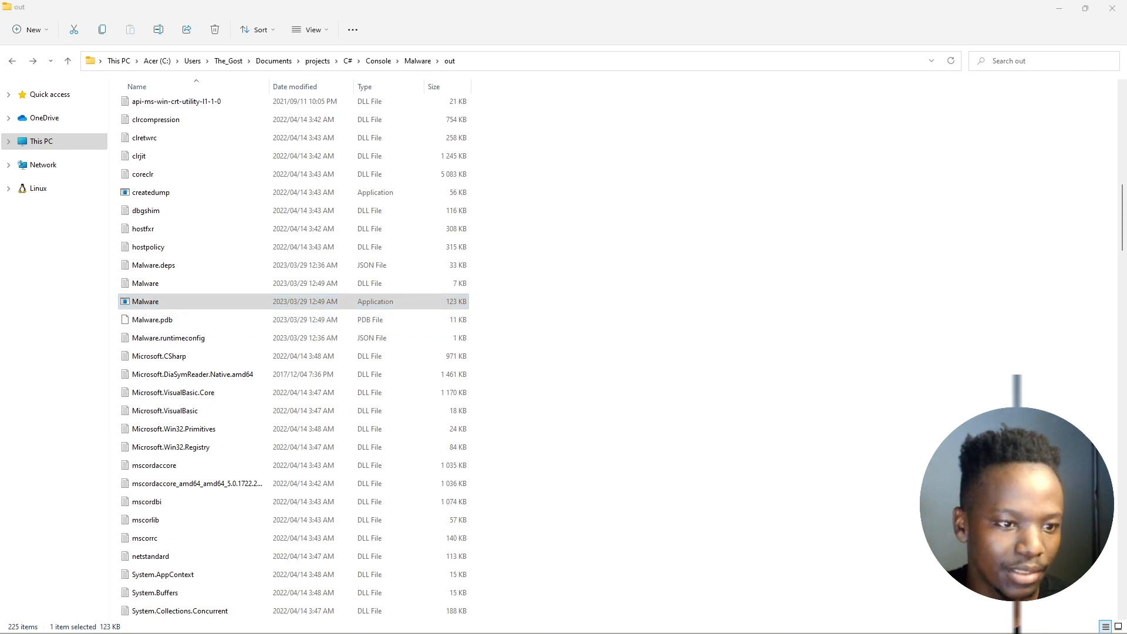
# Launch Malware.exe and maximize Task Manager to spot the running Malware process.
pyautogui.doubleClick(146, 302)
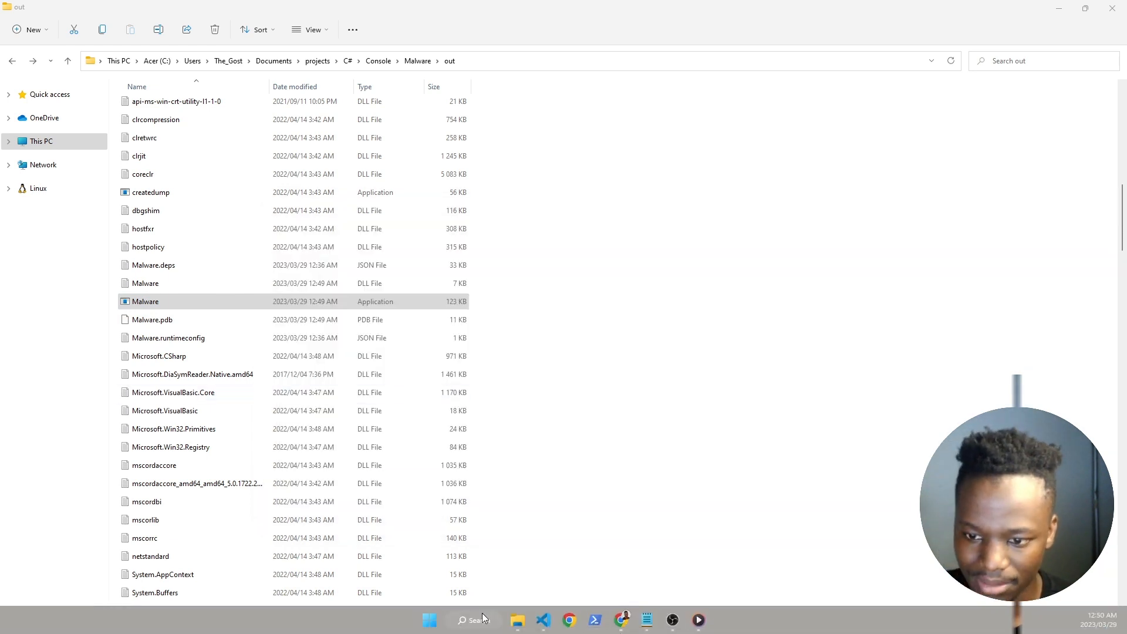
pyautogui.moveTo(569, 620)
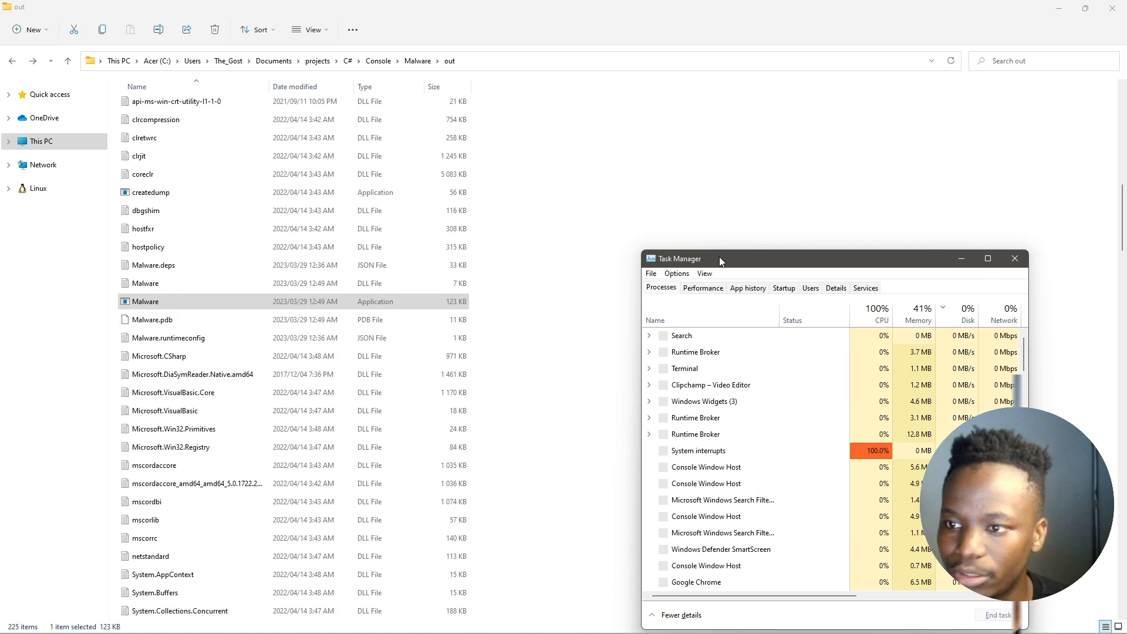
pyautogui.click(988, 259)
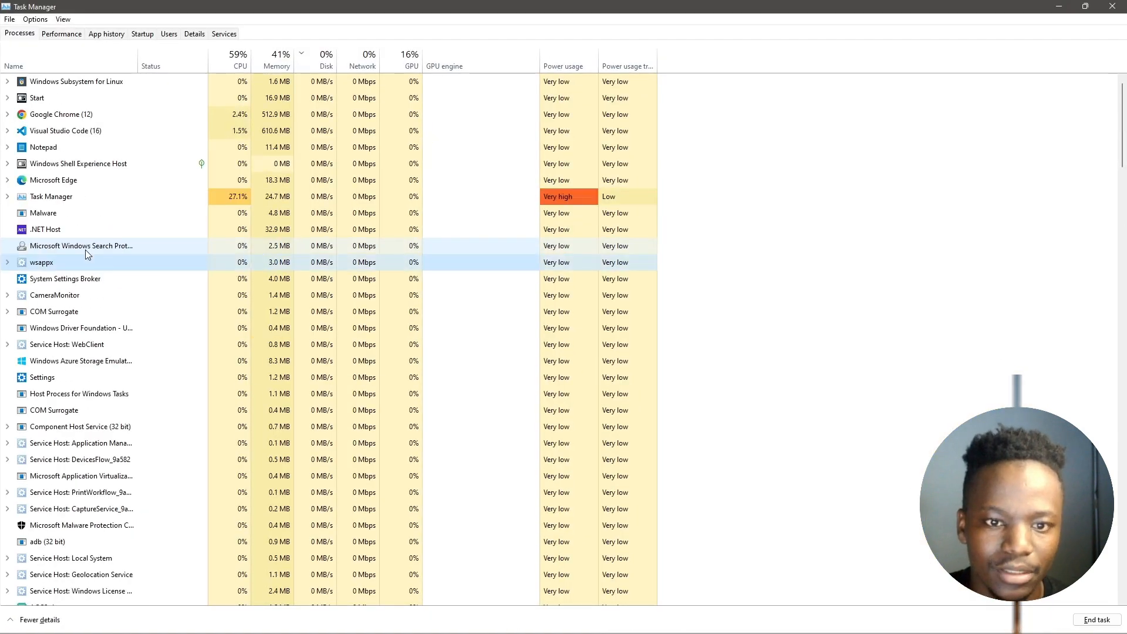